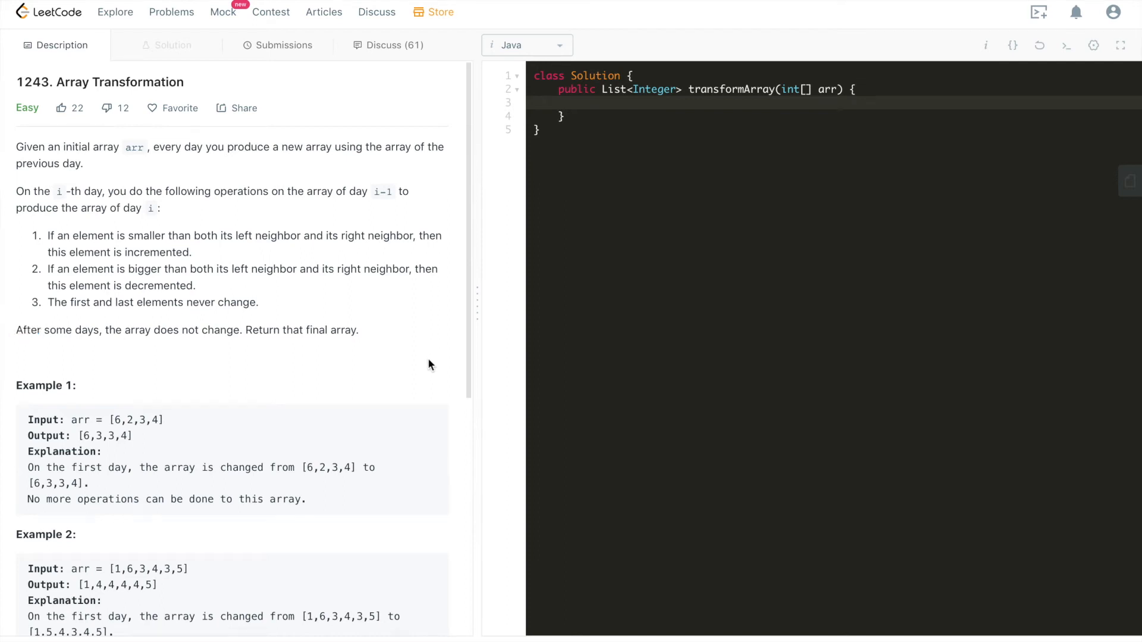
mouse_move(406, 362)
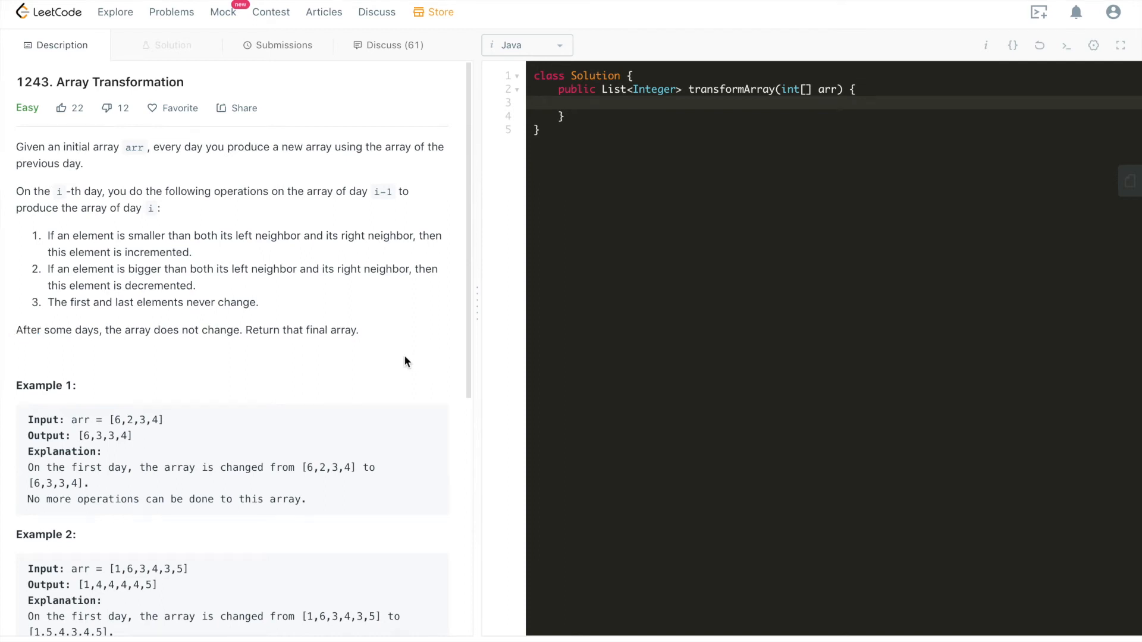
mouse_move(234, 124)
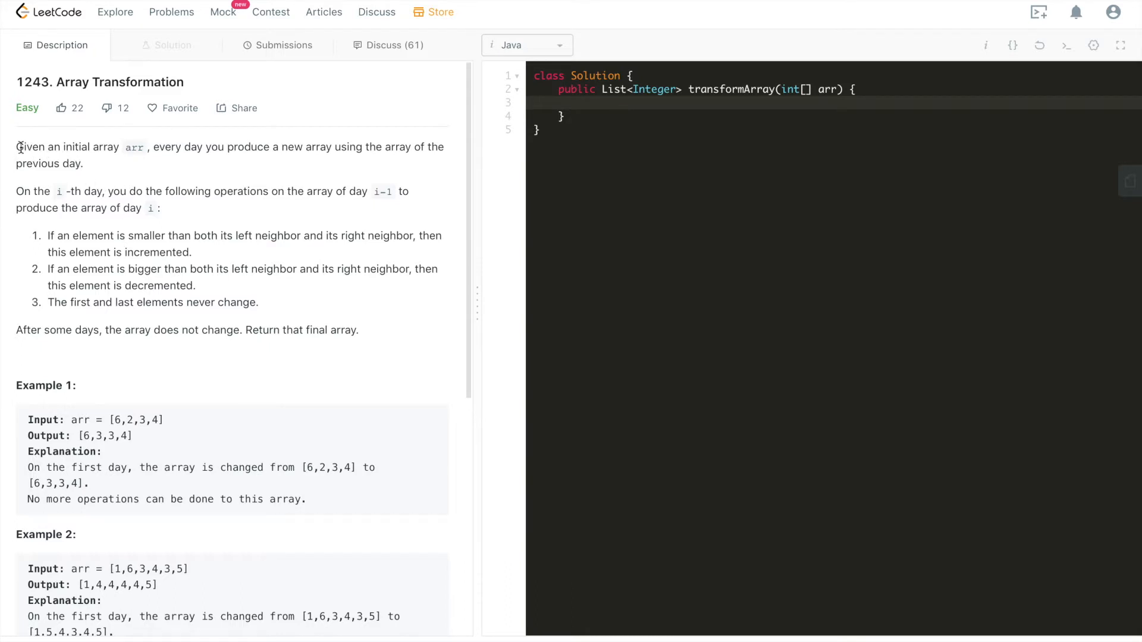
mouse_move(131, 195)
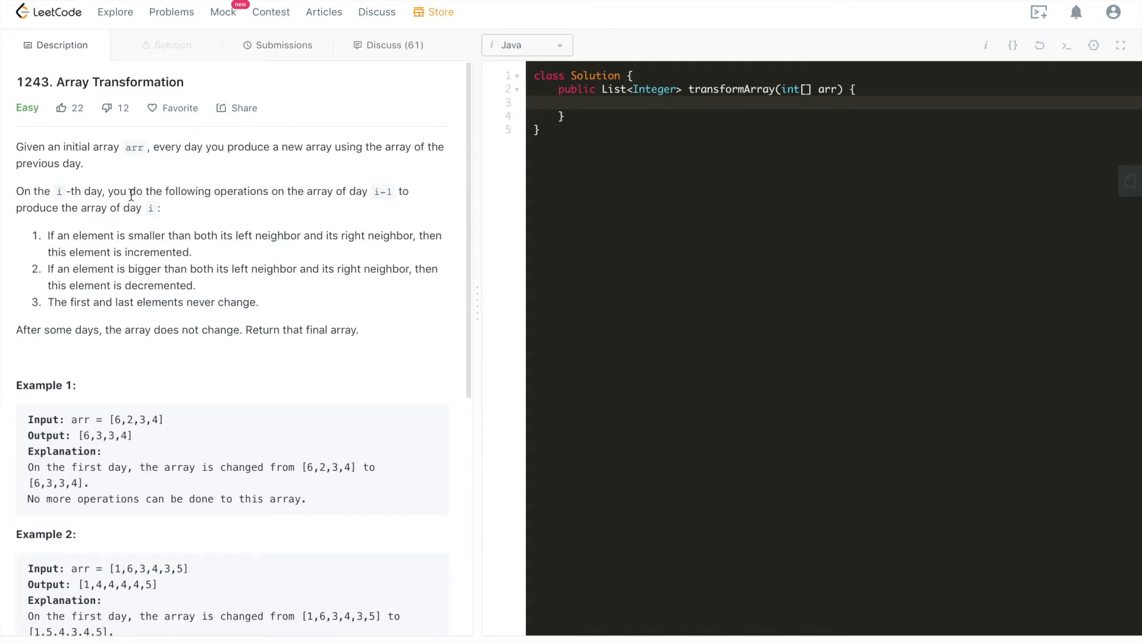
mouse_move(227, 146)
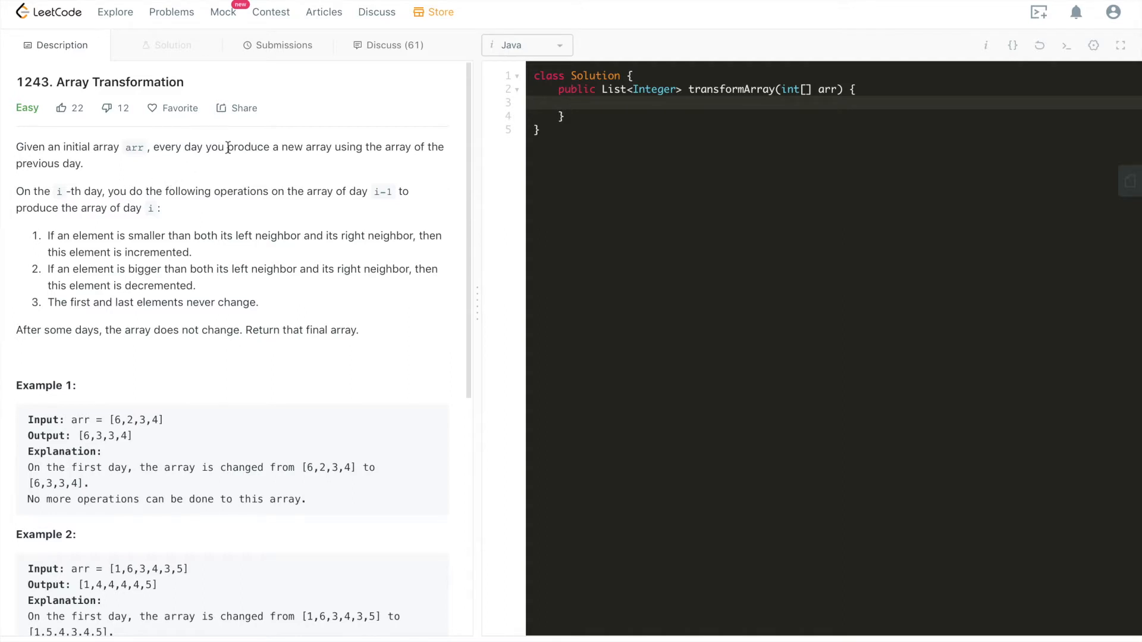
mouse_move(238, 147)
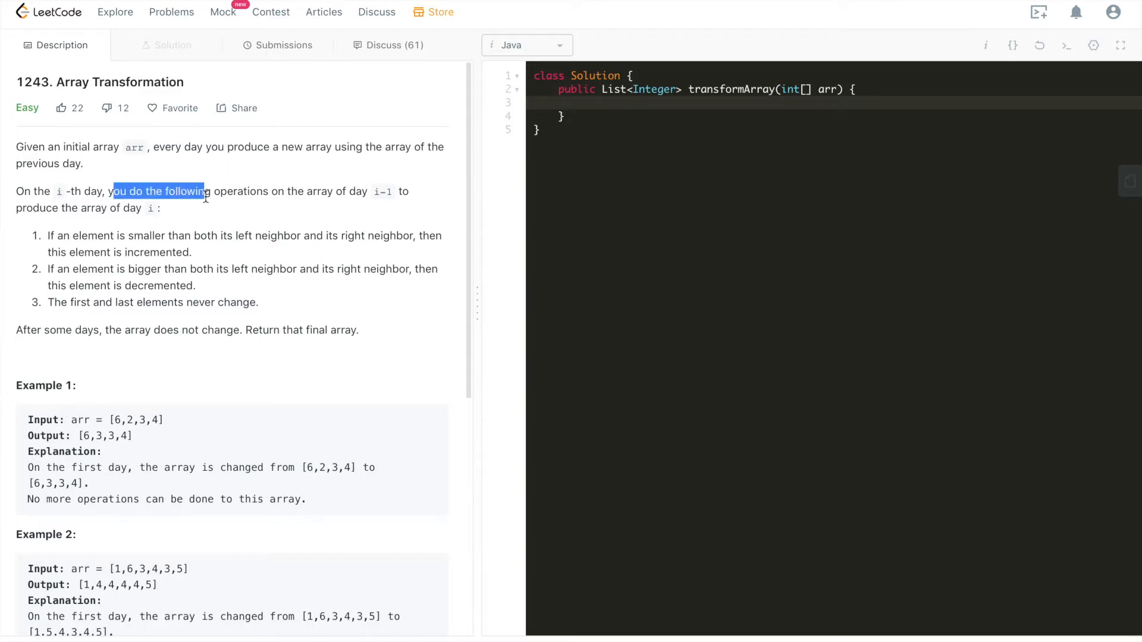
Step: Highlight the previous-day array and the increment rule wording in the problem statement
left_click(286, 191)
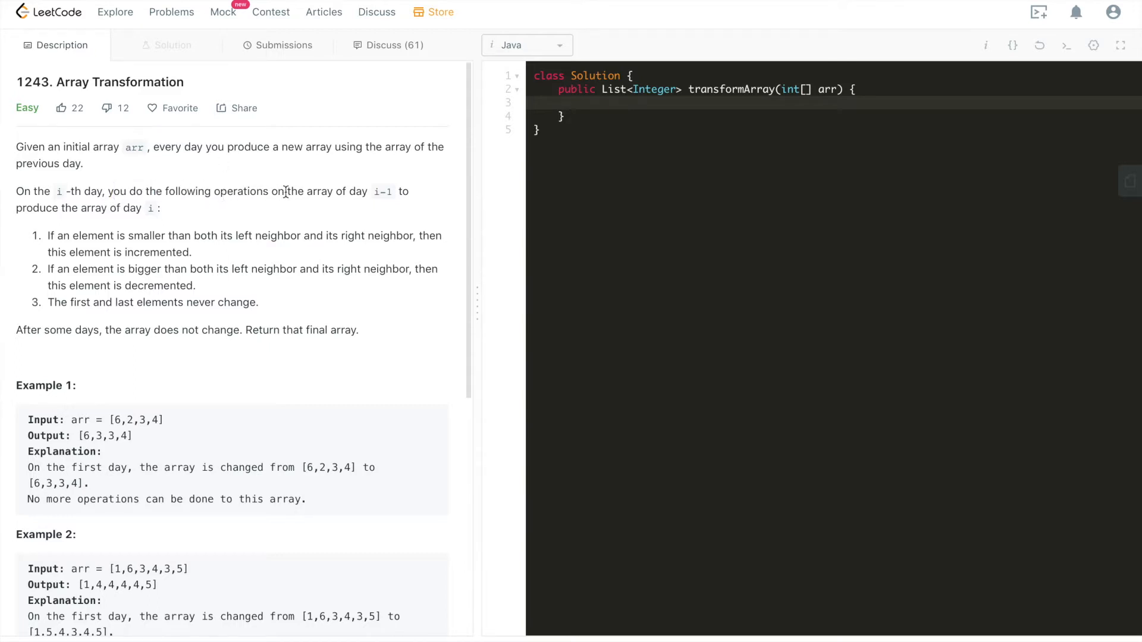
double_click(325, 191)
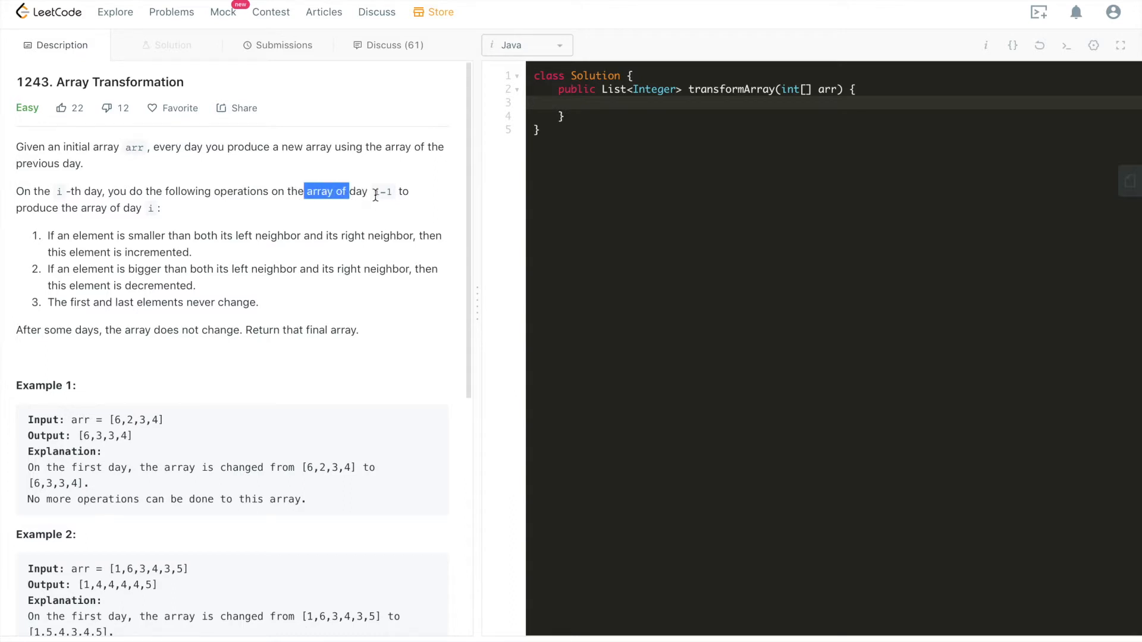
mouse_move(94, 207)
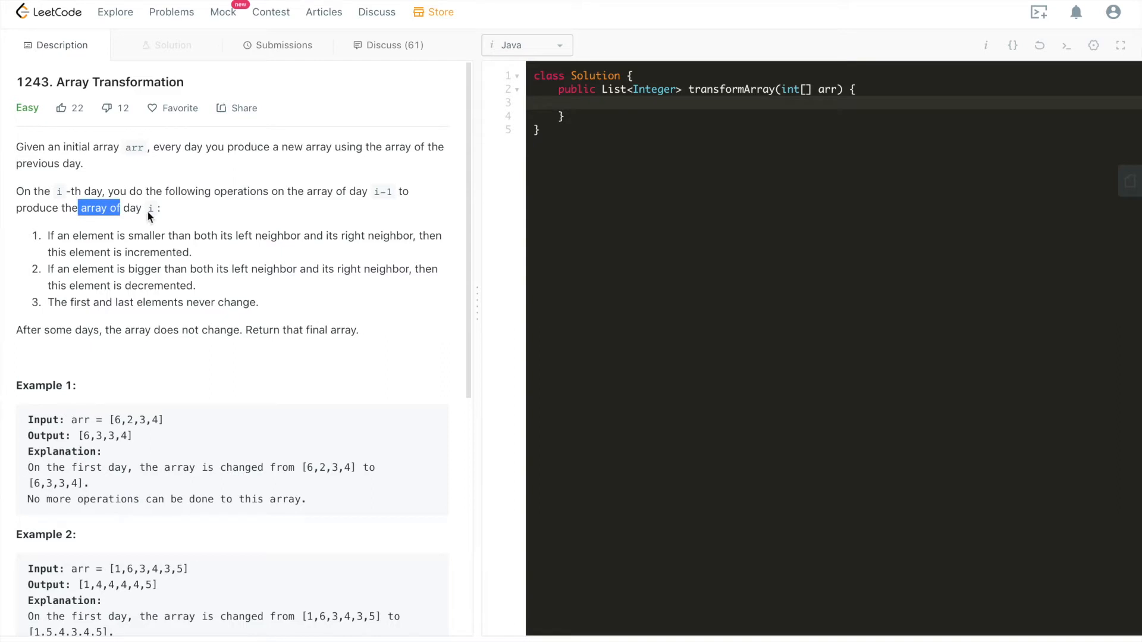
left_click(84, 231)
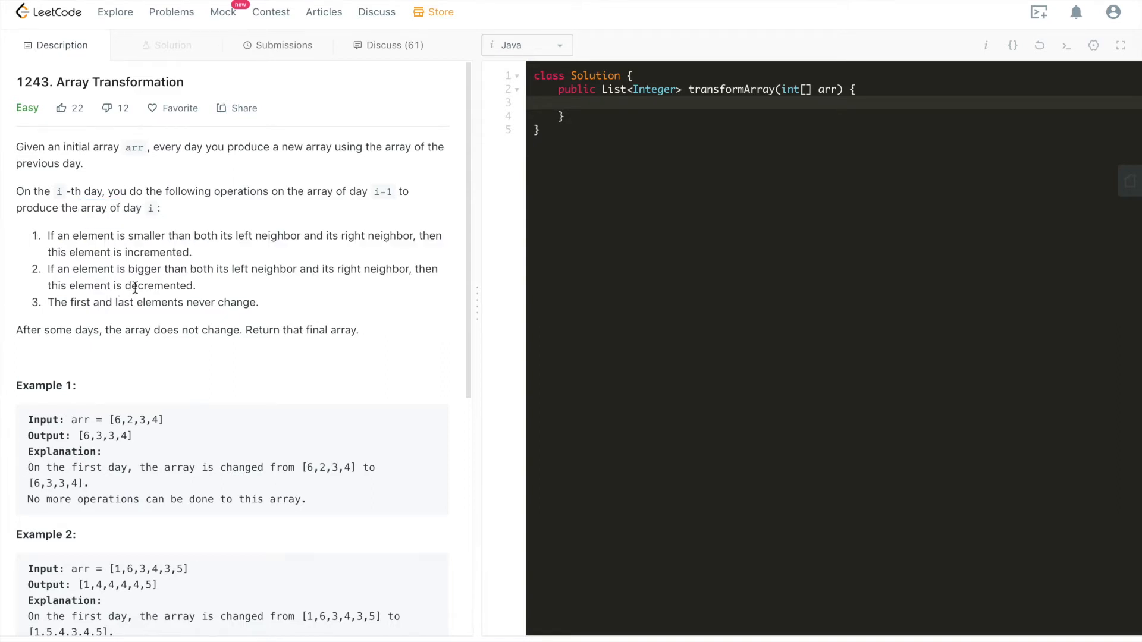
mouse_move(66, 242)
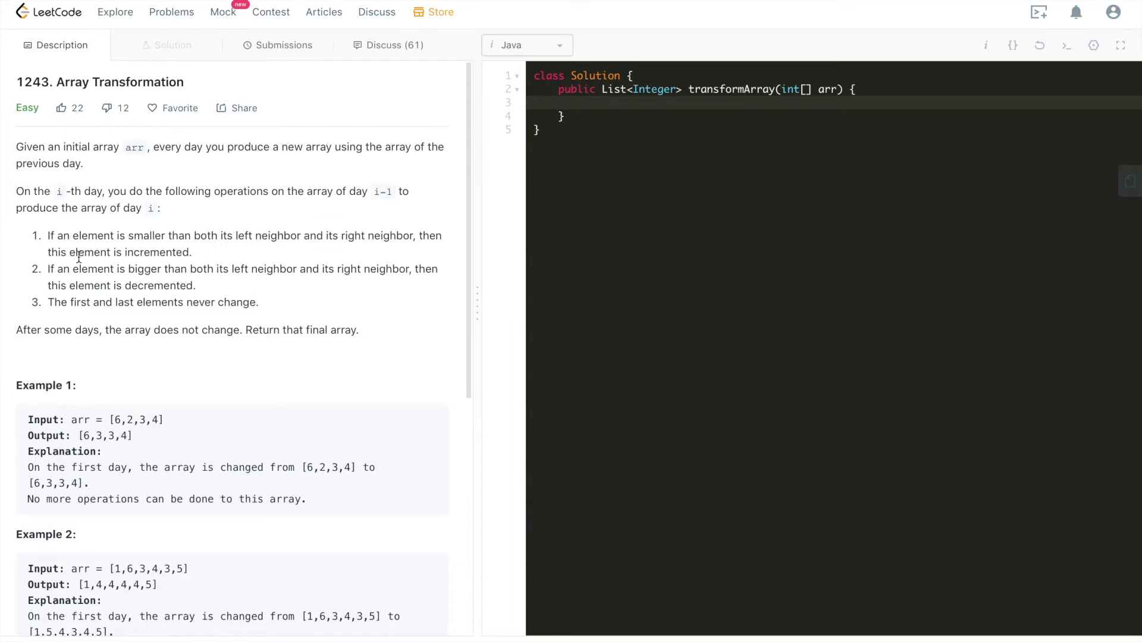
left_click_drag(77, 252, 142, 252)
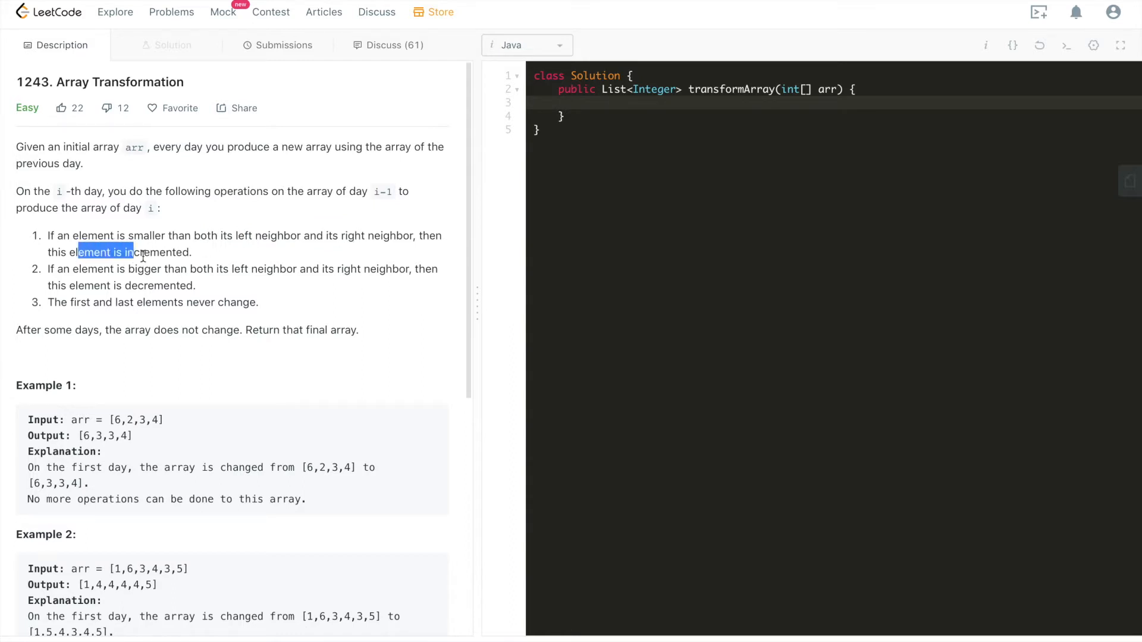
left_click(81, 273)
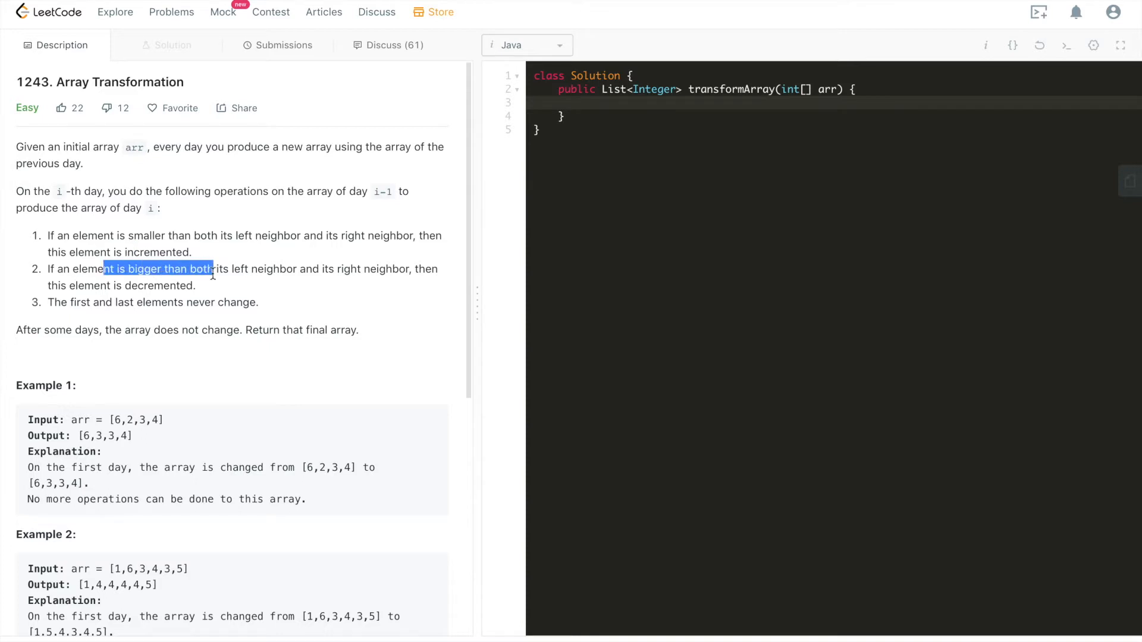
left_click(258, 269)
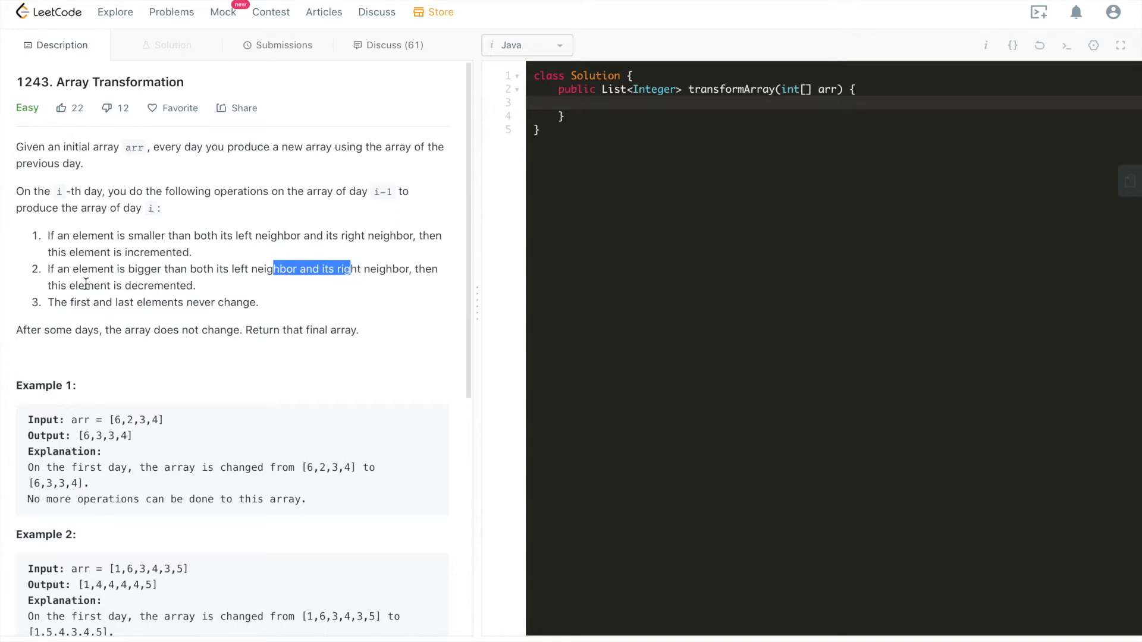
left_click(159, 284)
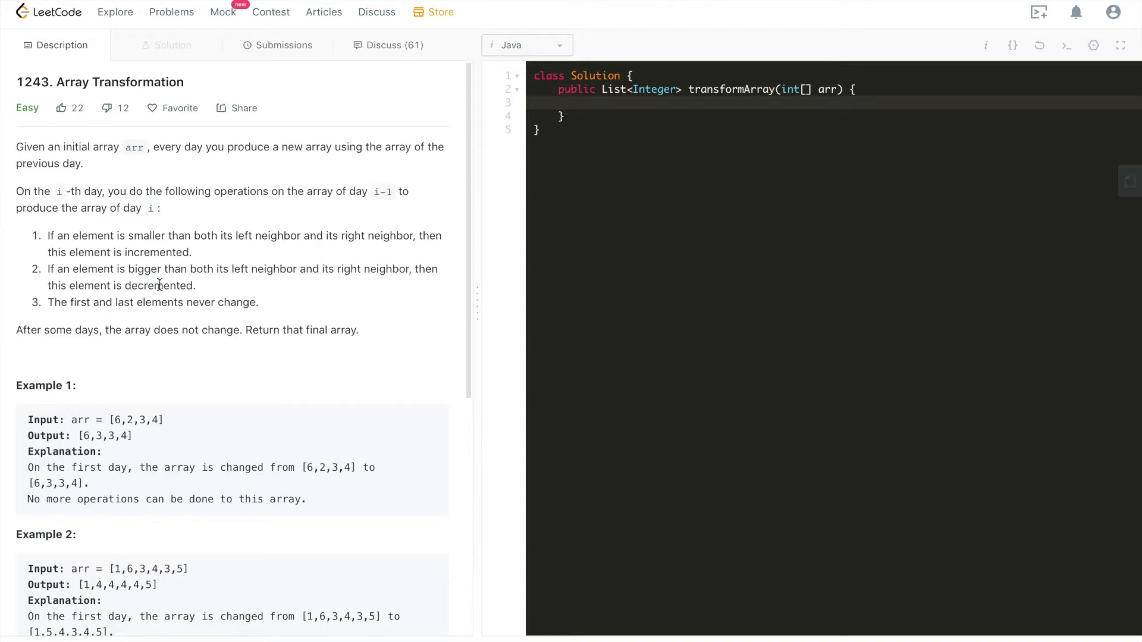
mouse_move(88, 300)
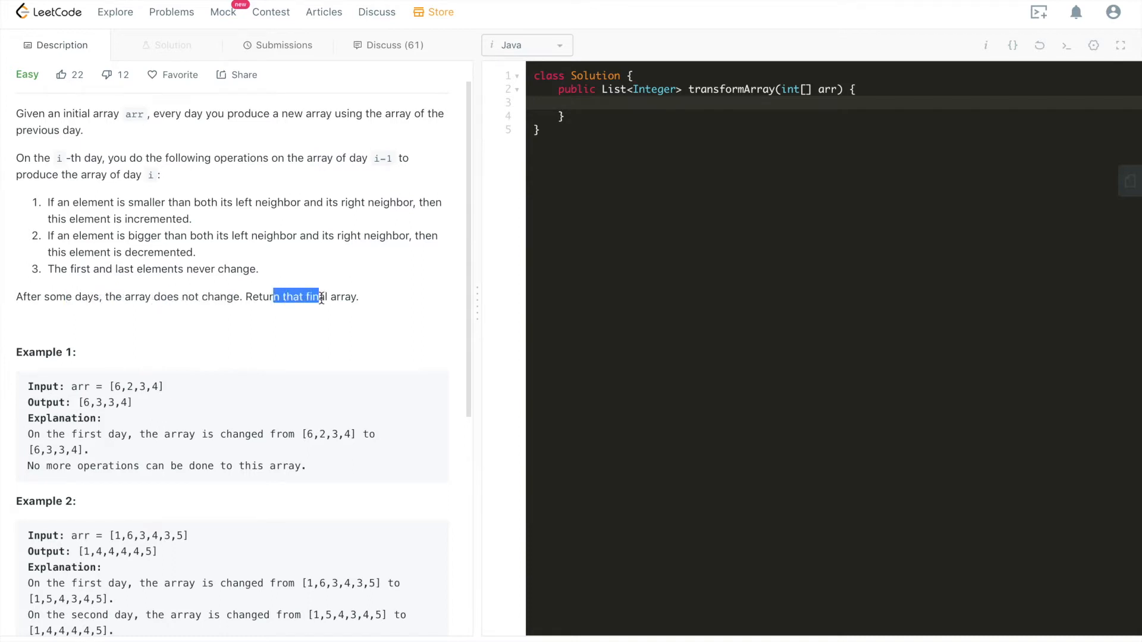
scroll("down", 3)
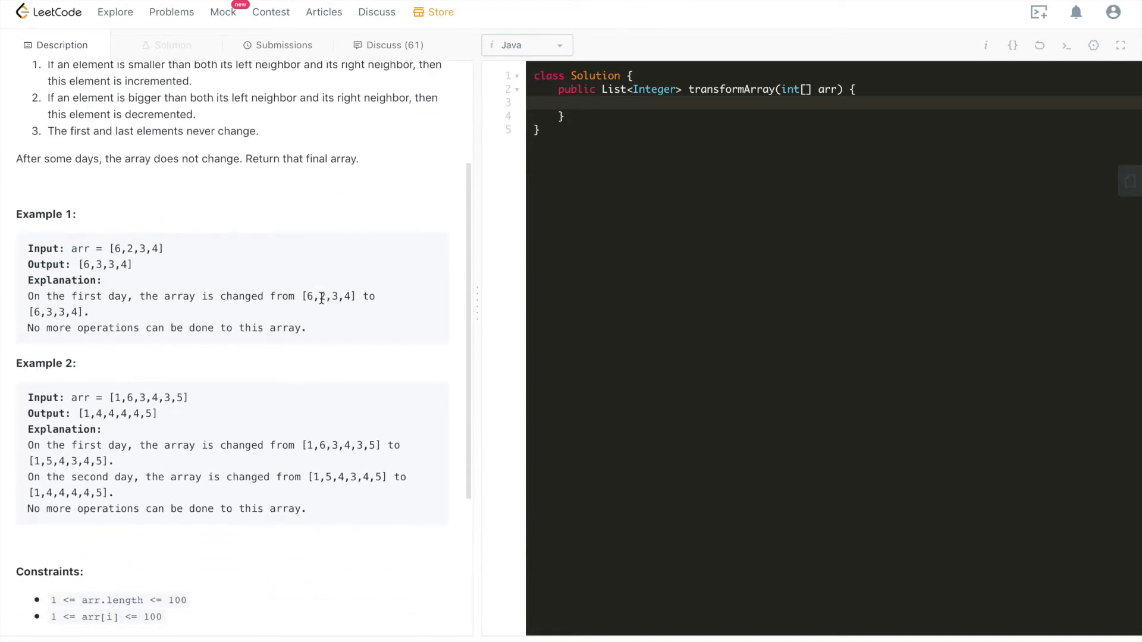
scroll("up", 3)
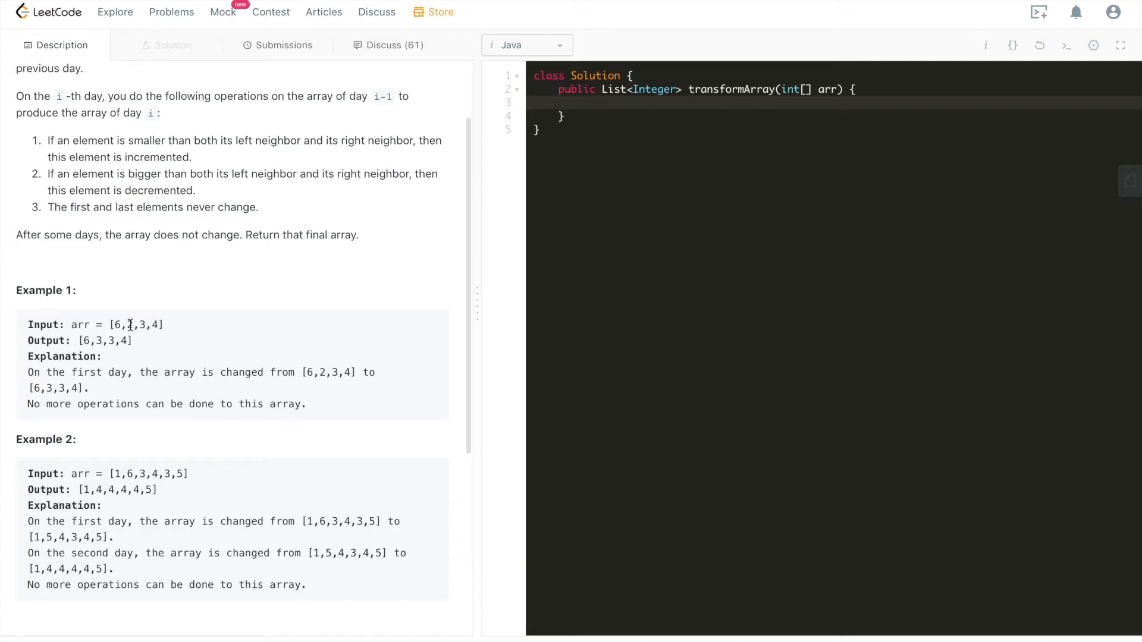
mouse_move(142, 325)
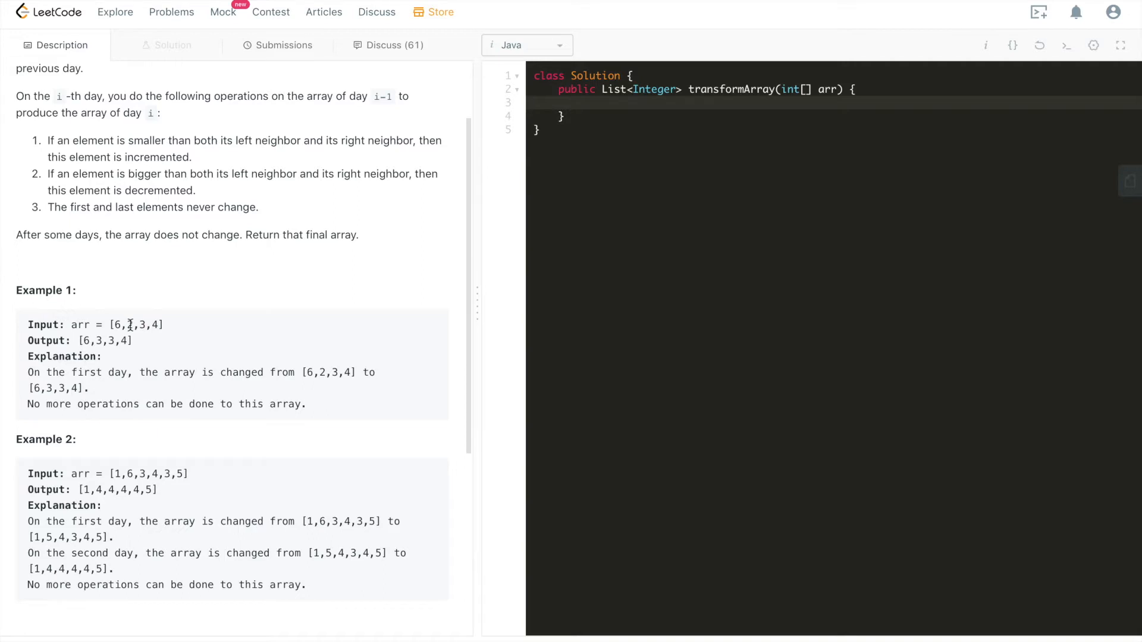
mouse_move(52, 140)
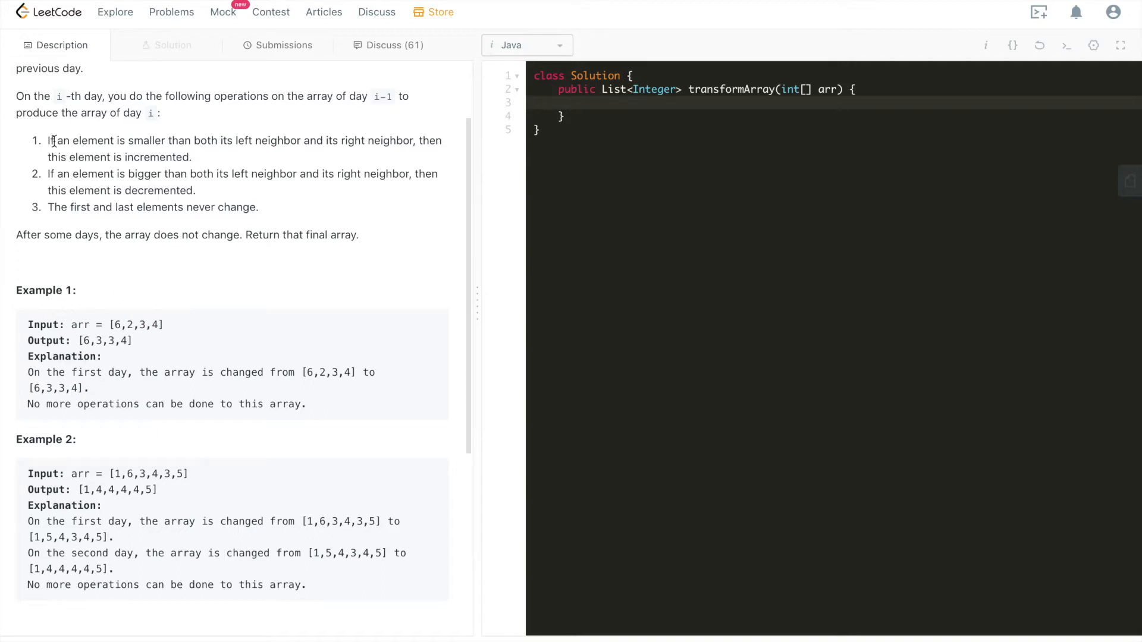
mouse_move(126, 328)
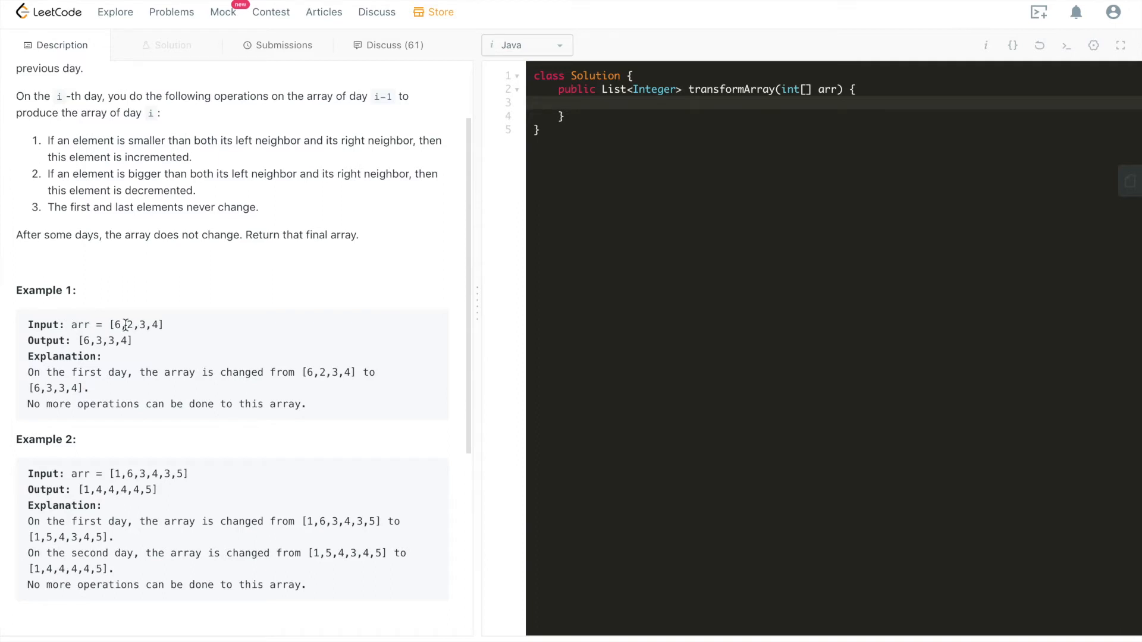
Step: Highlight Example 1's input, the smaller-than-neighbours rule, and Example 1's output array
double_click(128, 324)
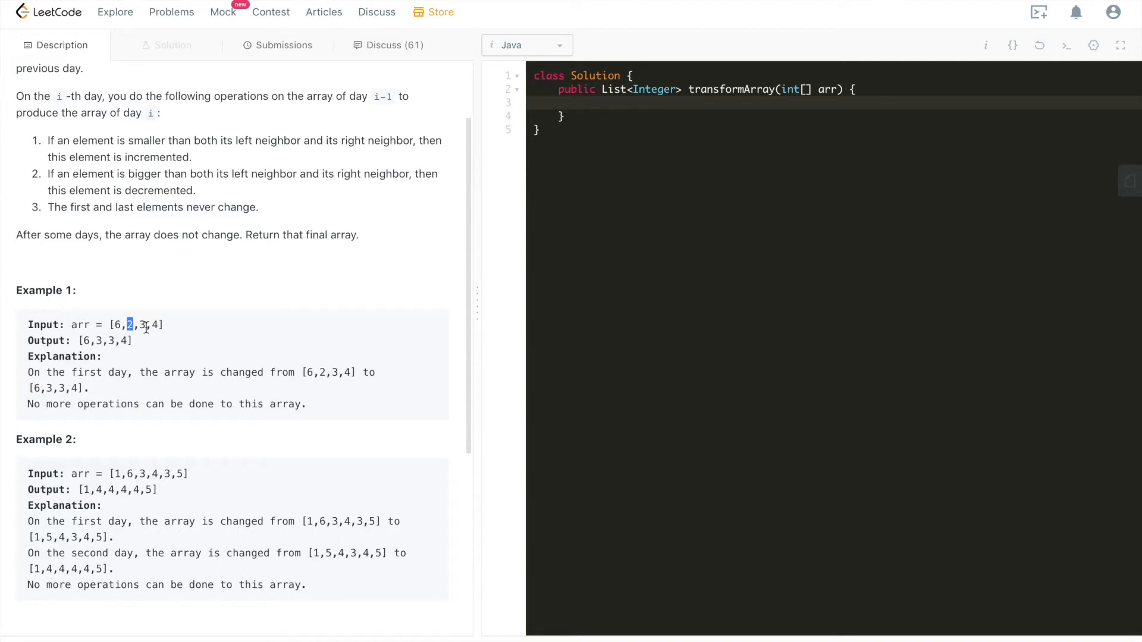
mouse_move(107, 247)
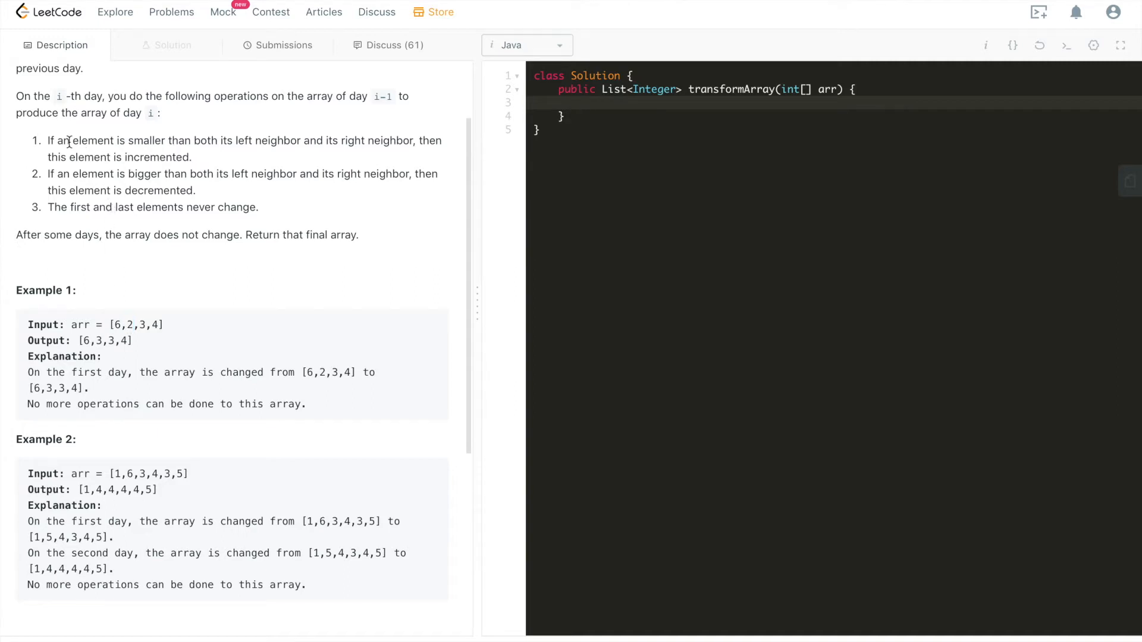
left_click_drag(69, 140, 107, 157)
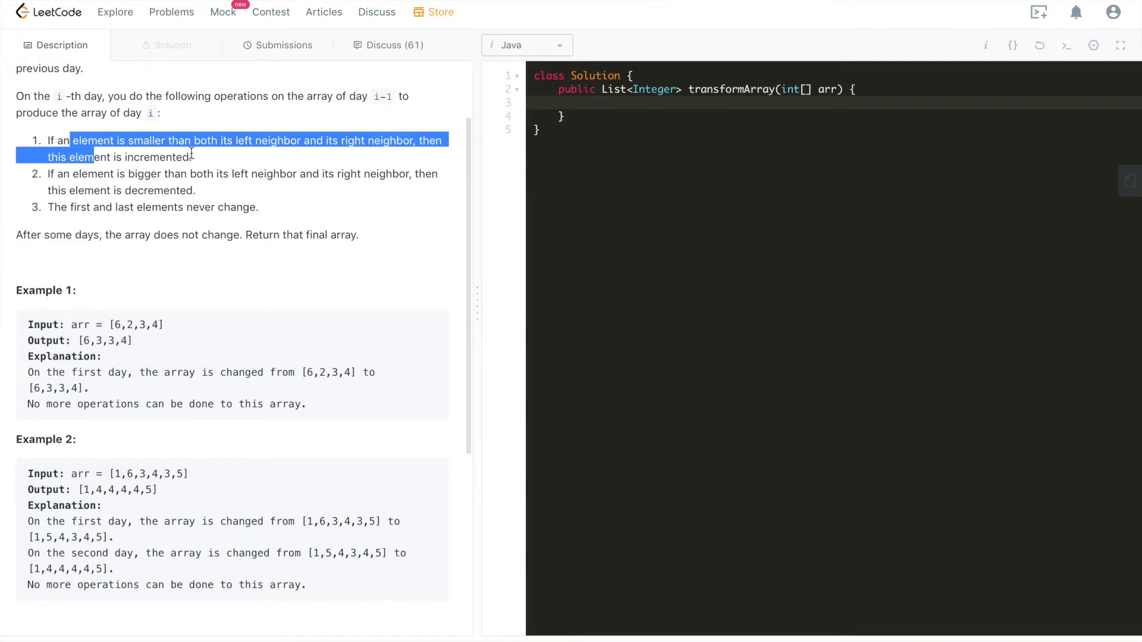
double_click(157, 173)
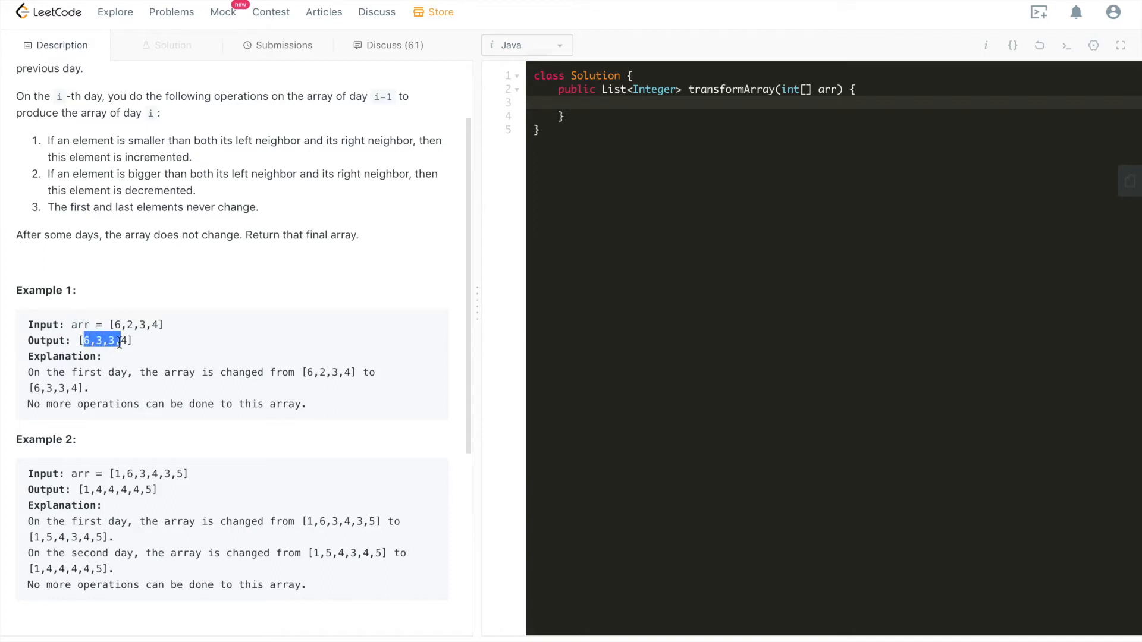
left_click(108, 340)
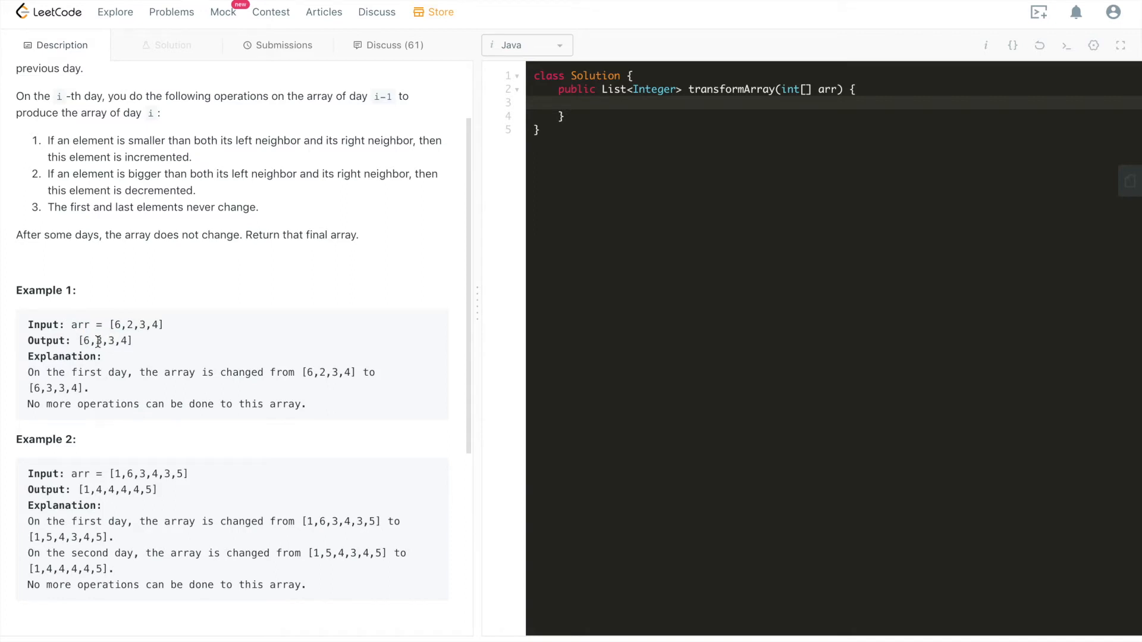
double_click(101, 340)
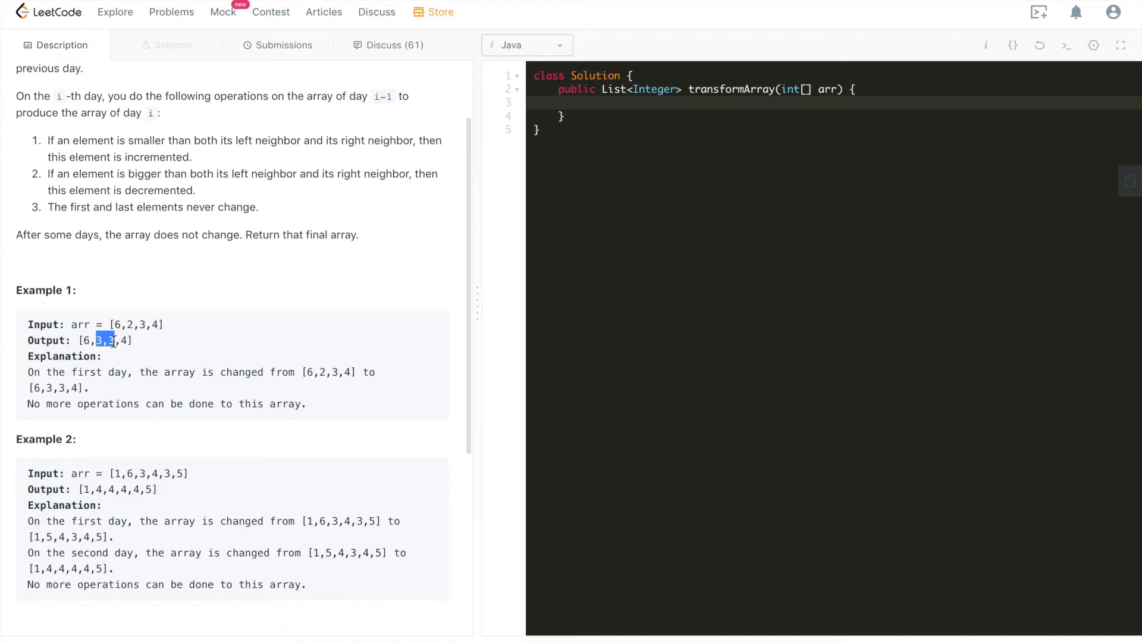
left_click(105, 340)
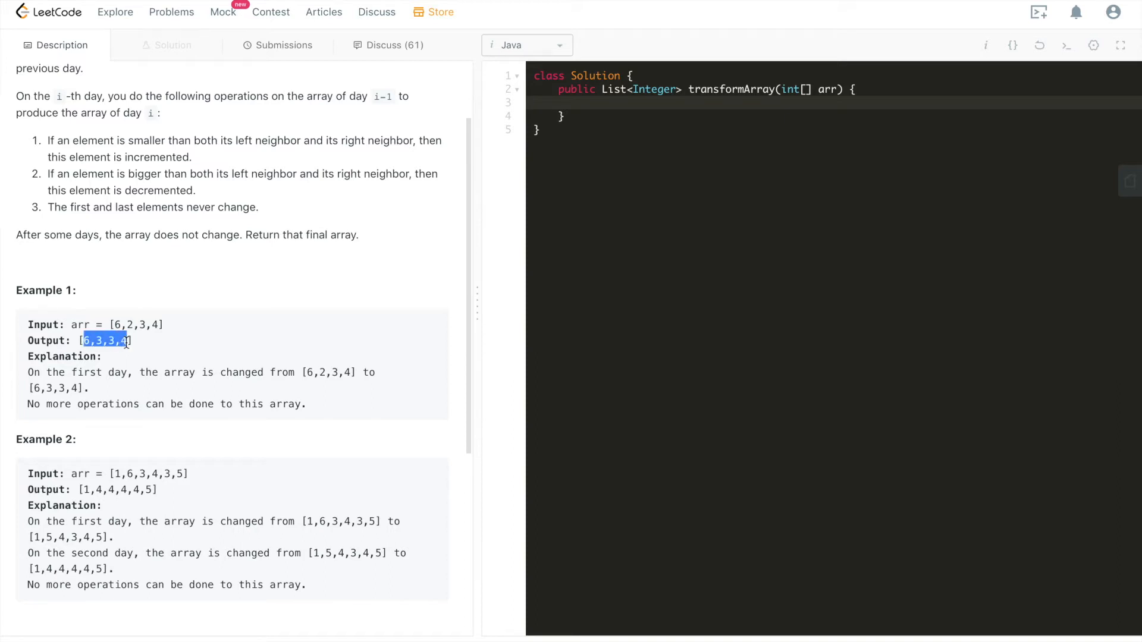
scroll("down", 3)
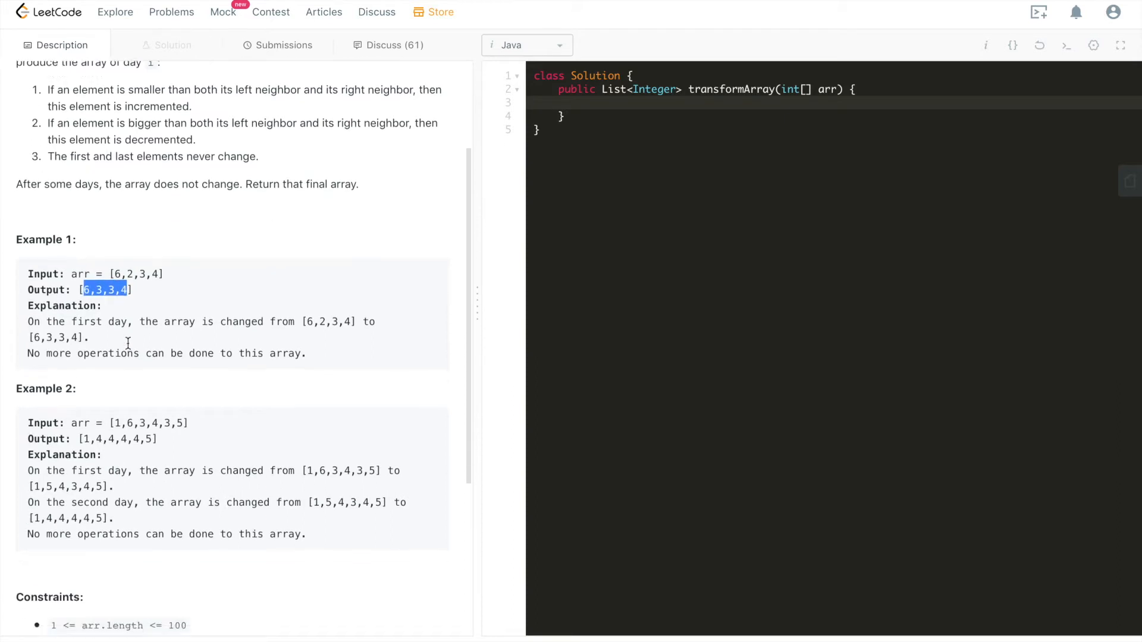
scroll("down", 3)
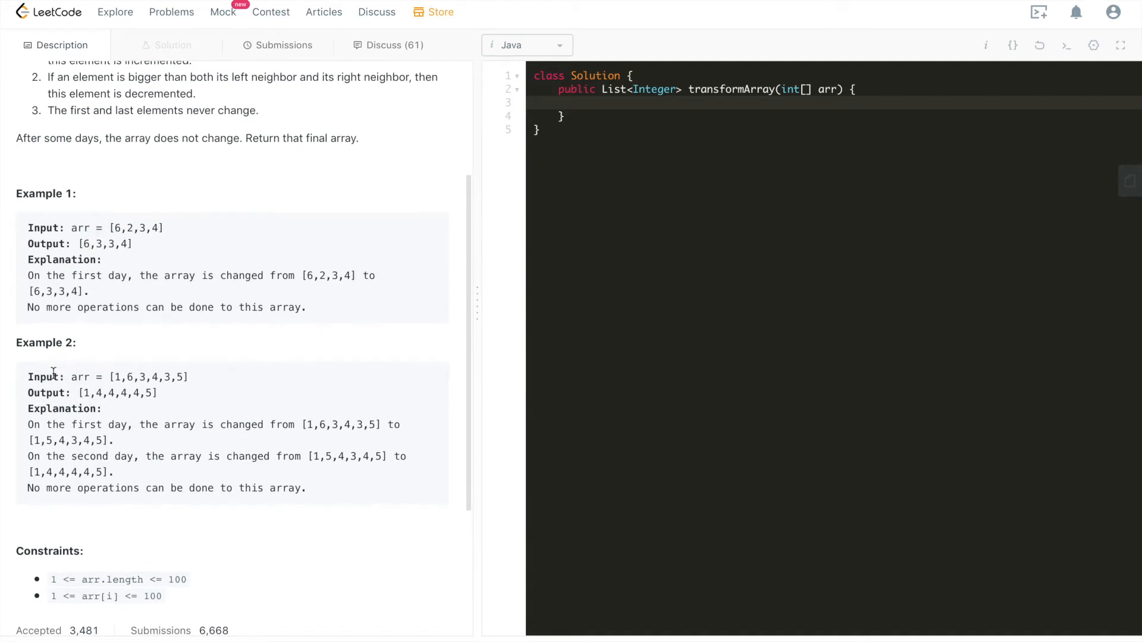
mouse_move(127, 392)
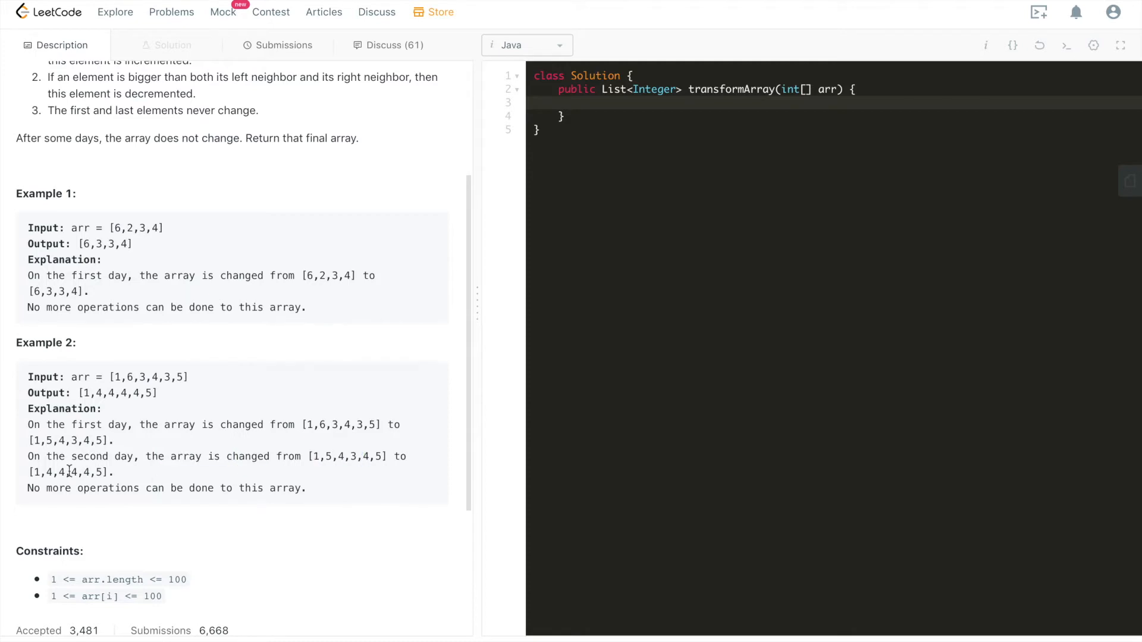
mouse_move(338, 451)
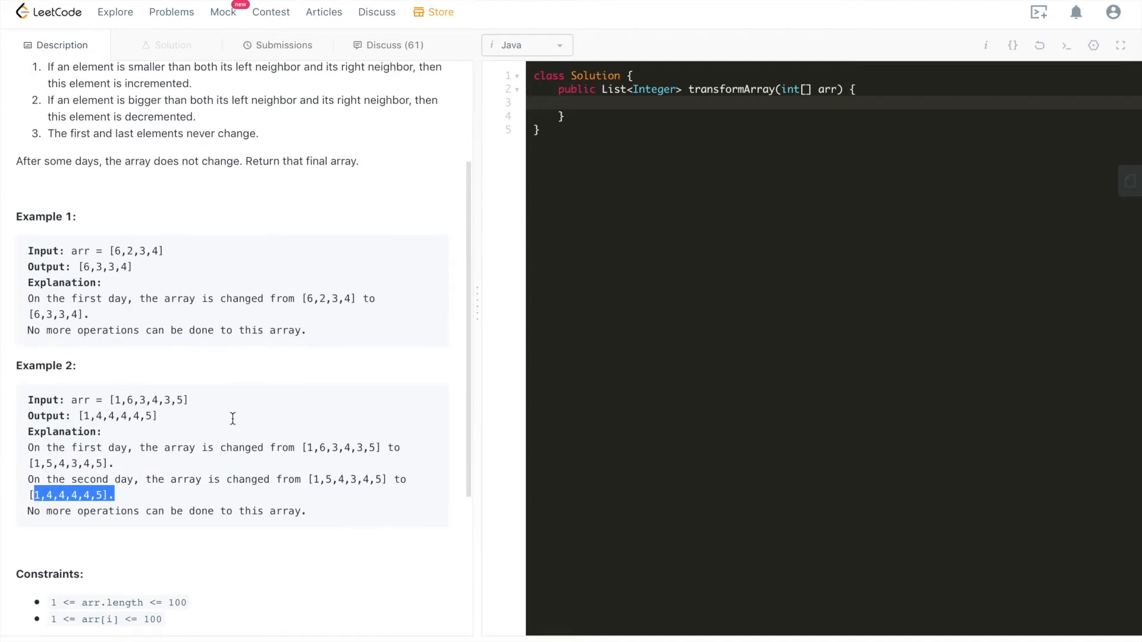
Step: Review Examples 2 and 1, highlighting the middle elements of Example 1's input
left_click(226, 423)
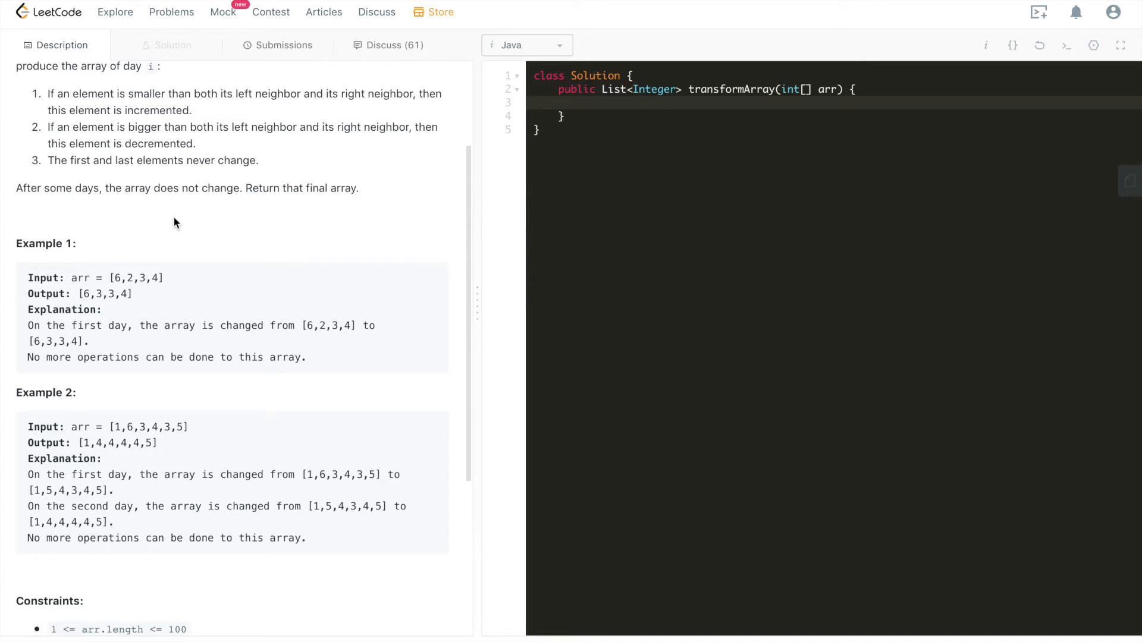
scroll("up", 3)
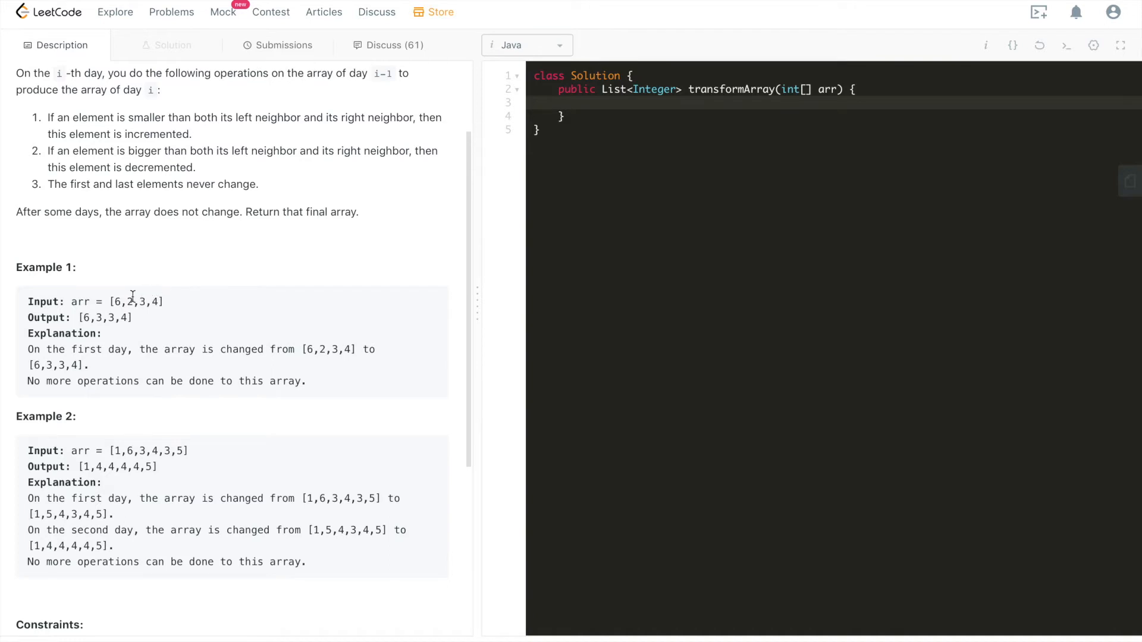
mouse_move(127, 296)
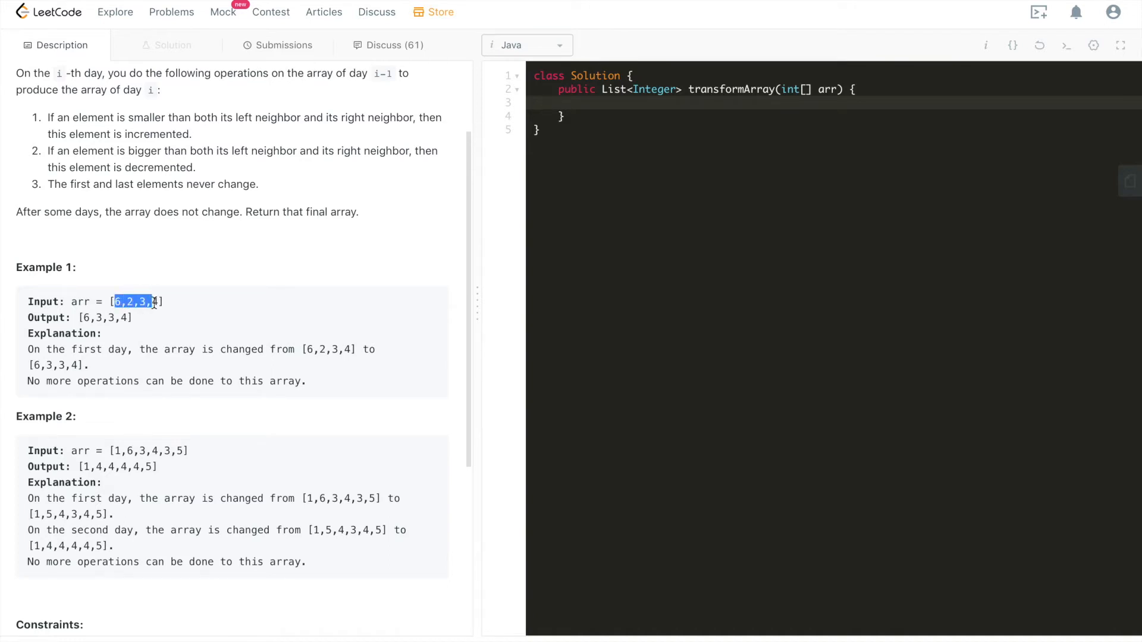
left_click(134, 301)
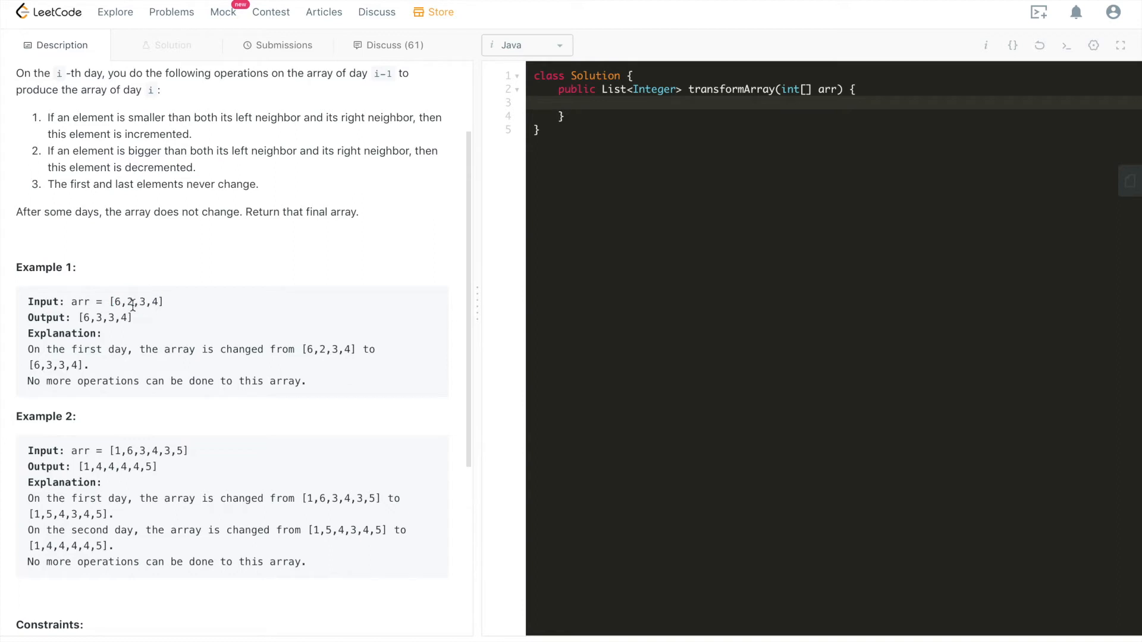
mouse_move(39, 119)
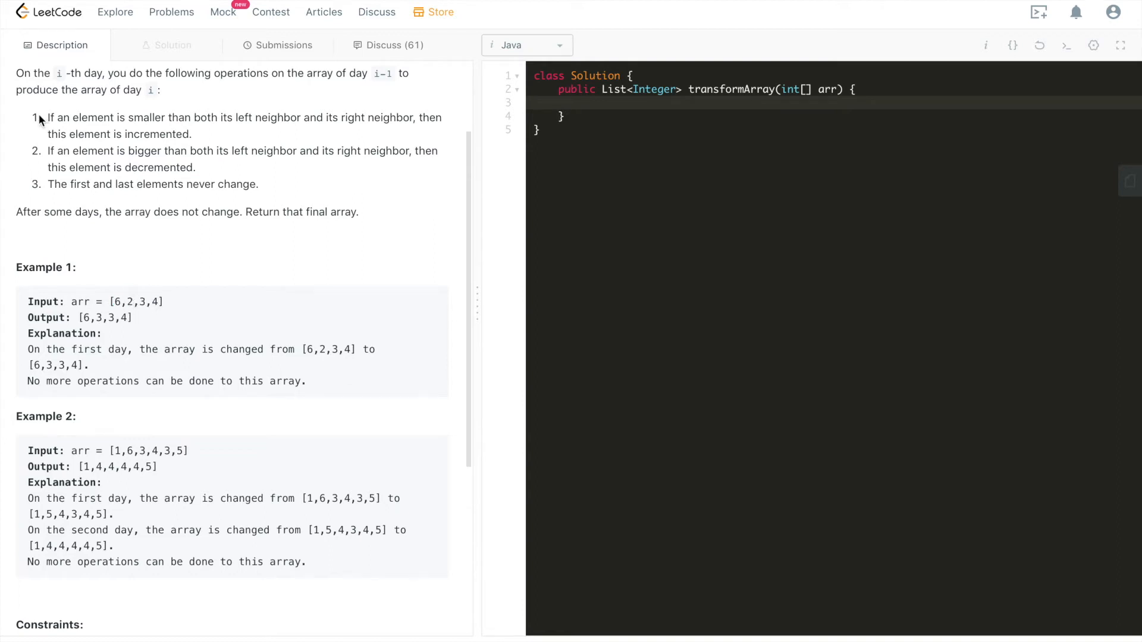
left_click_drag(46, 117, 102, 168)
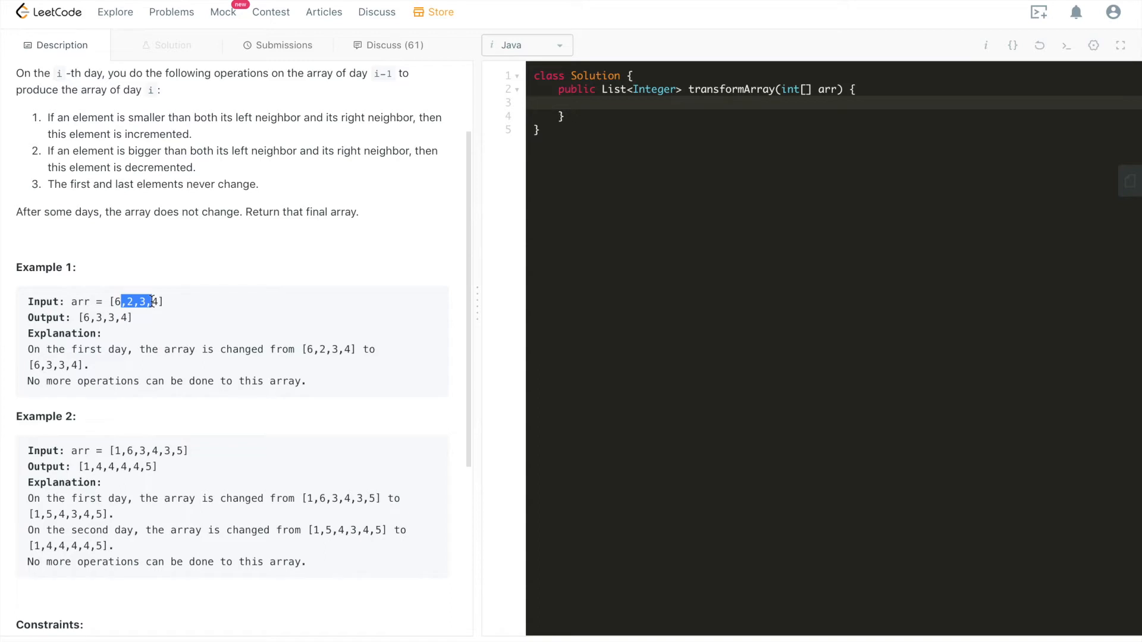
left_click(138, 301)
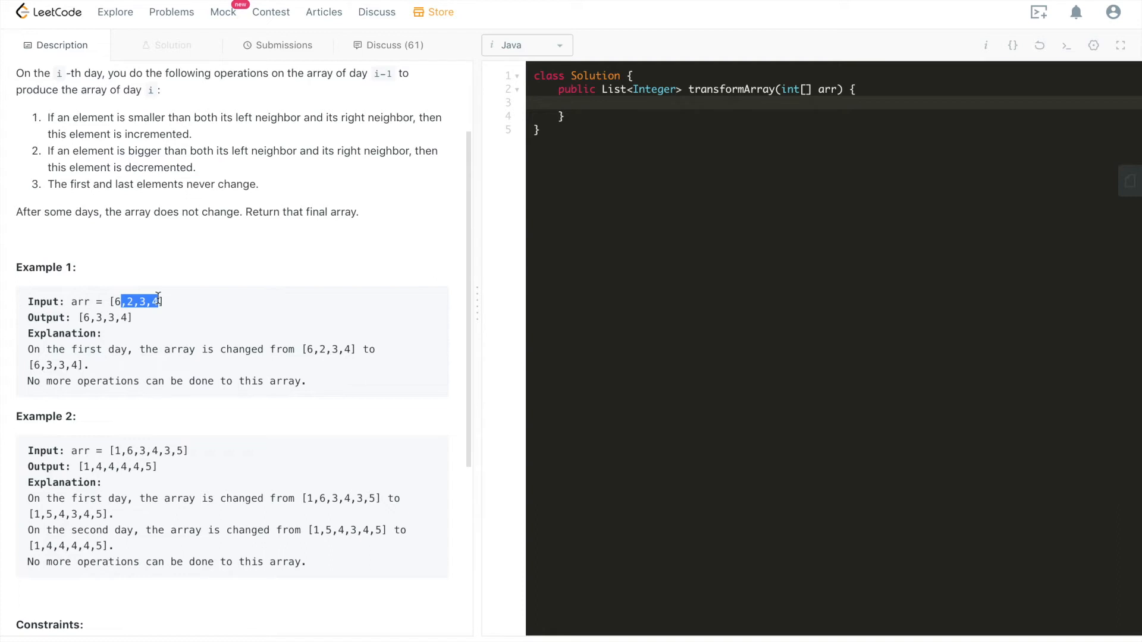
left_click(153, 301)
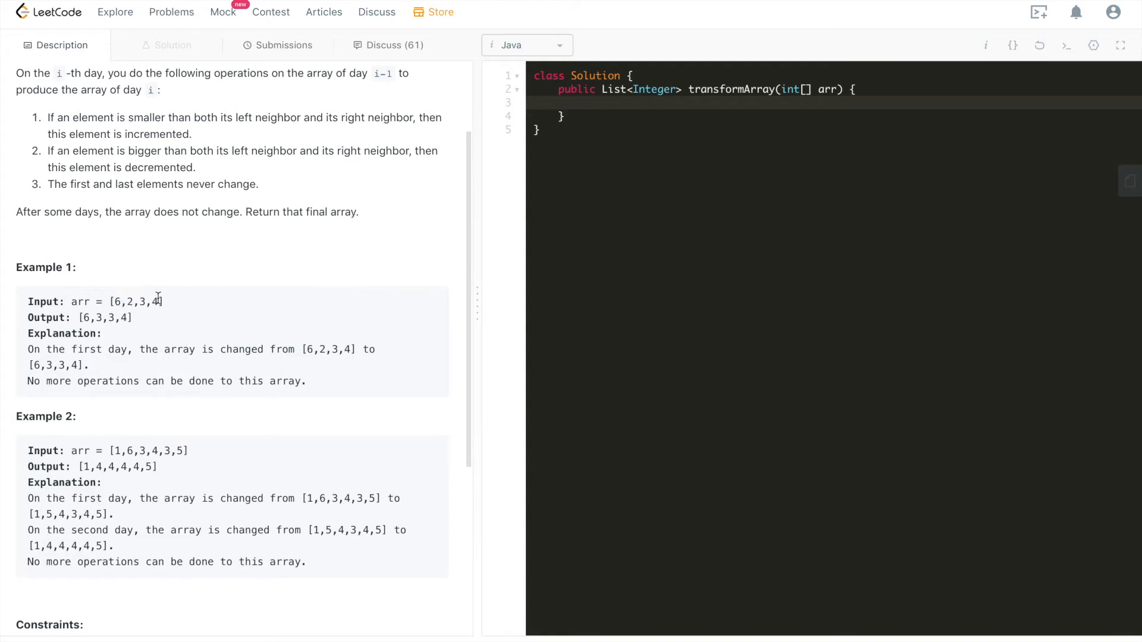
scroll("up", 3)
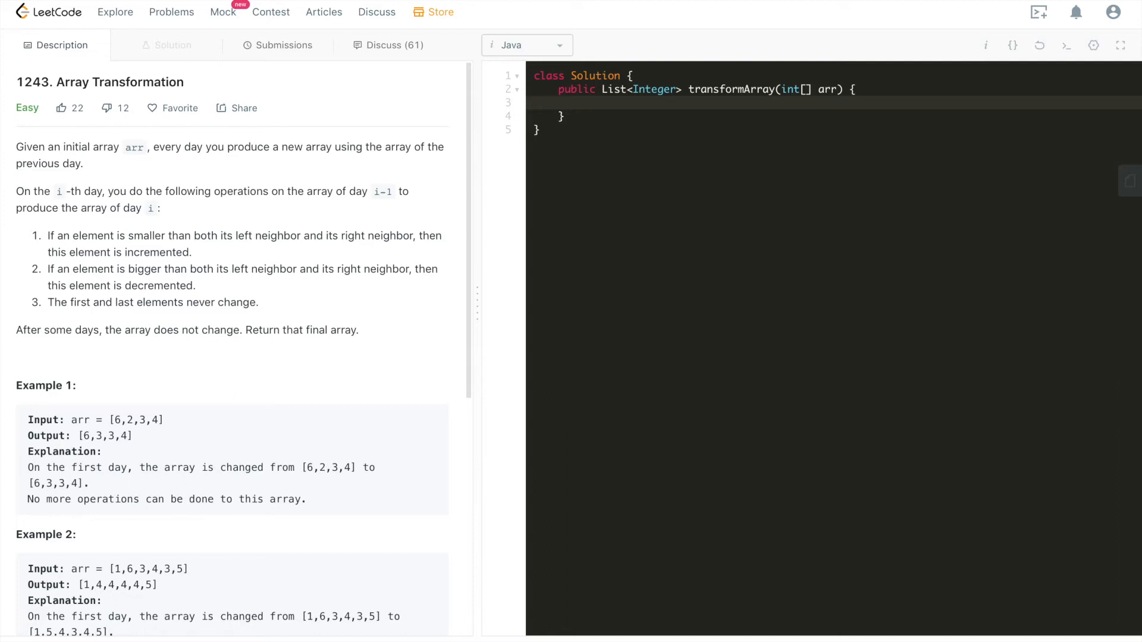
Step: Declare int[] copy and int len = arr.length in the method
type("int[]")
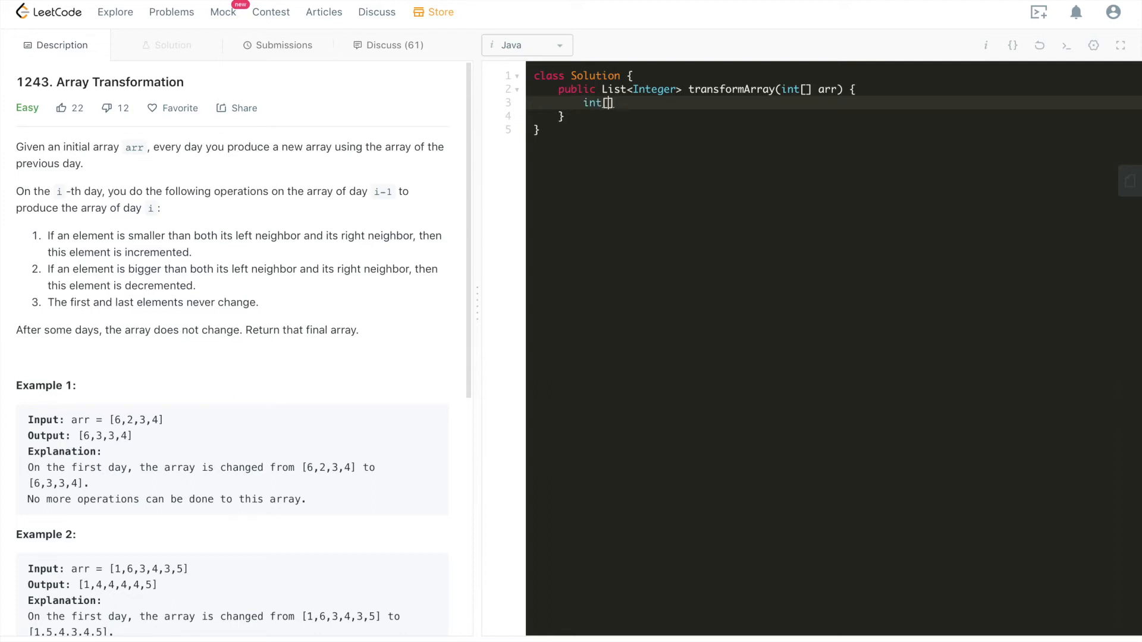
type("copy")
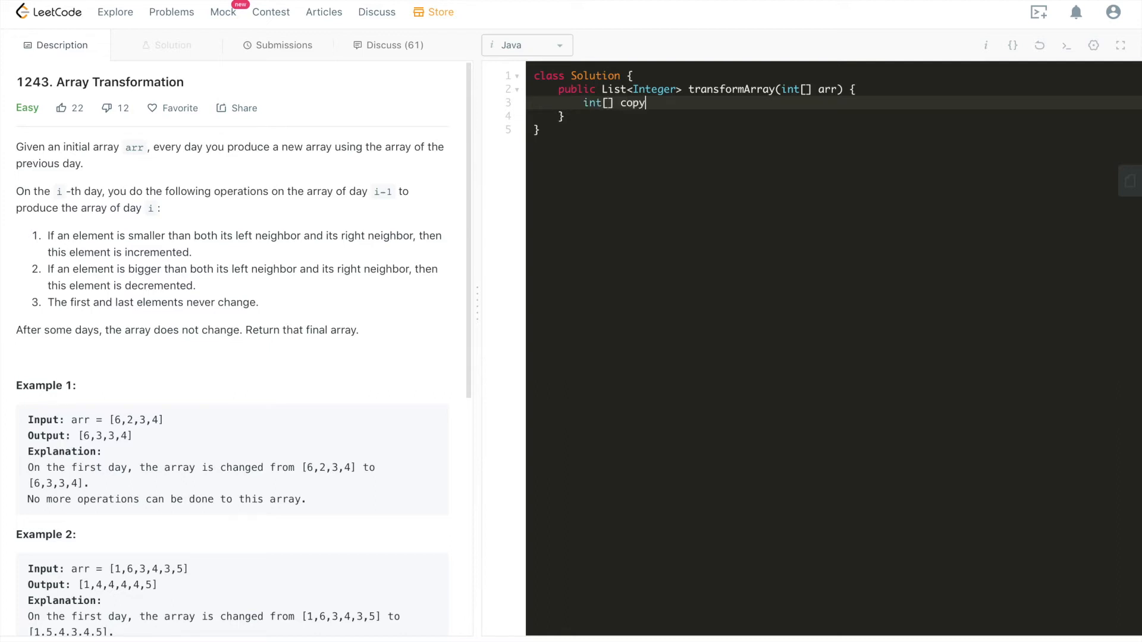
type(";")
type("int len")
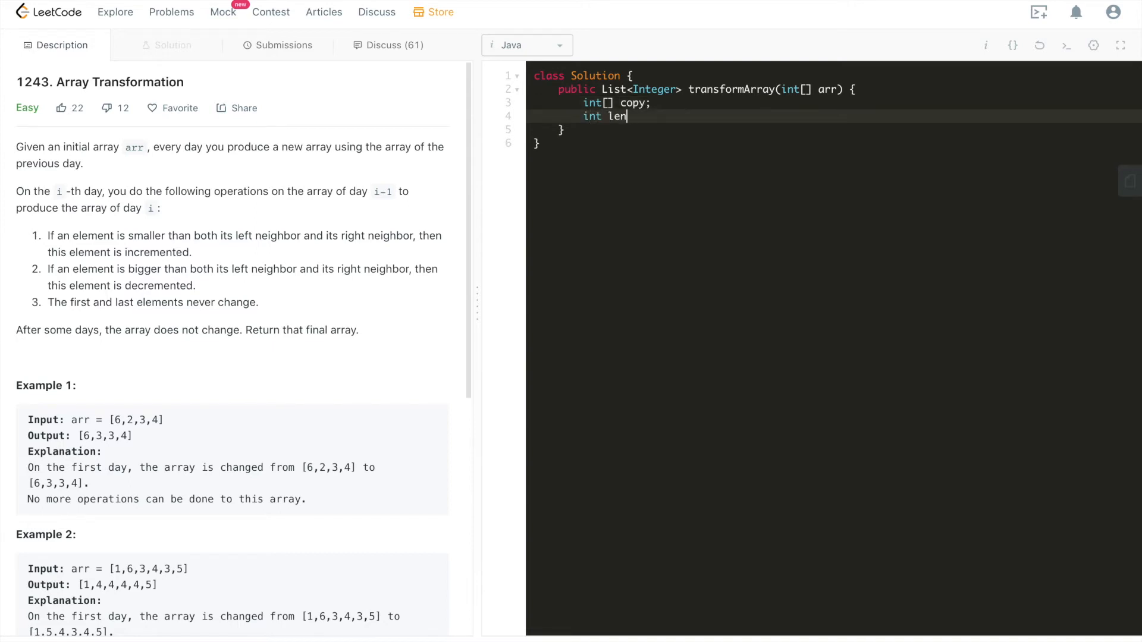
type("= arr.len")
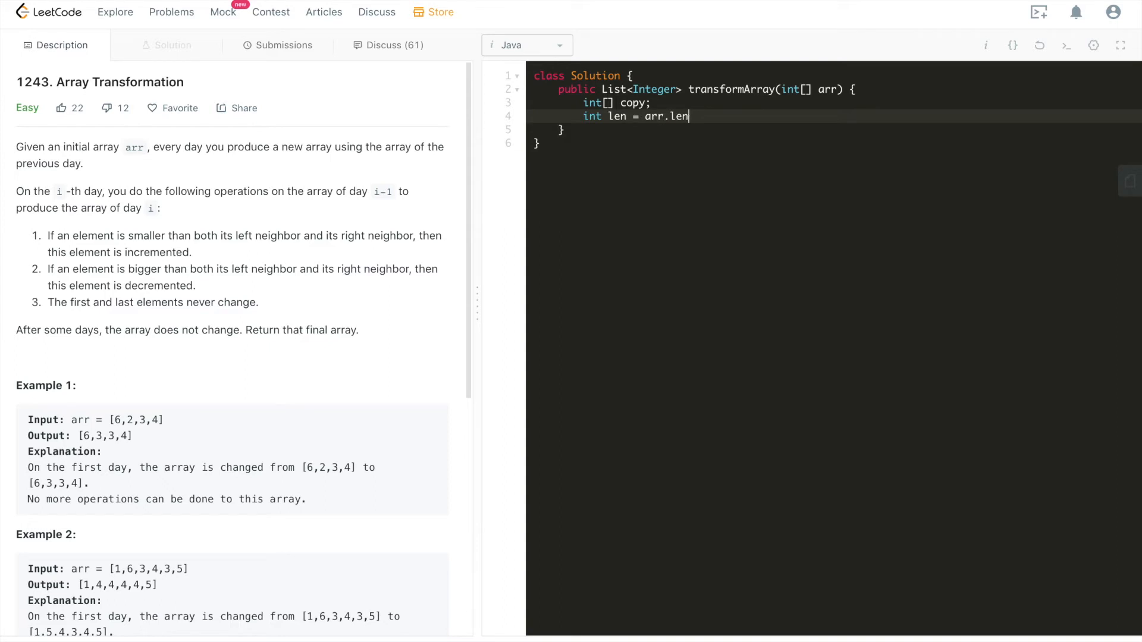
type("gth;")
type("d")
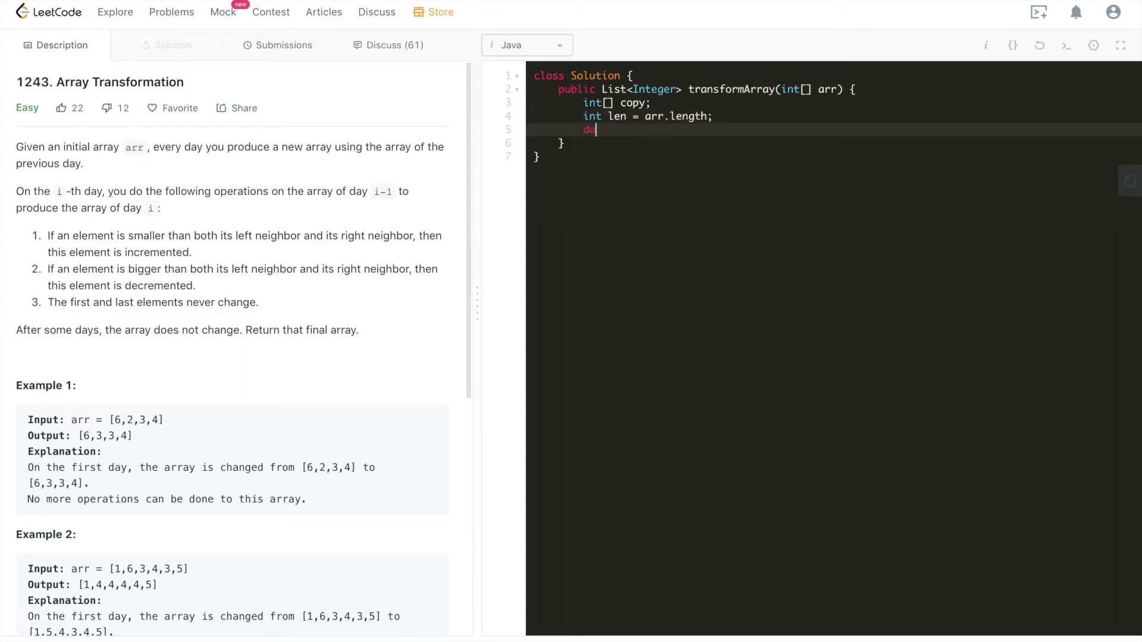
Step: Add an empty do { } while (); loop skeleton
type("o {")
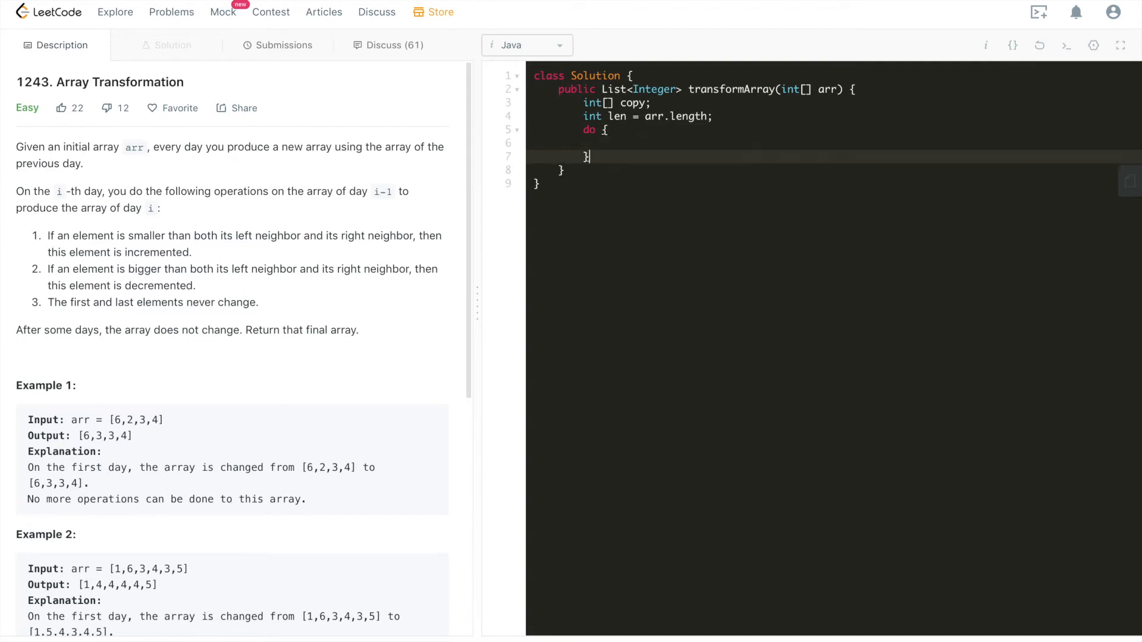
type("whiel")
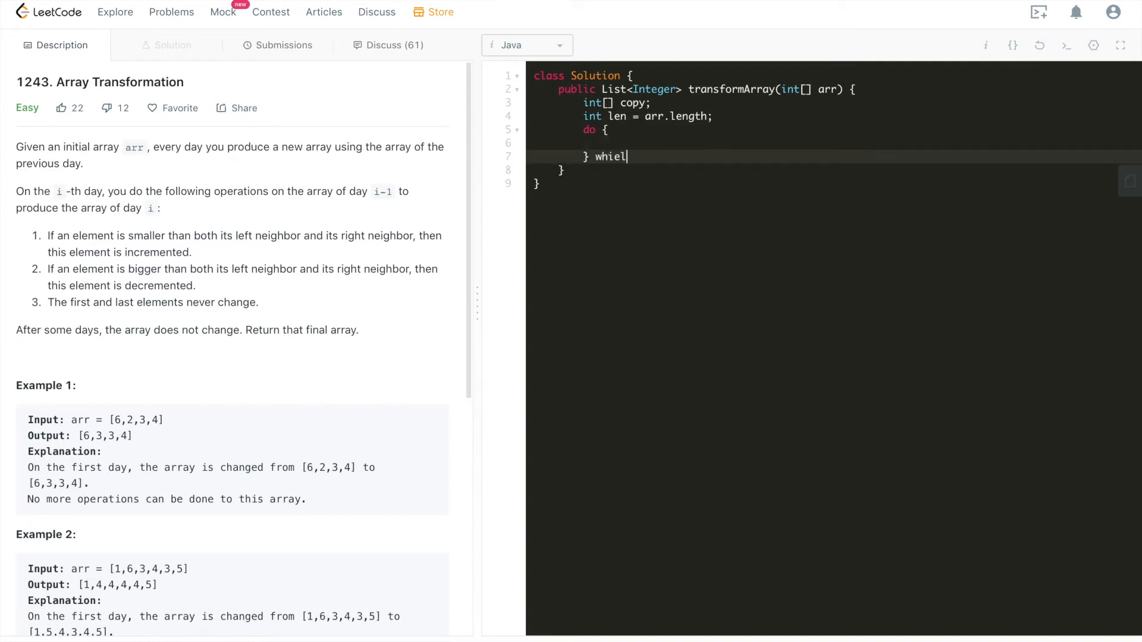
type("while")
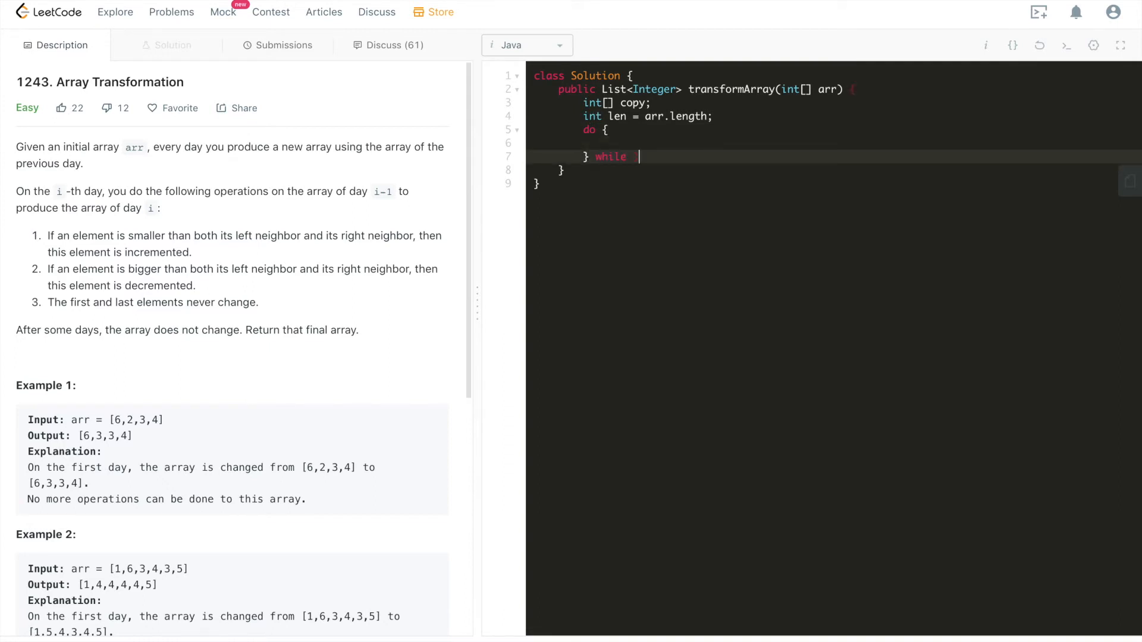
type("();")
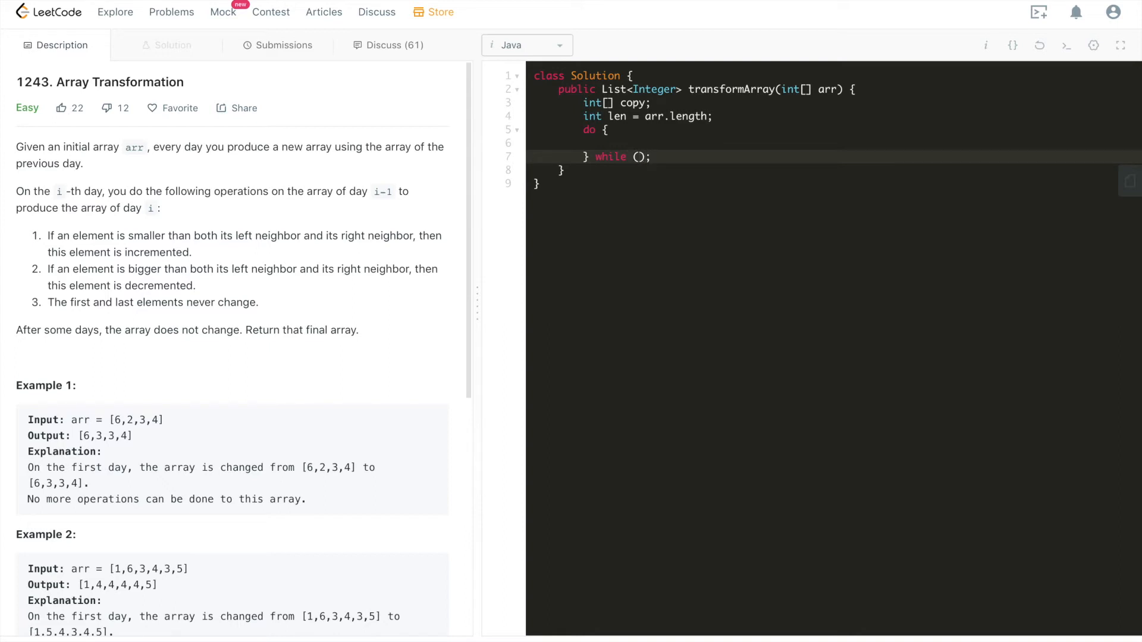
Step: Inside the do block, write copy = Arrays.copyOf(arr, len);
type("copy = Array")
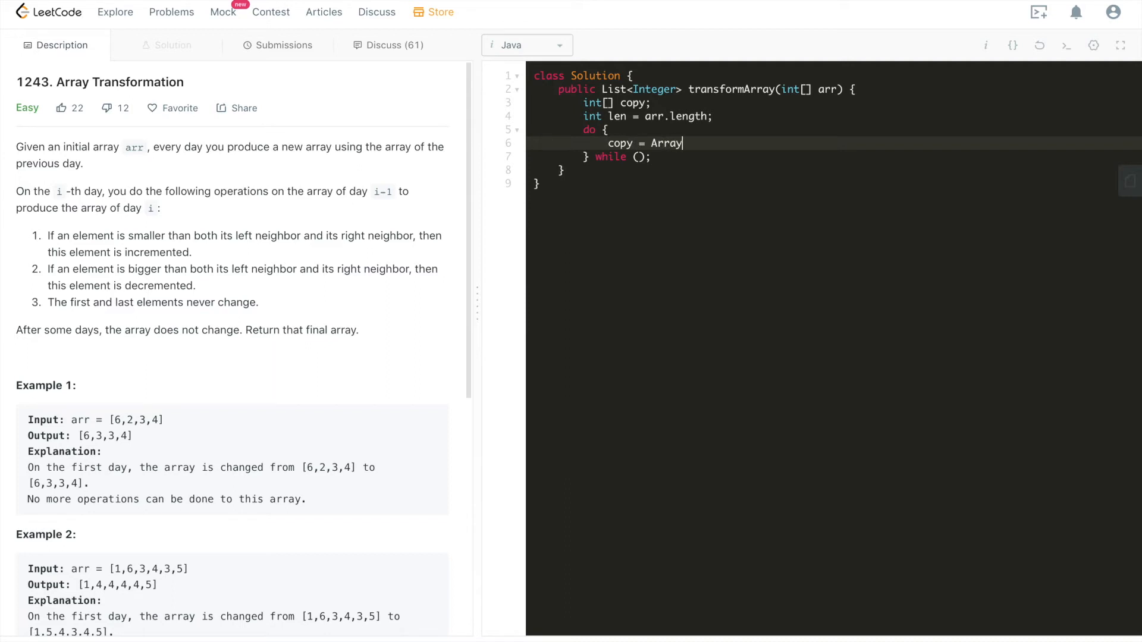
type("s.copyOf()")
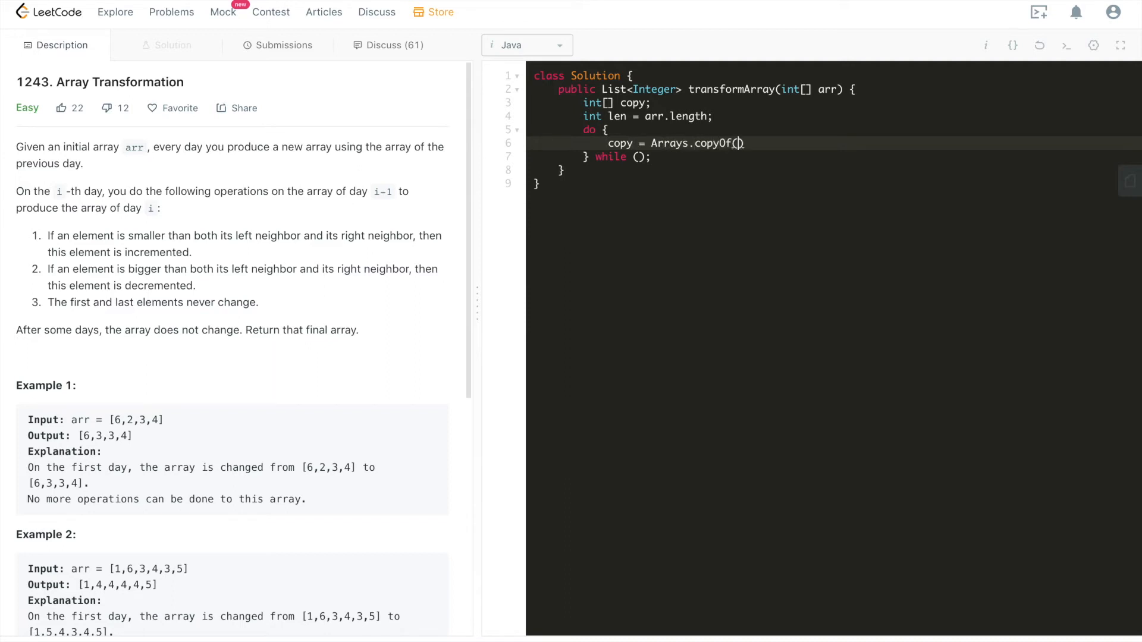
type("arr, len")
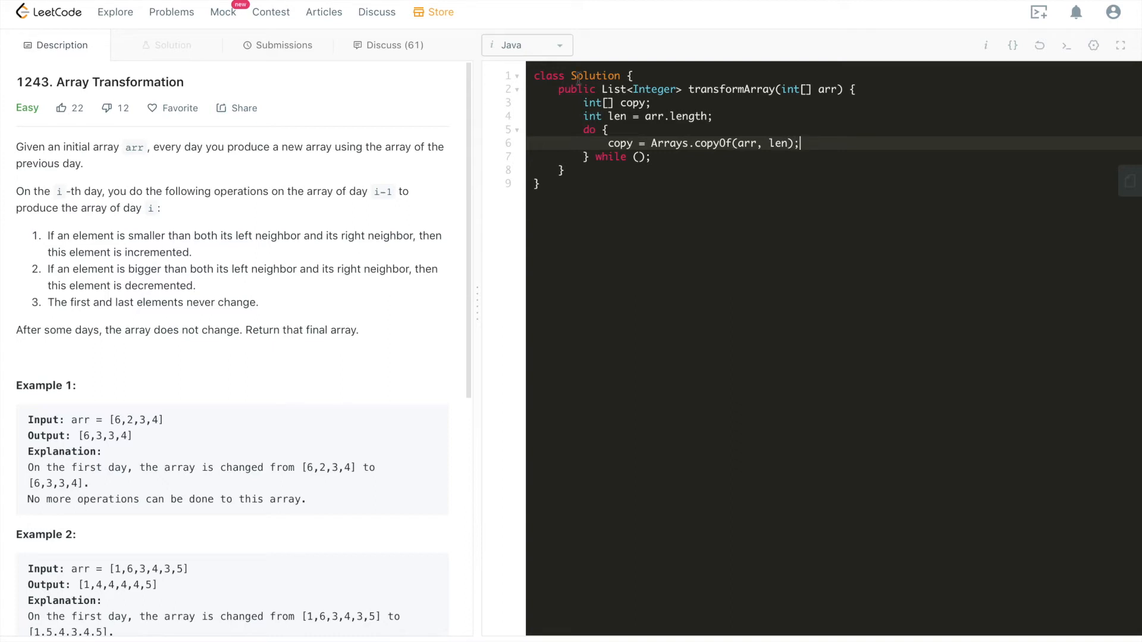
double_click(743, 143)
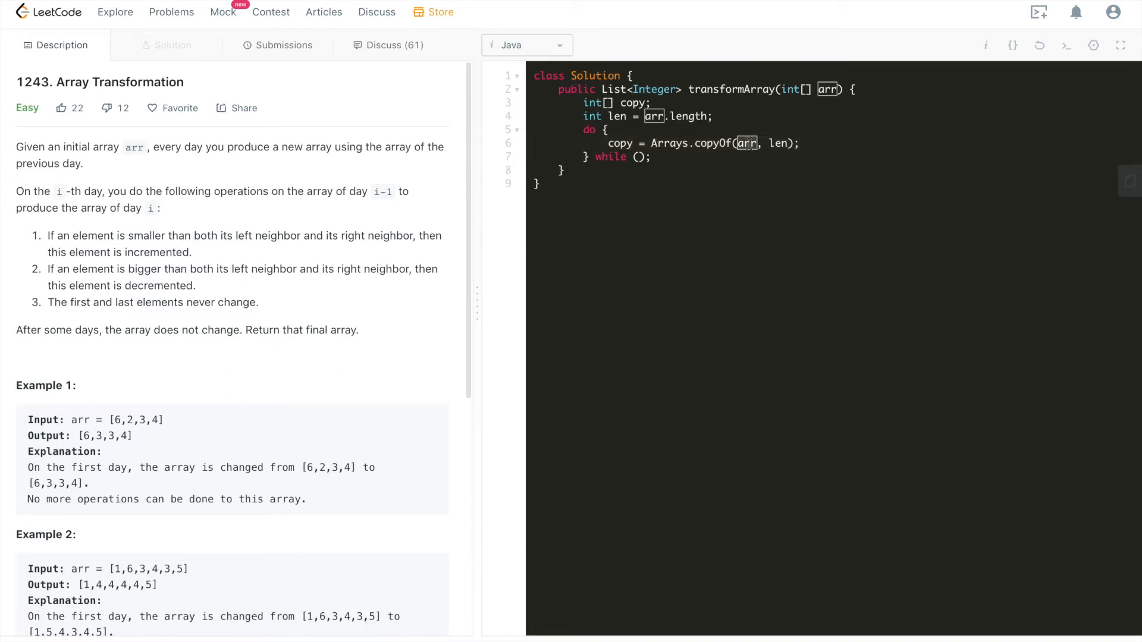
left_click(778, 143)
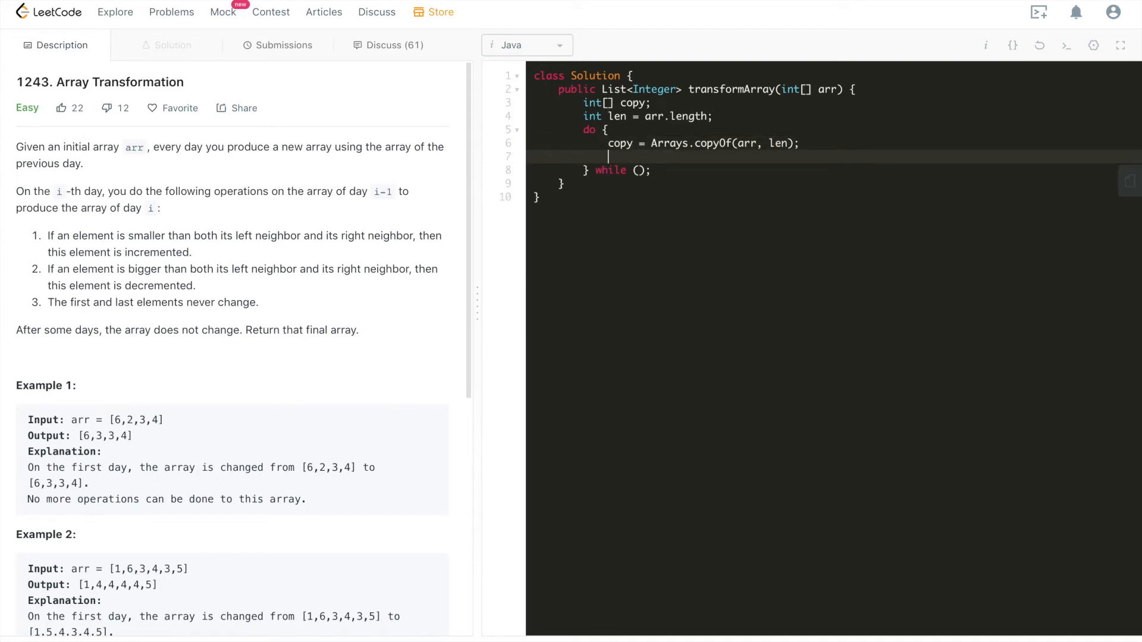
Step: Write for (int i = 1; i < len - 1; i++) and start typing its if condition
type("for ()")
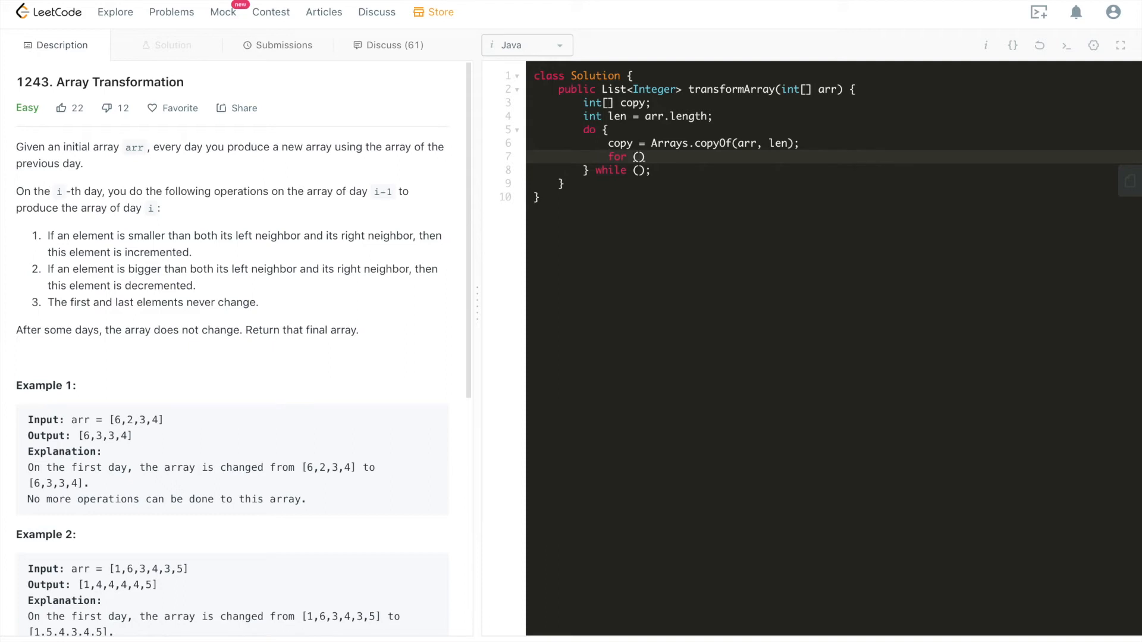
type("int i = 1")
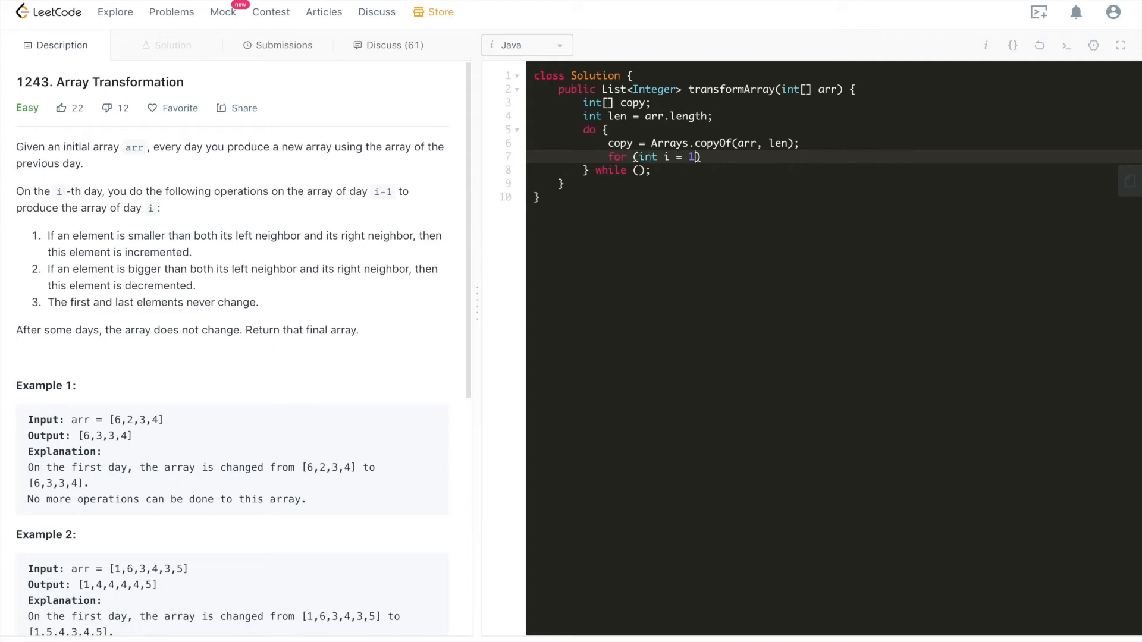
type("; i < len")
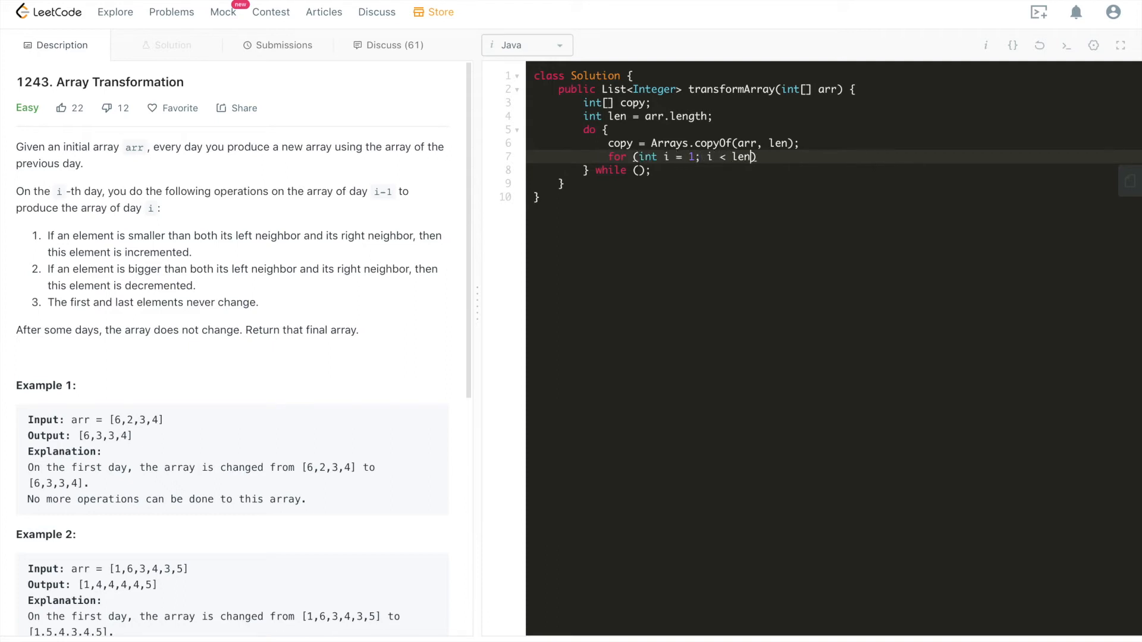
type("- 1;i +")
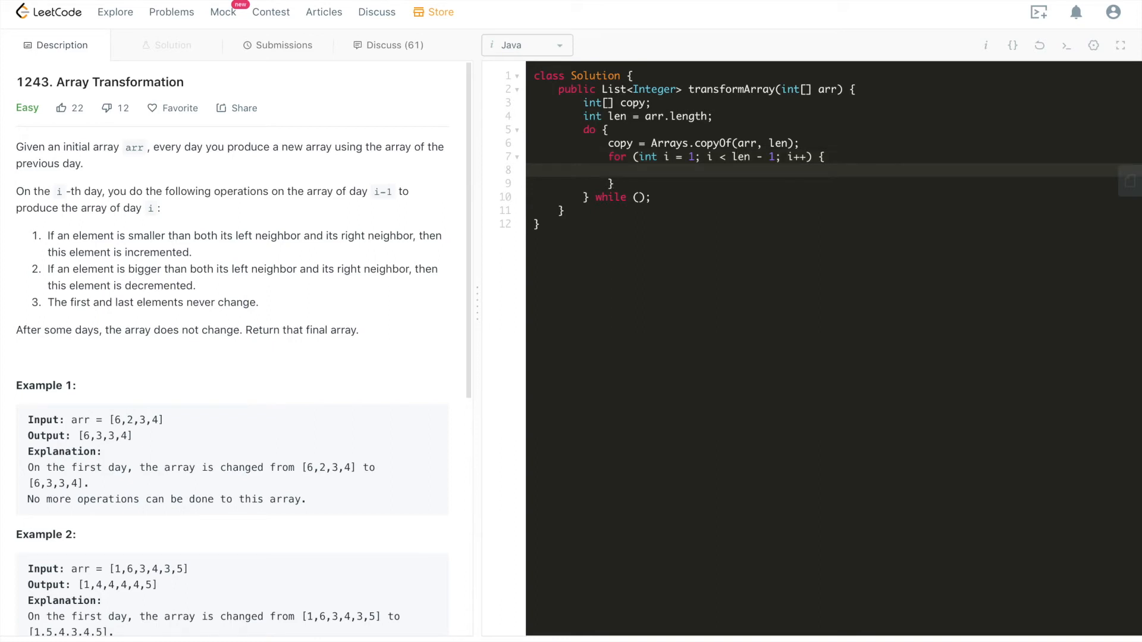
type("if (a")
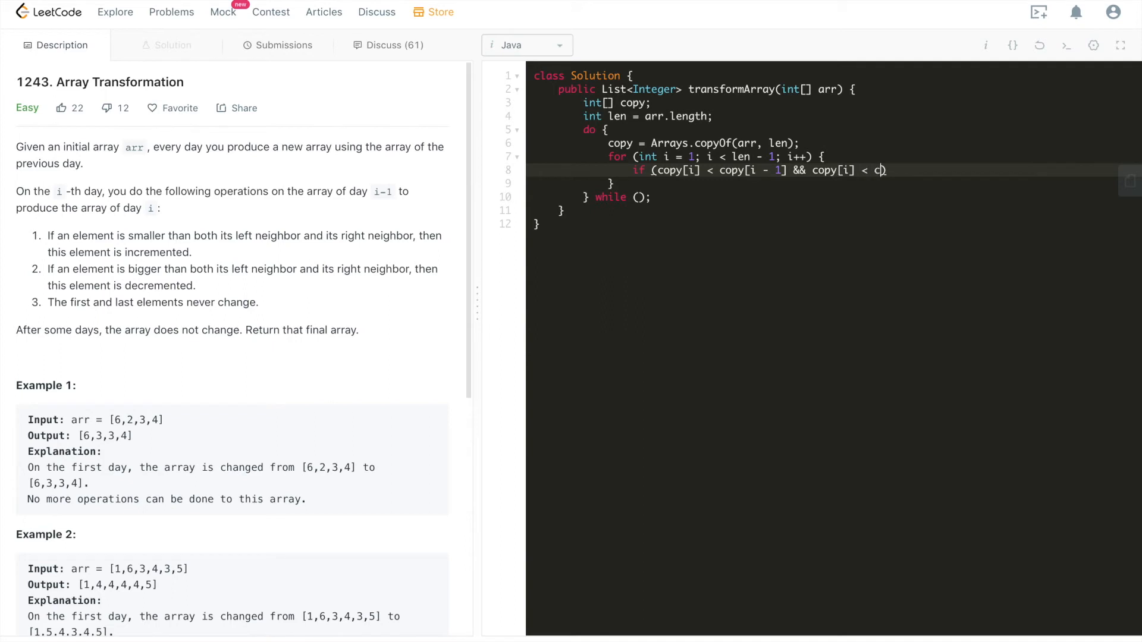
Step: Complete the if with copy[i] < copy[i+1], add arr[i]++, and begin else
type("opy[i+1")
type("a")
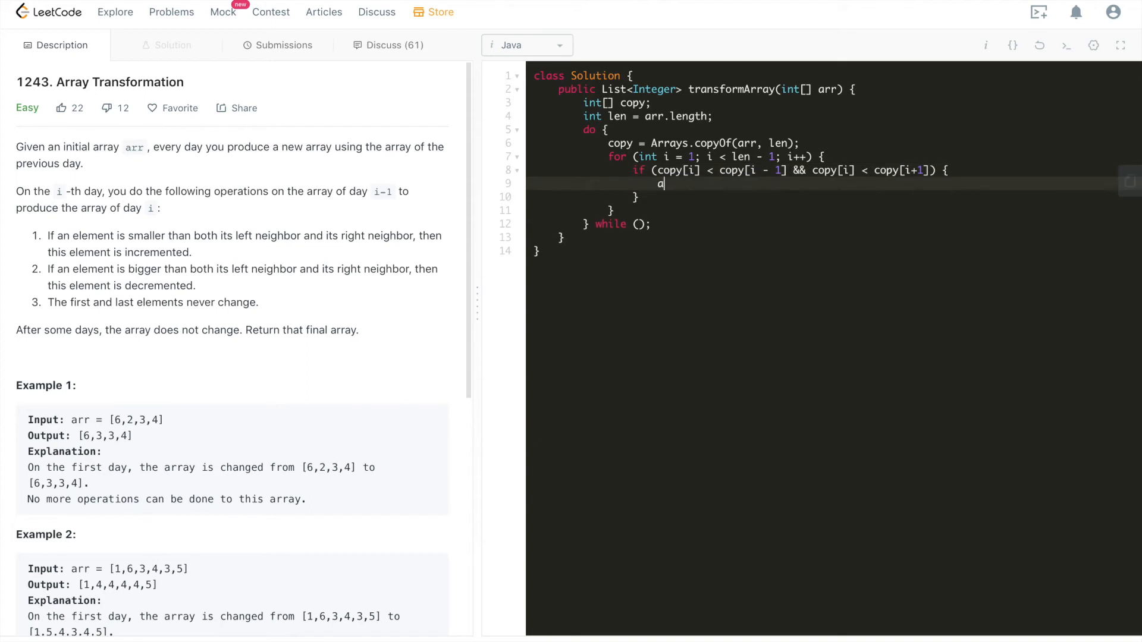
type("rr[i]++;")
left_click(831, 197)
type(" else")
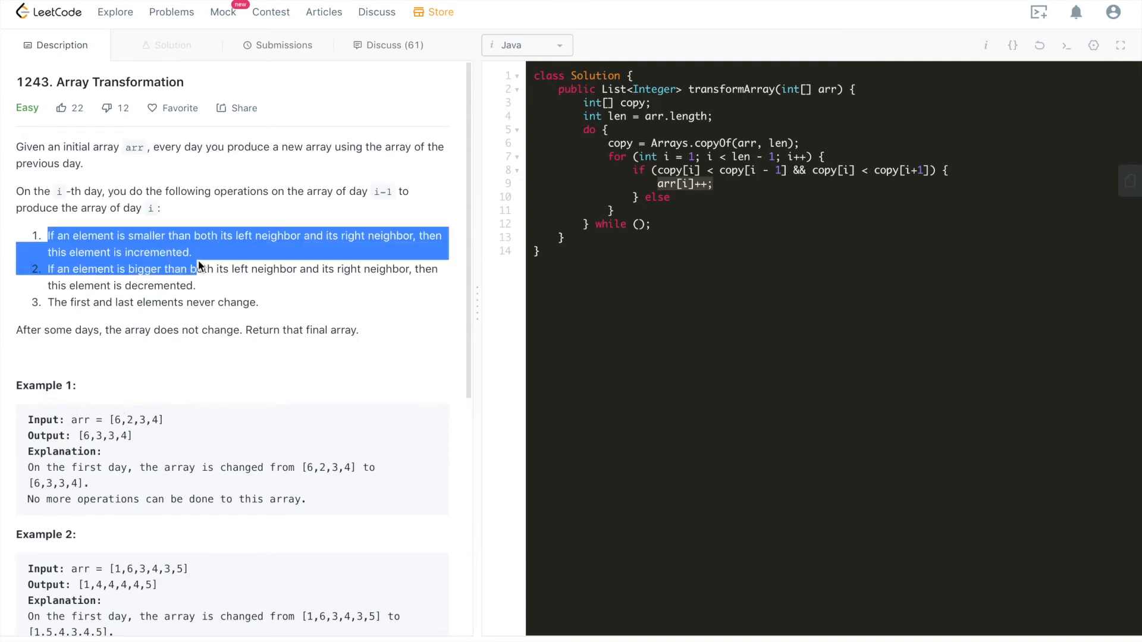
left_click(713, 201)
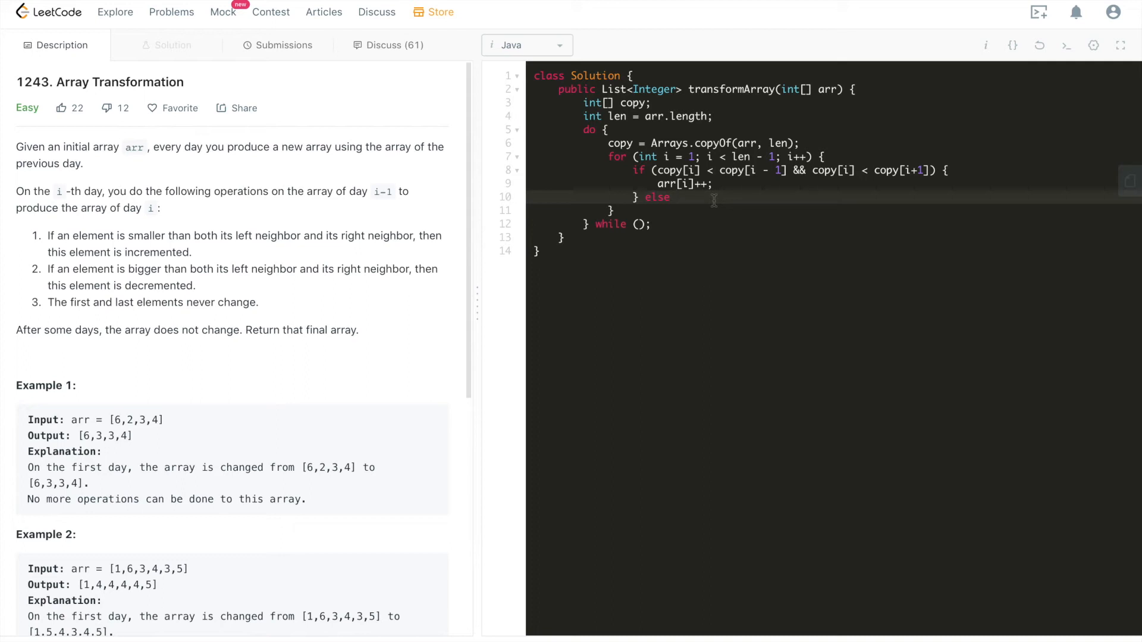
left_click(676, 197)
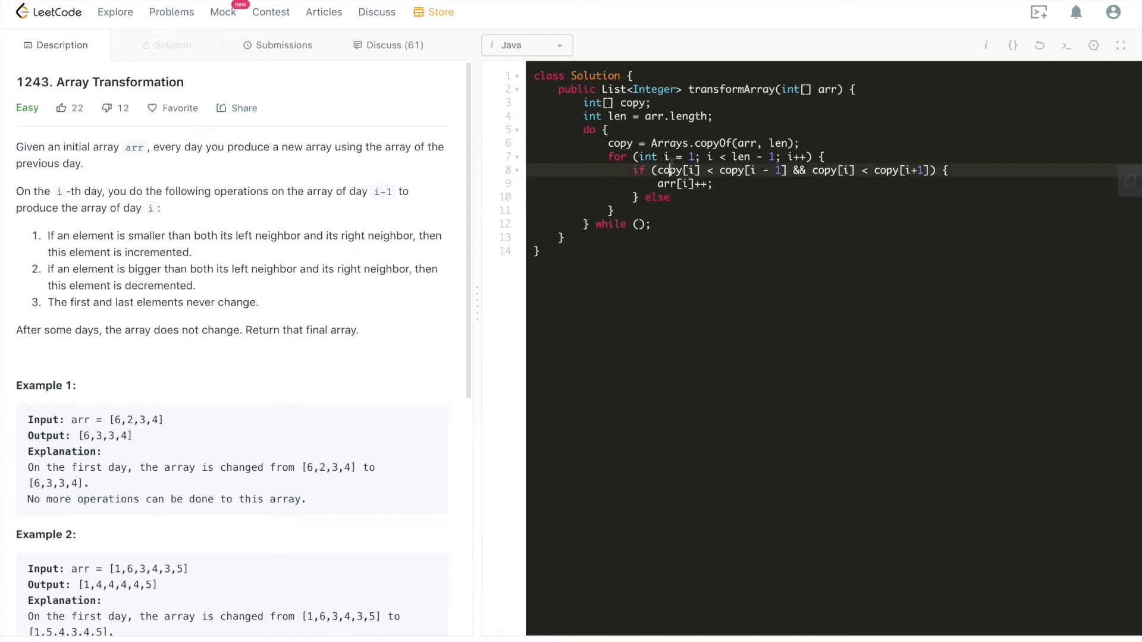
Step: Add else if (copy[i] > copy[i-1] && copy[i] > copy[i+1]) with arr[i]--; inside
left_click(675, 198)
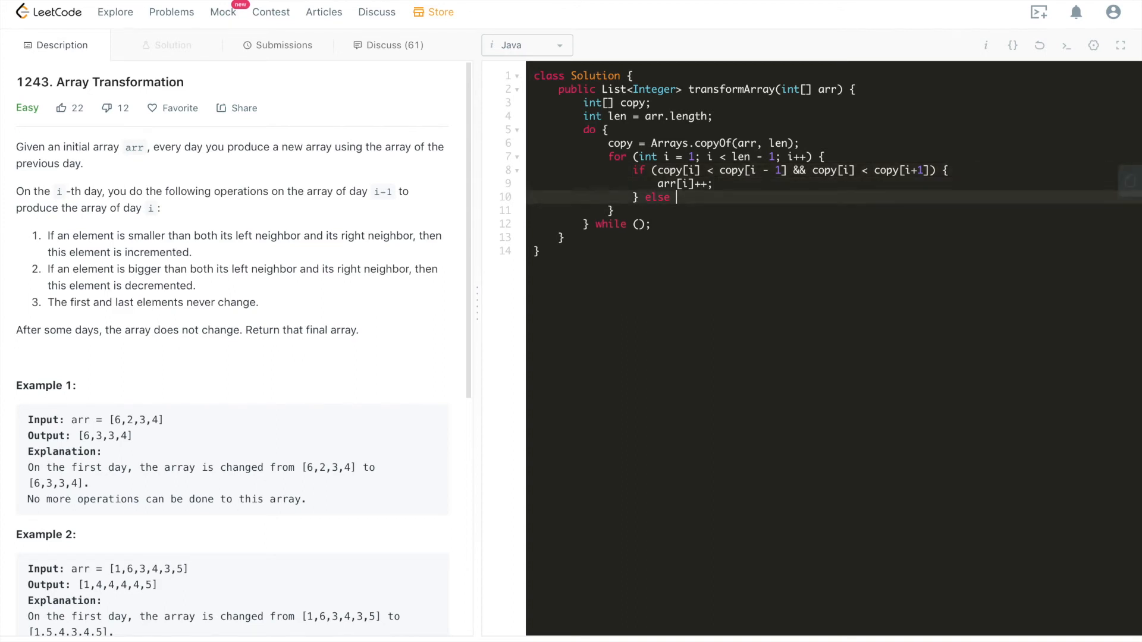
type("i")
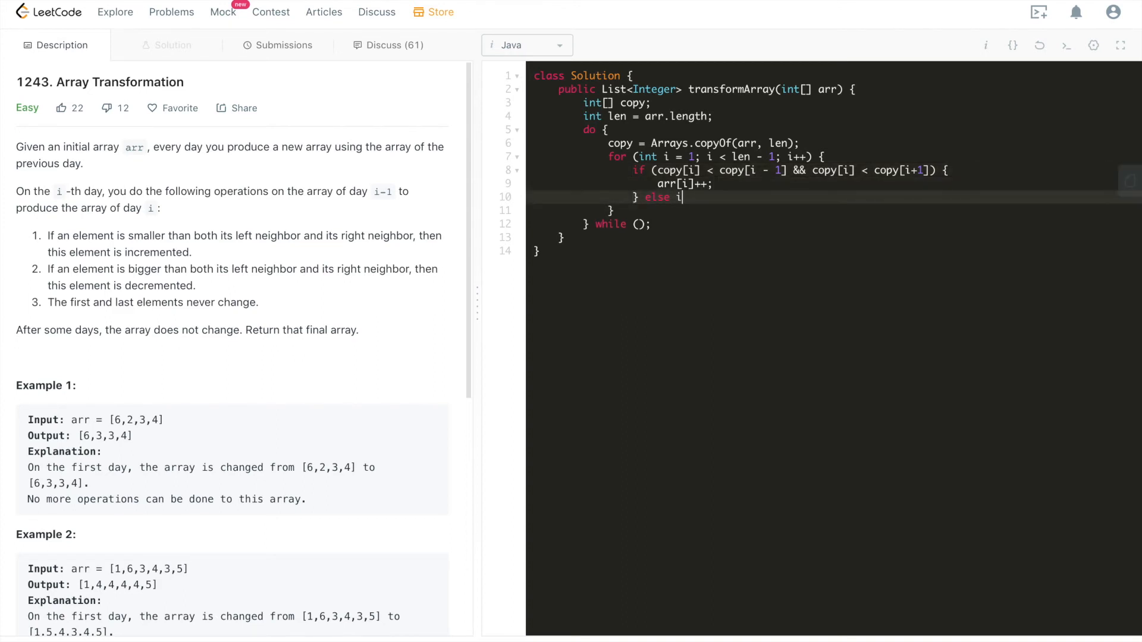
type("f (copy")
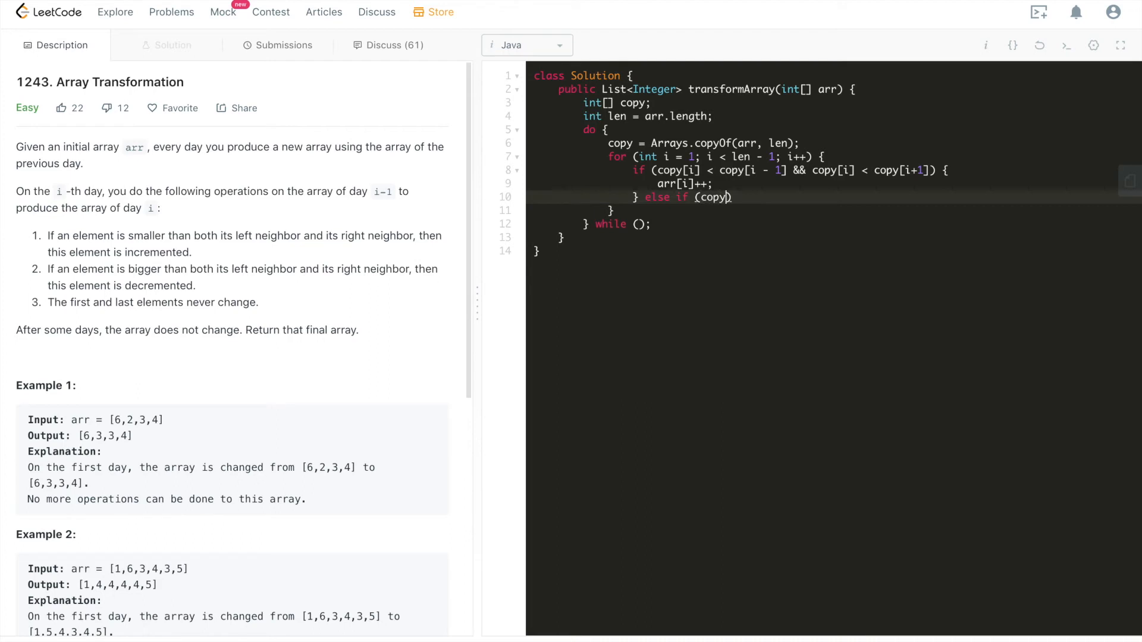
type("[i]")
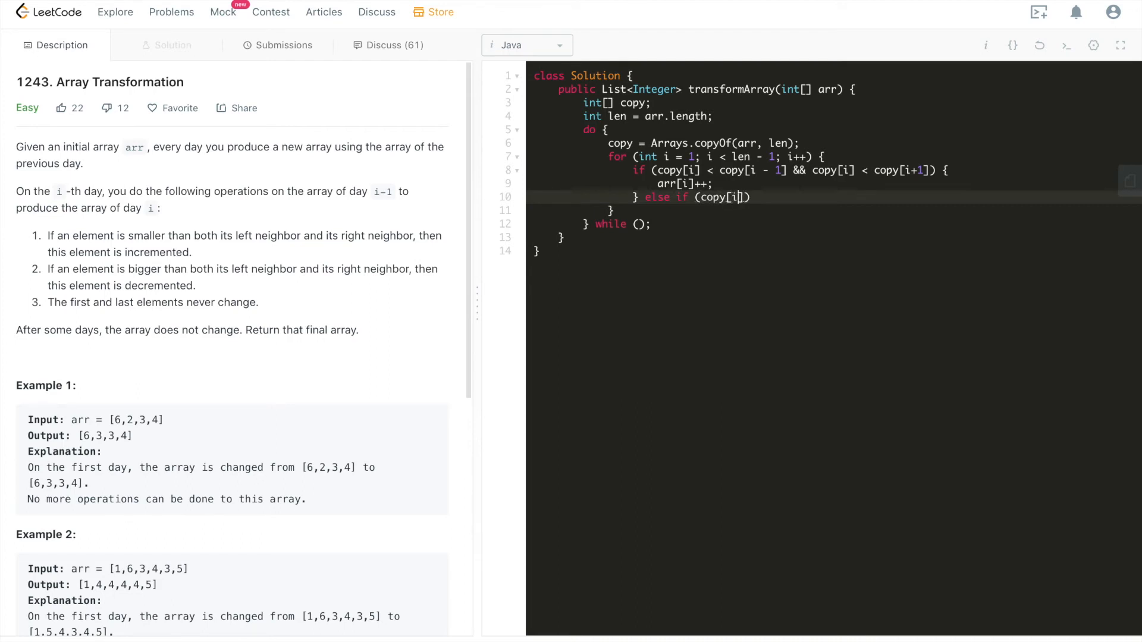
type("> copy[i-1")
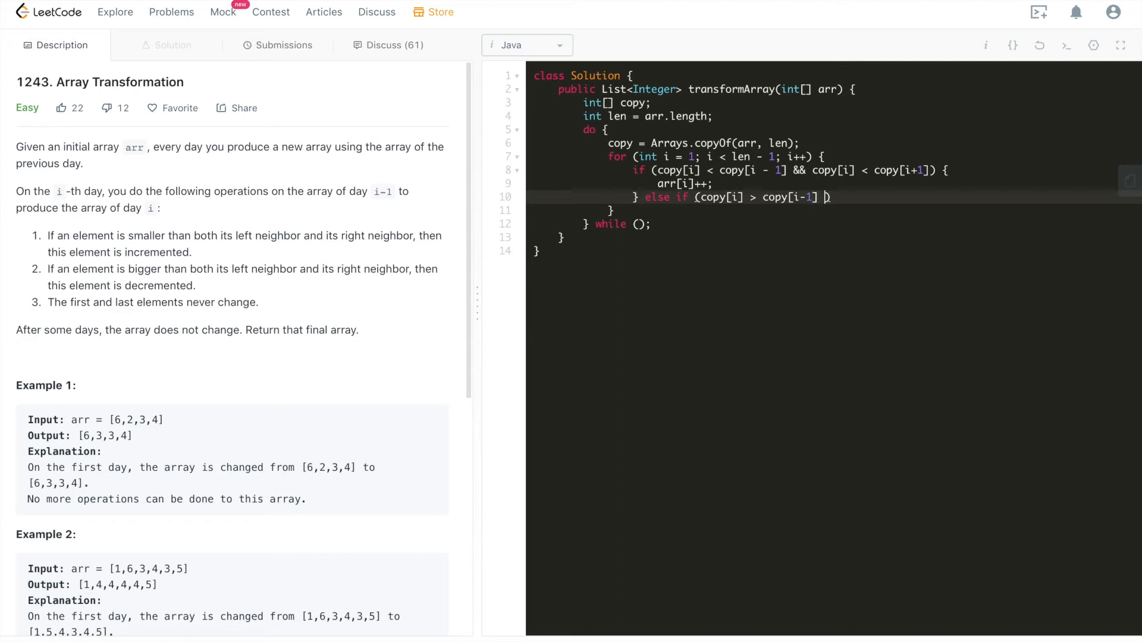
type("&& copy[i] > copy[i+1")
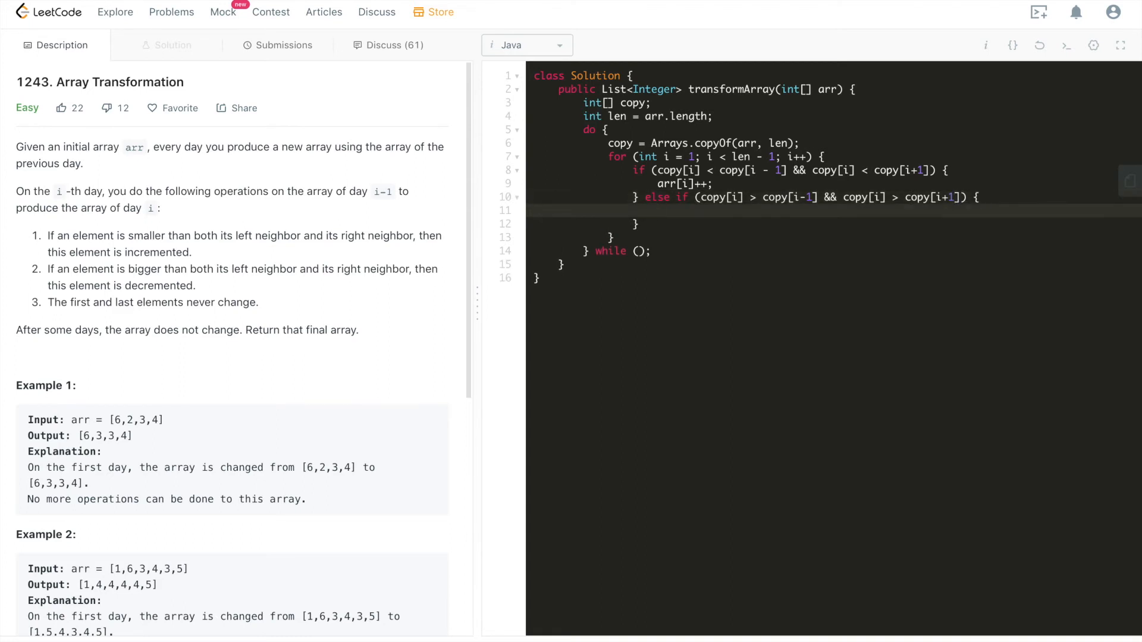
type("arr[i]")
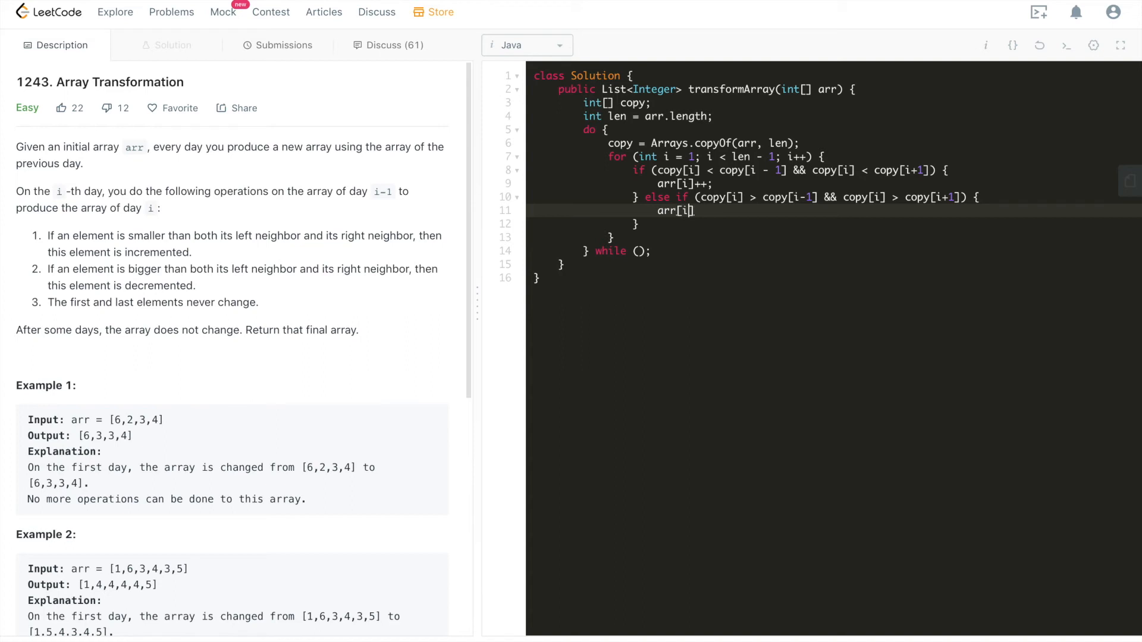
type("--;")
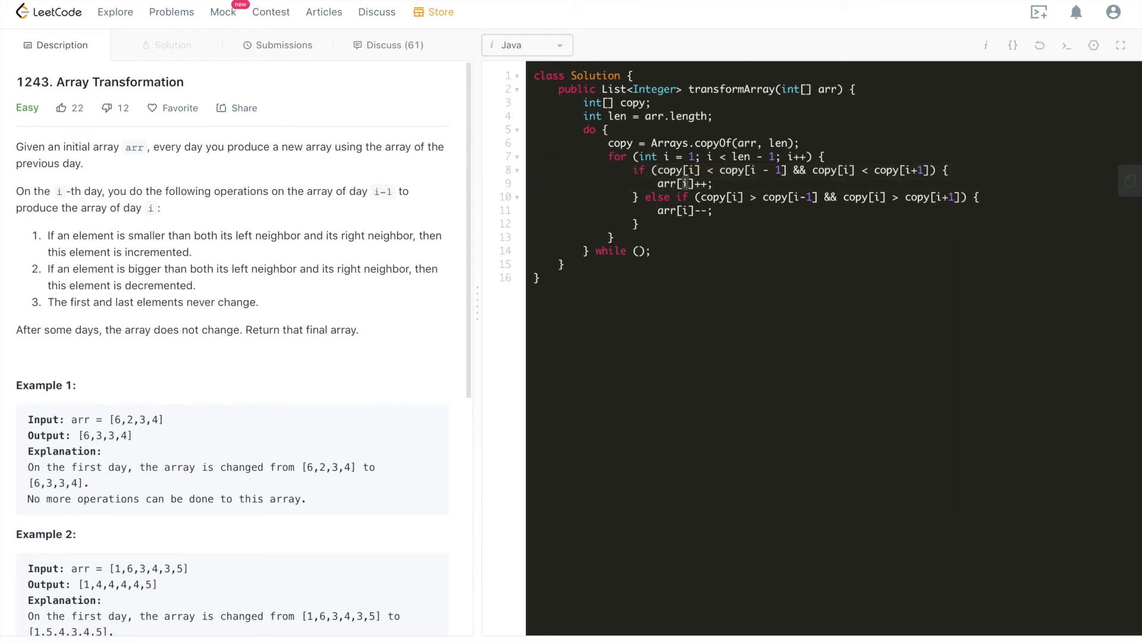
double_click(827, 89)
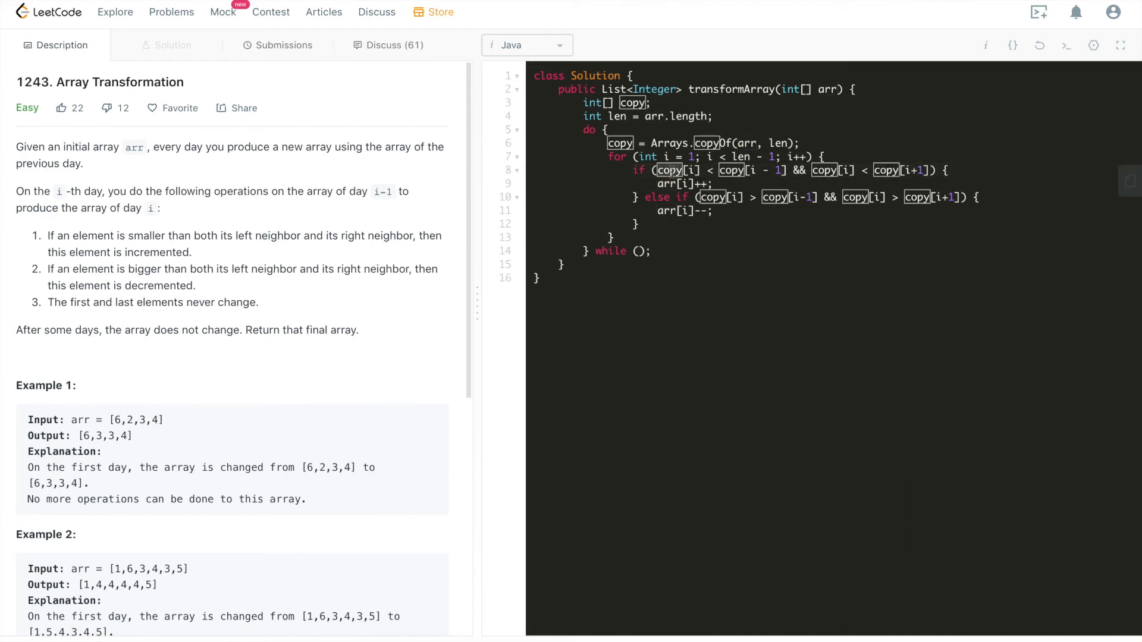
left_click(662, 224)
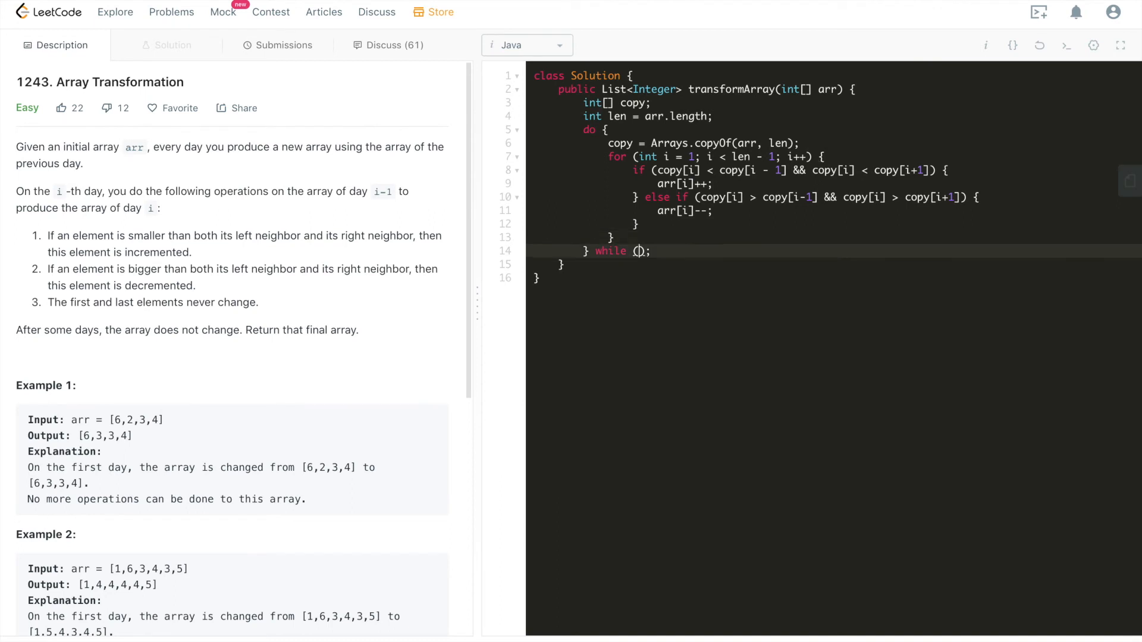
Step: Set the while condition to !Arrays.equals(arr, copy) and add a blank line after the loop
type("!")
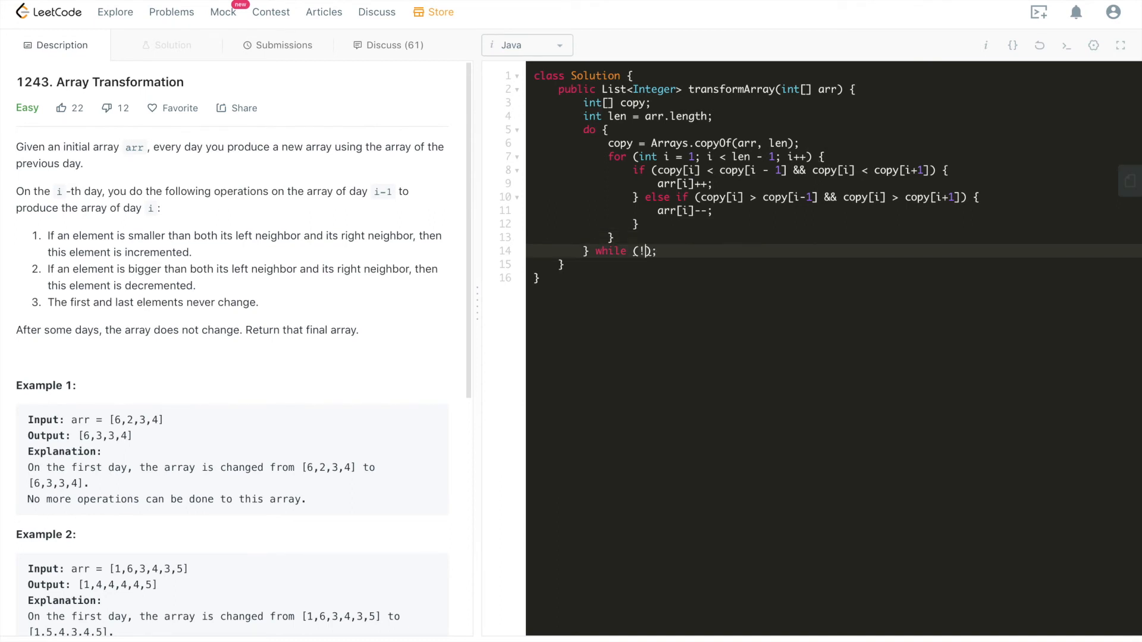
type("A")
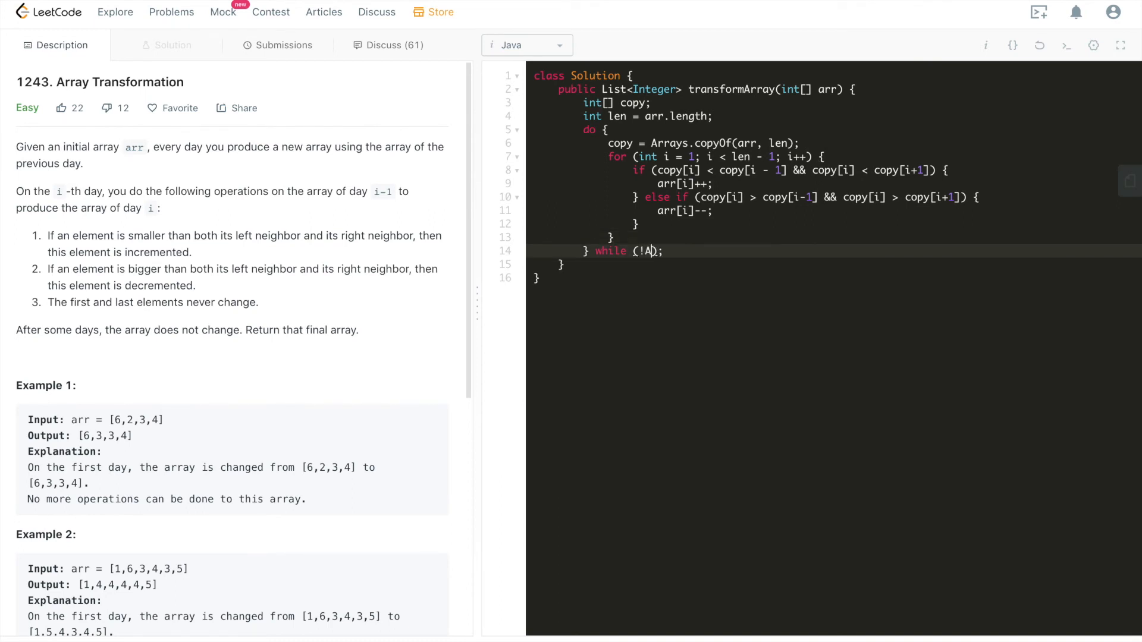
type("Arrays.")
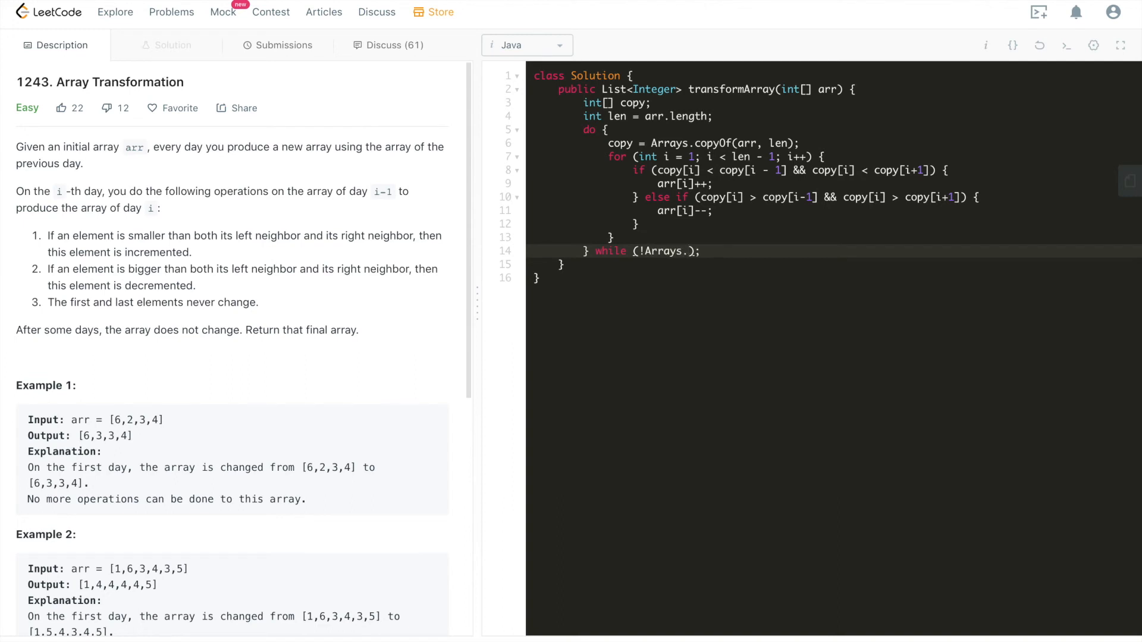
type("equals()")
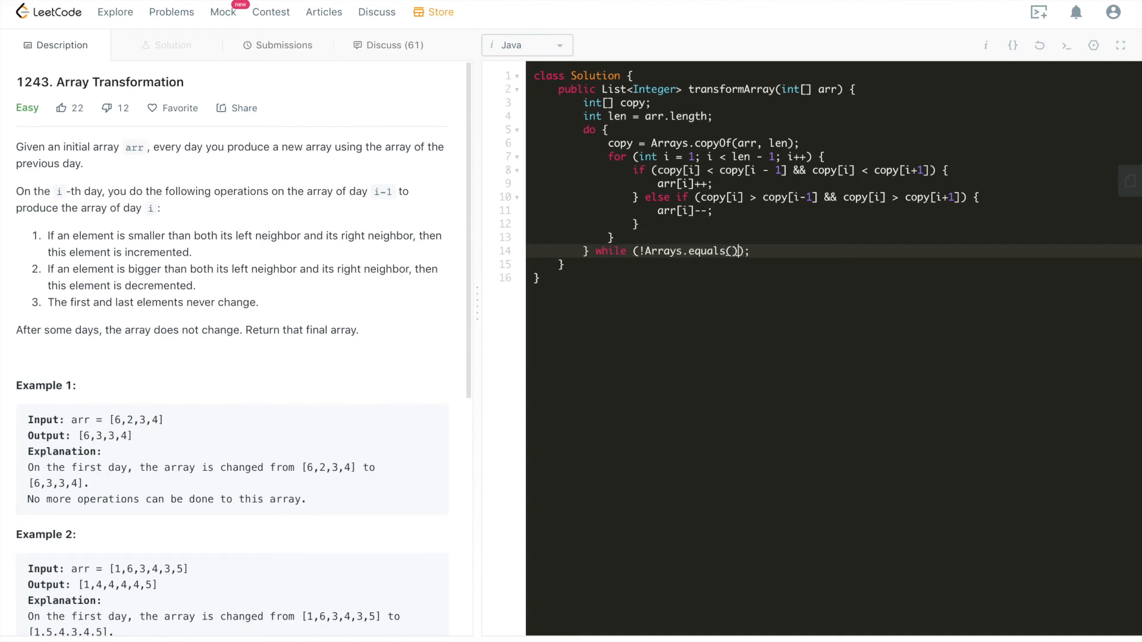
type("arr,")
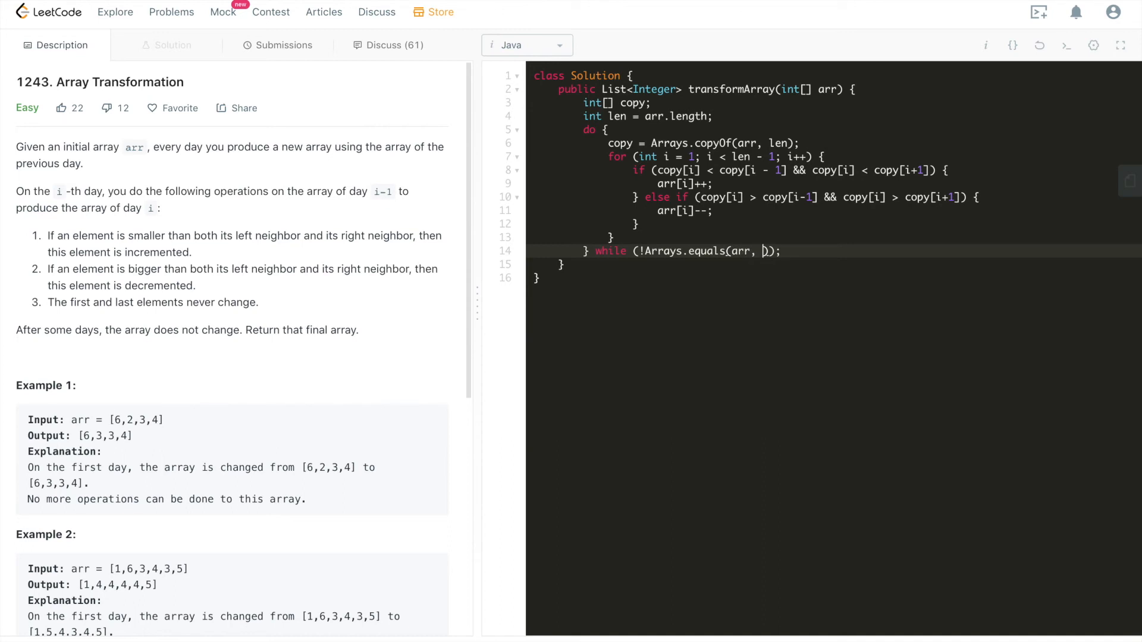
type("copy")
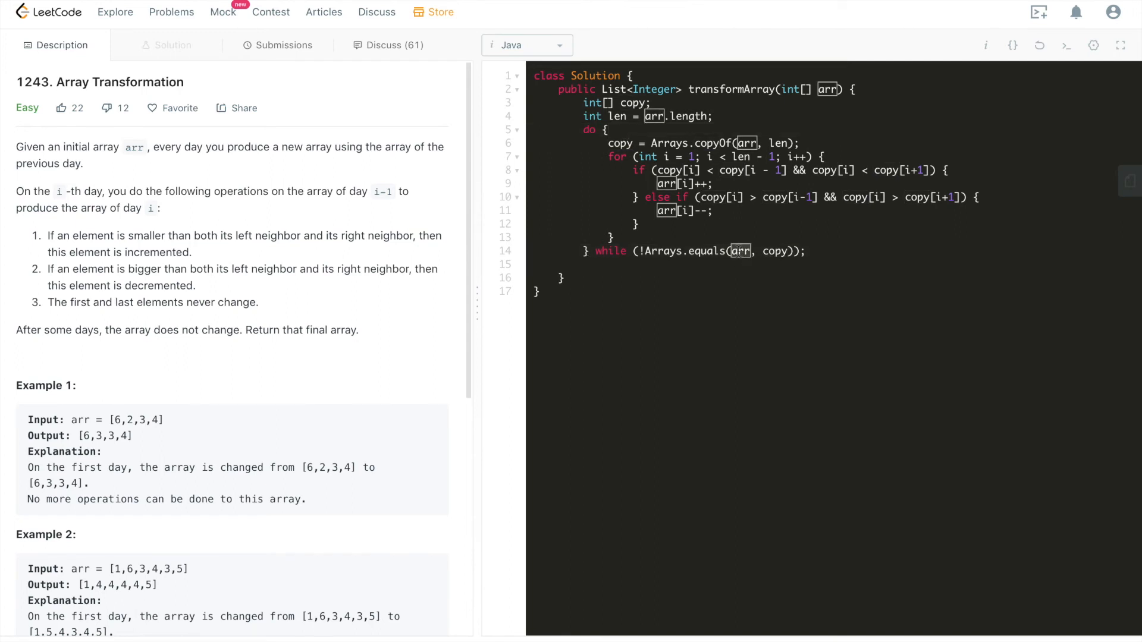
double_click(632, 102)
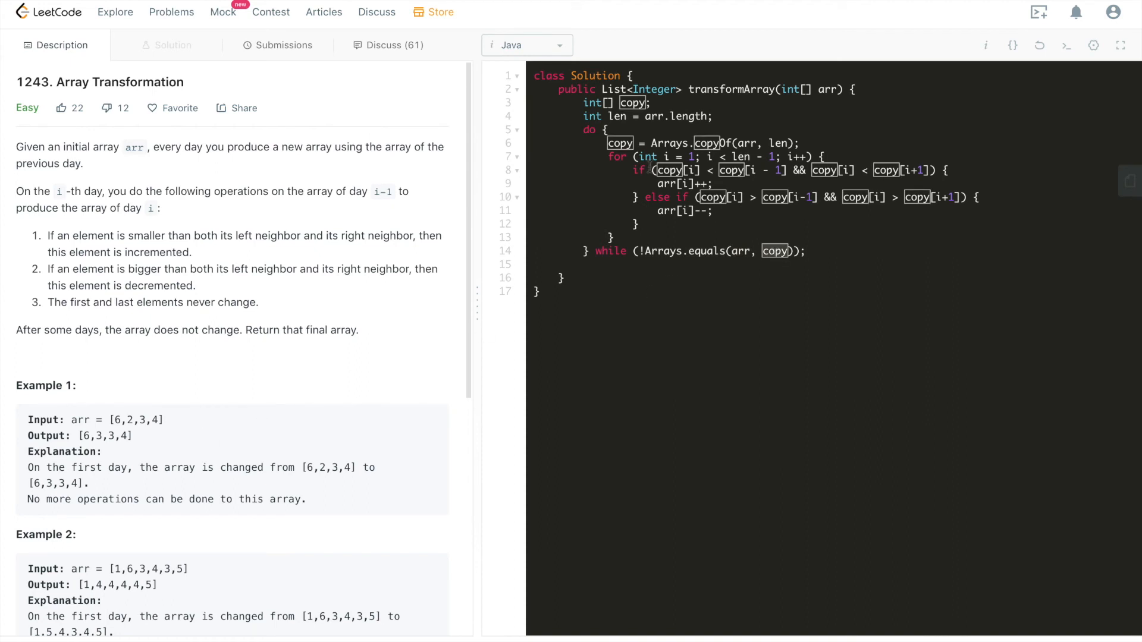
double_click(616, 156)
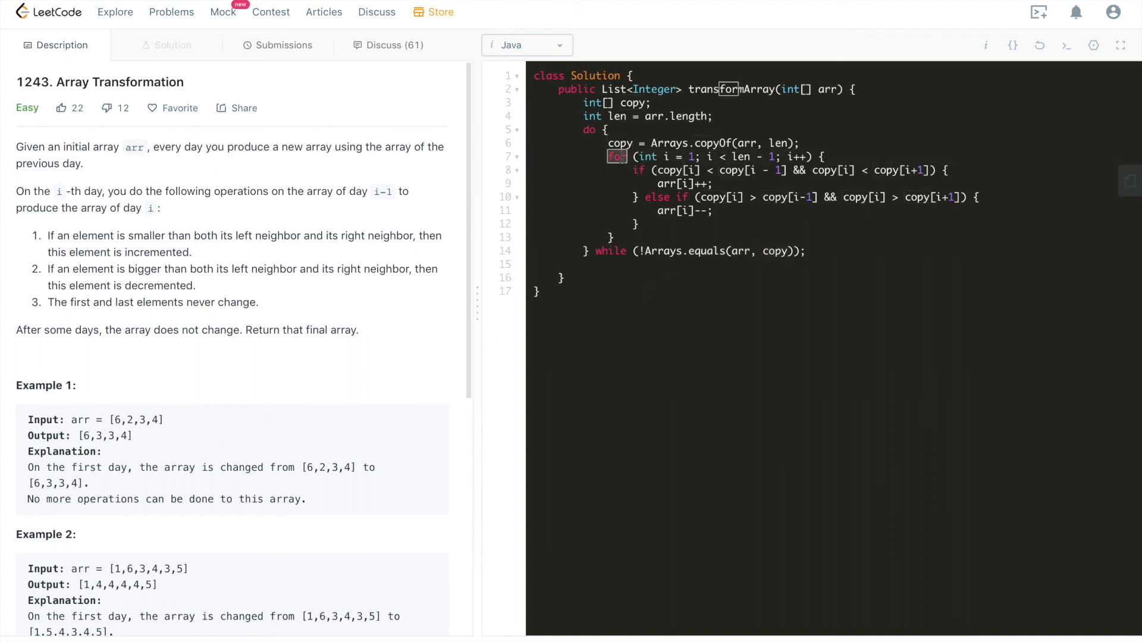
left_click(612, 251)
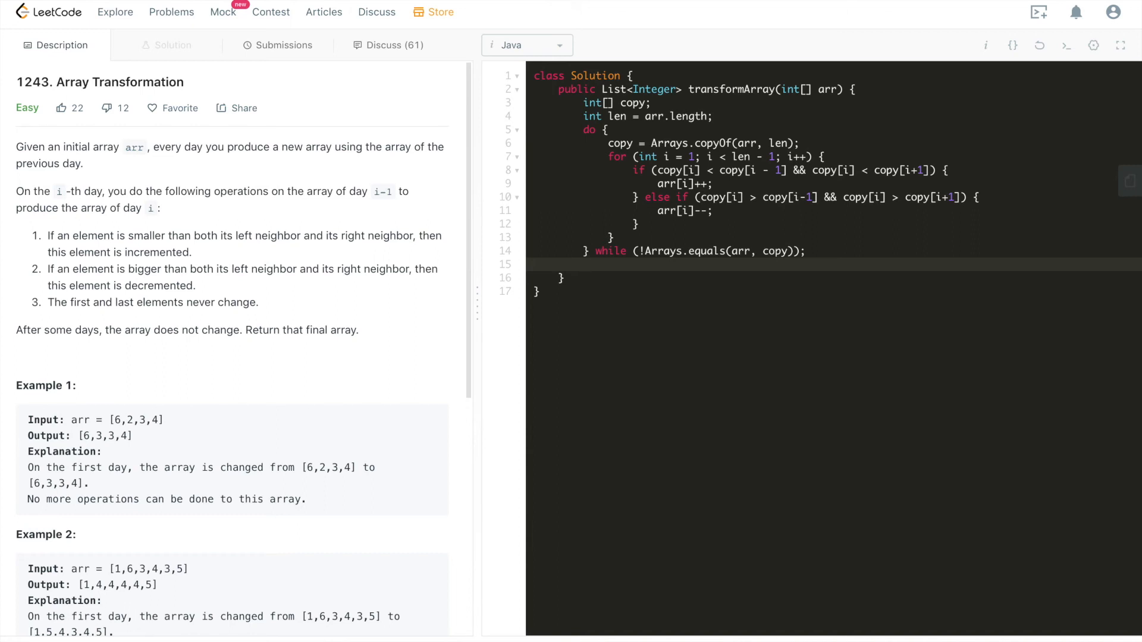
Step: Write return Arrays.stream(arr).boxed().collect(Collectors.toList());
type("return")
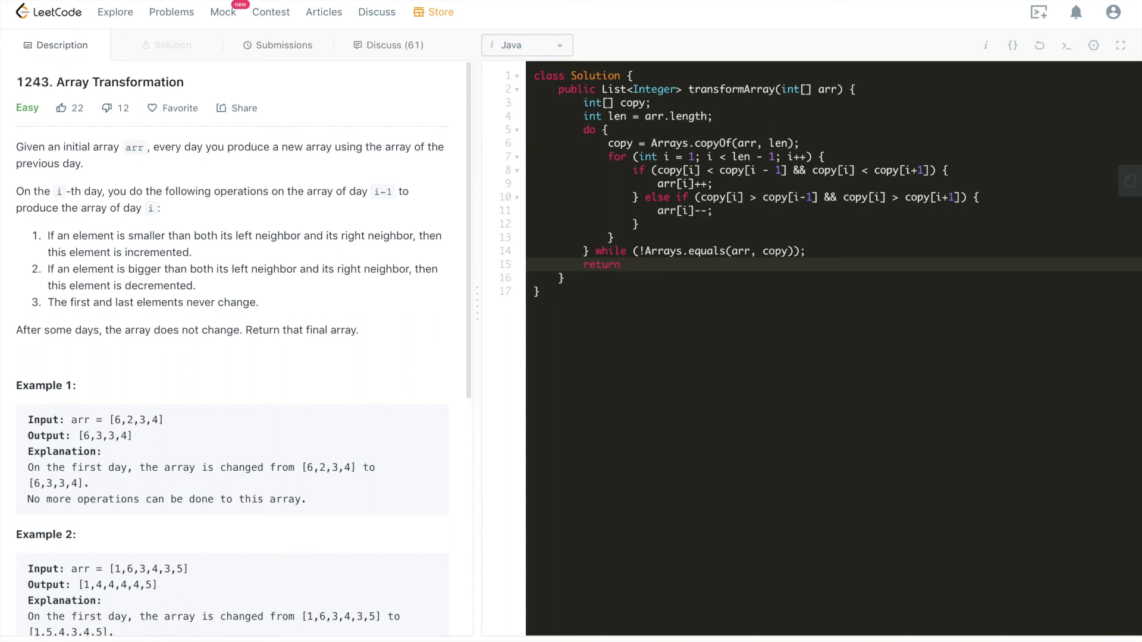
type("Ararys")
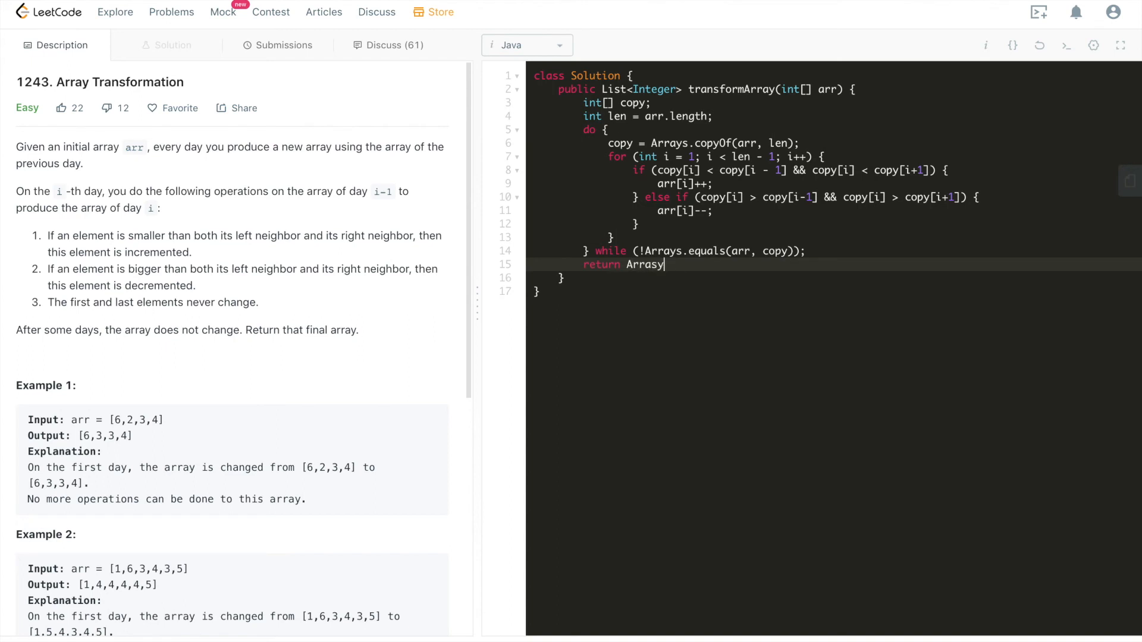
type(".st")
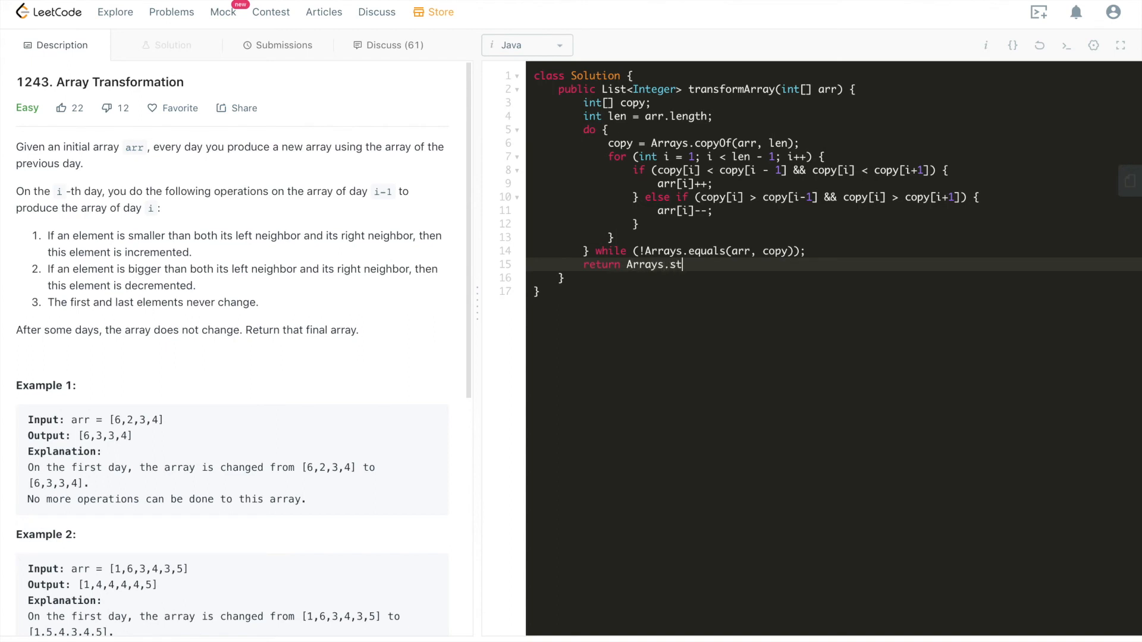
type("ream")
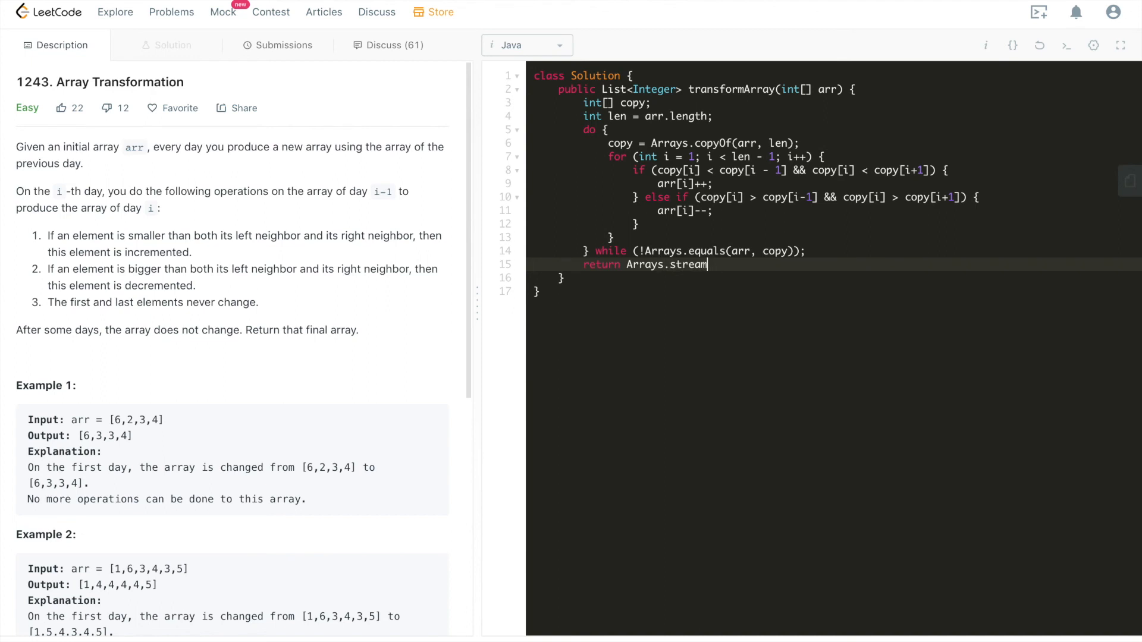
type("(arr).")
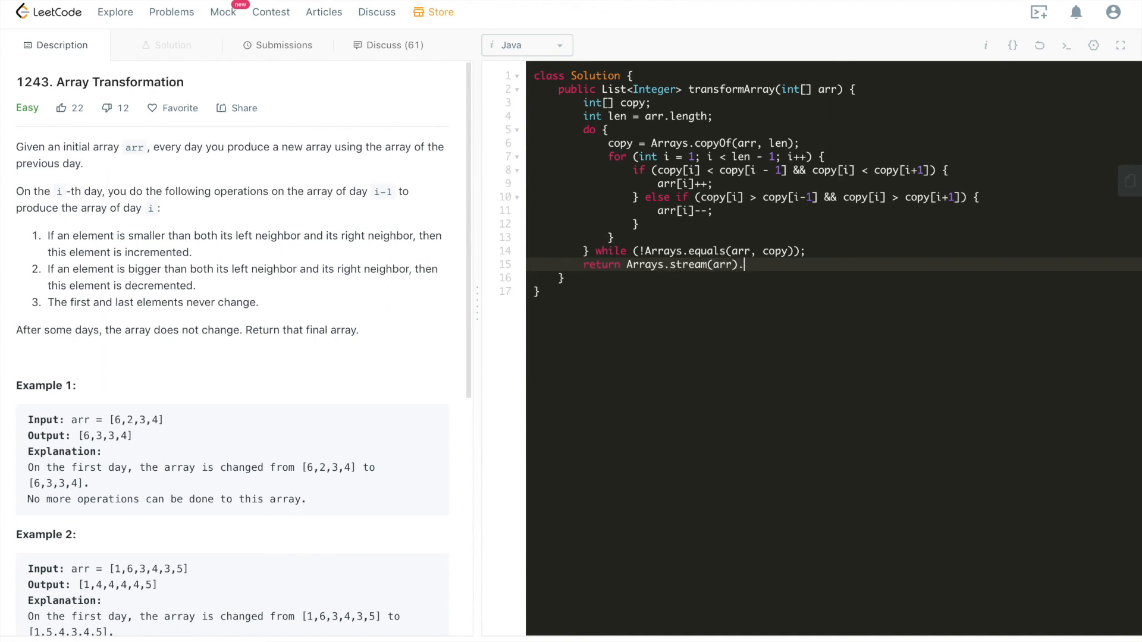
type("boxed(")
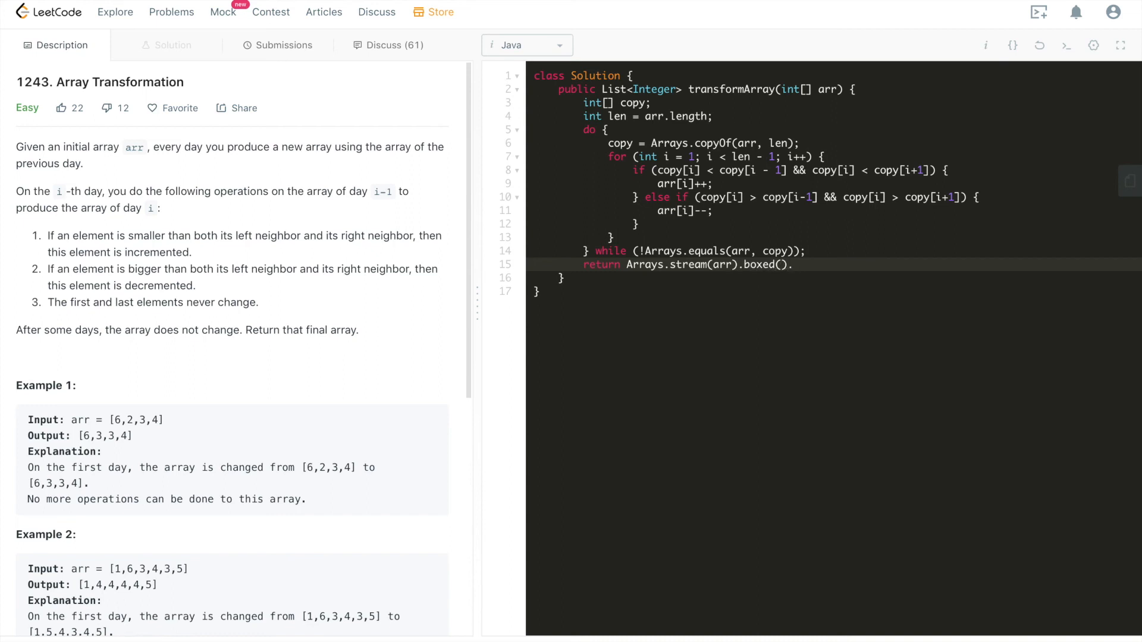
type(".collec")
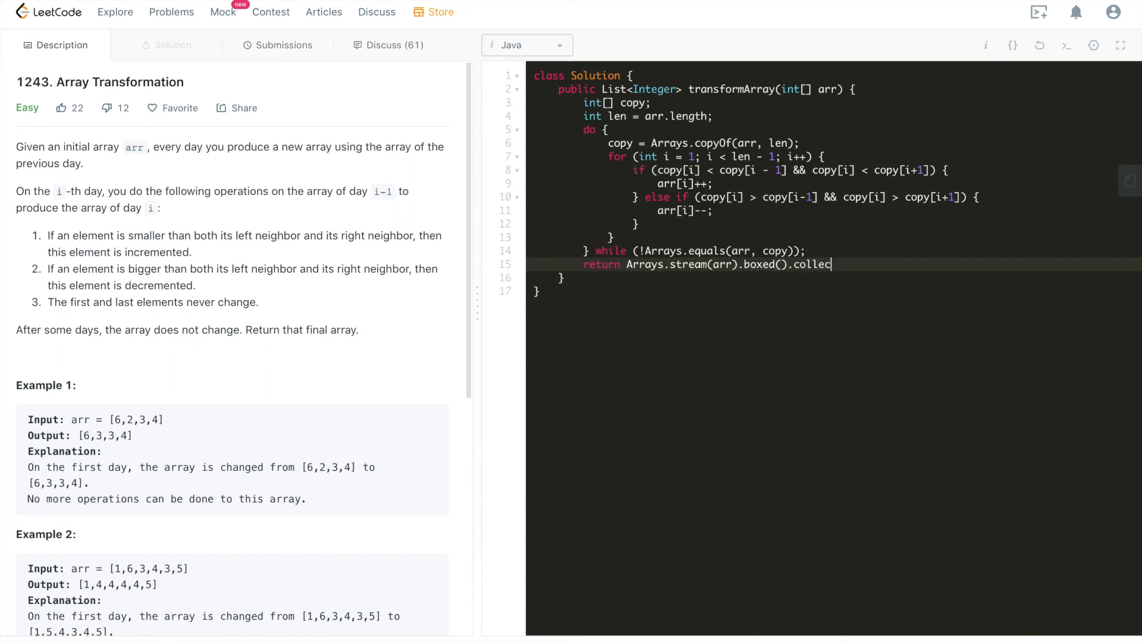
type("(Collectors.to")
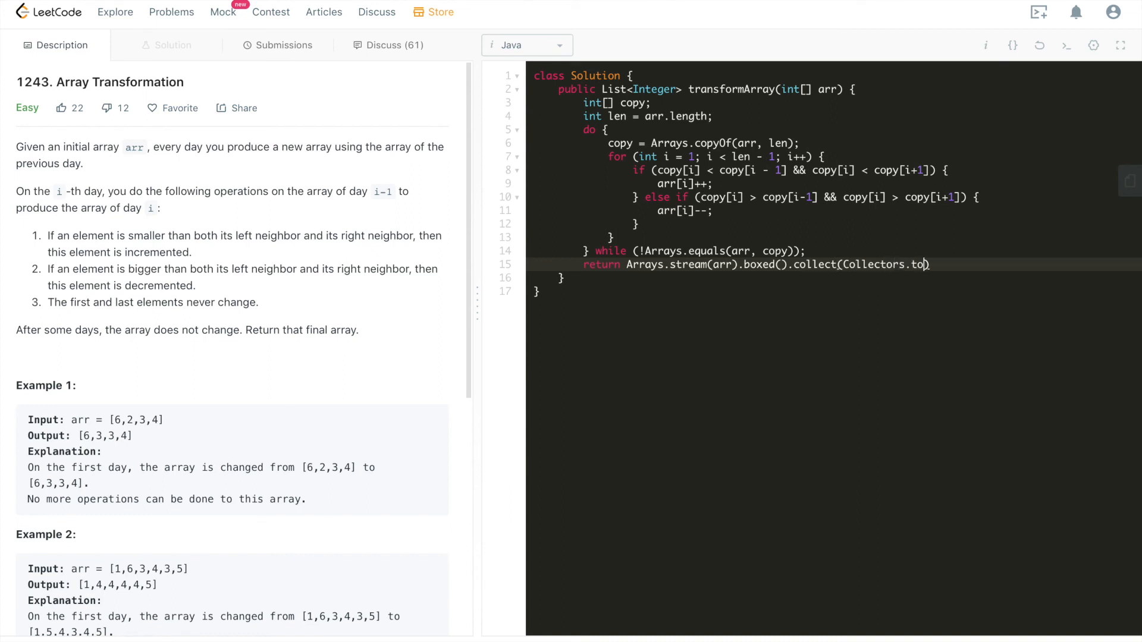
type("List())")
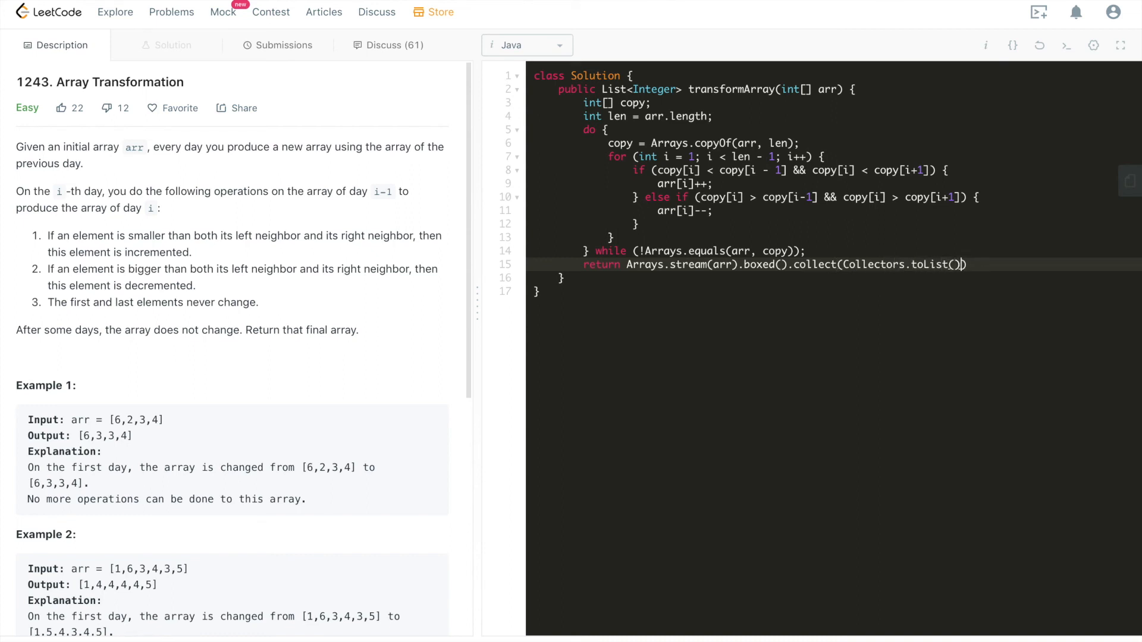
type(";")
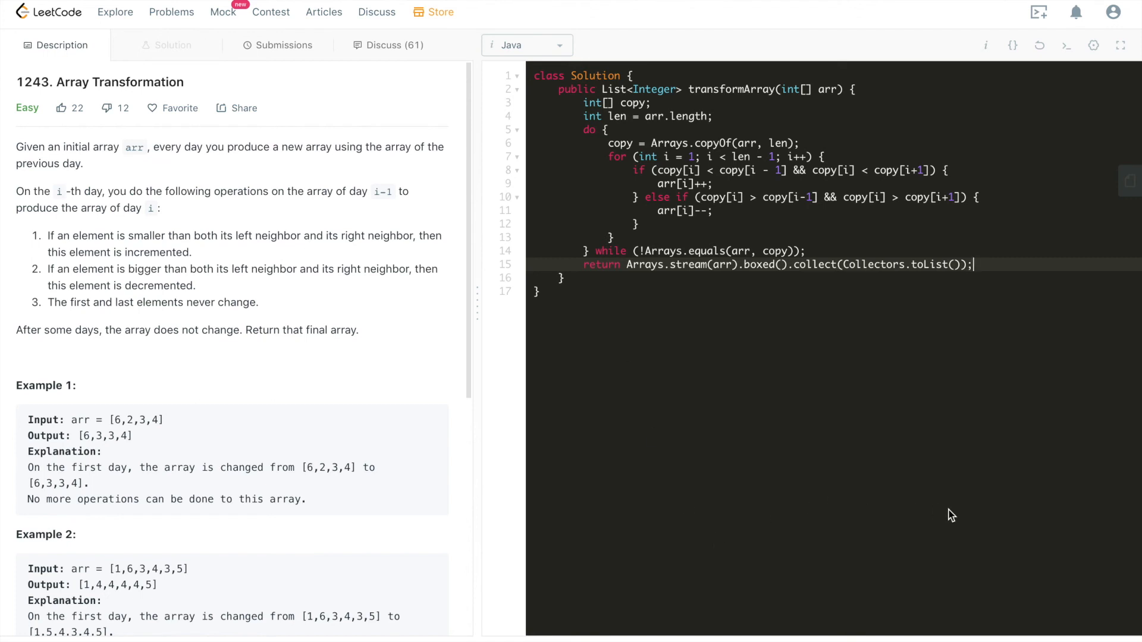
mouse_move(1032, 571)
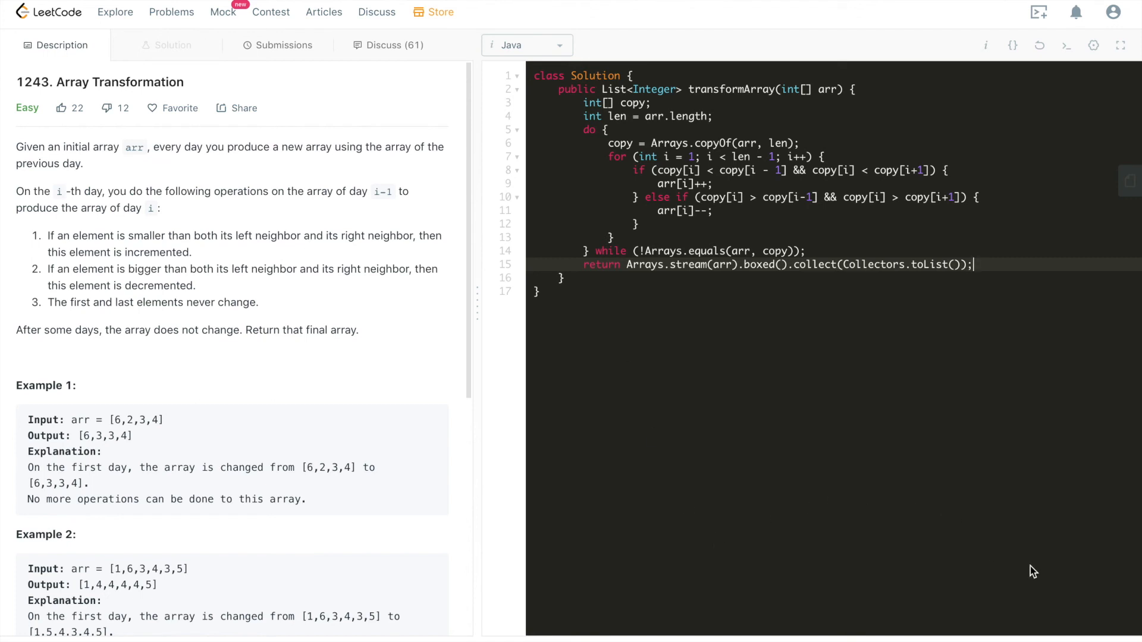
Step: Submit the solution, confirm acceptance at 5 ms, and return to the Description
left_click(737, 156)
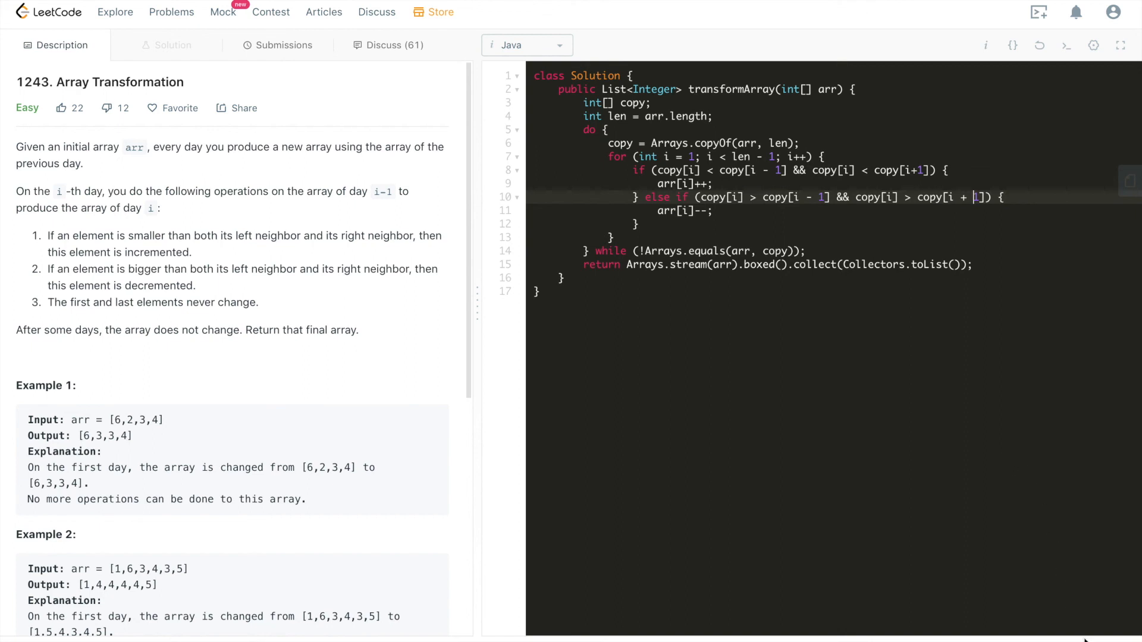
left_click(283, 45)
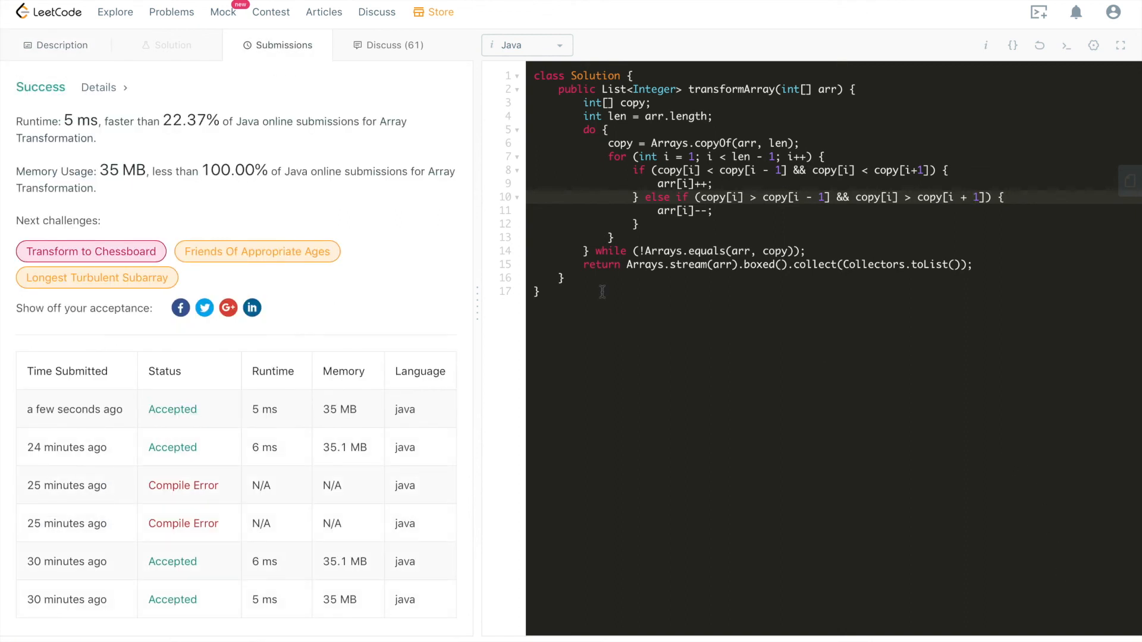
mouse_move(247, 147)
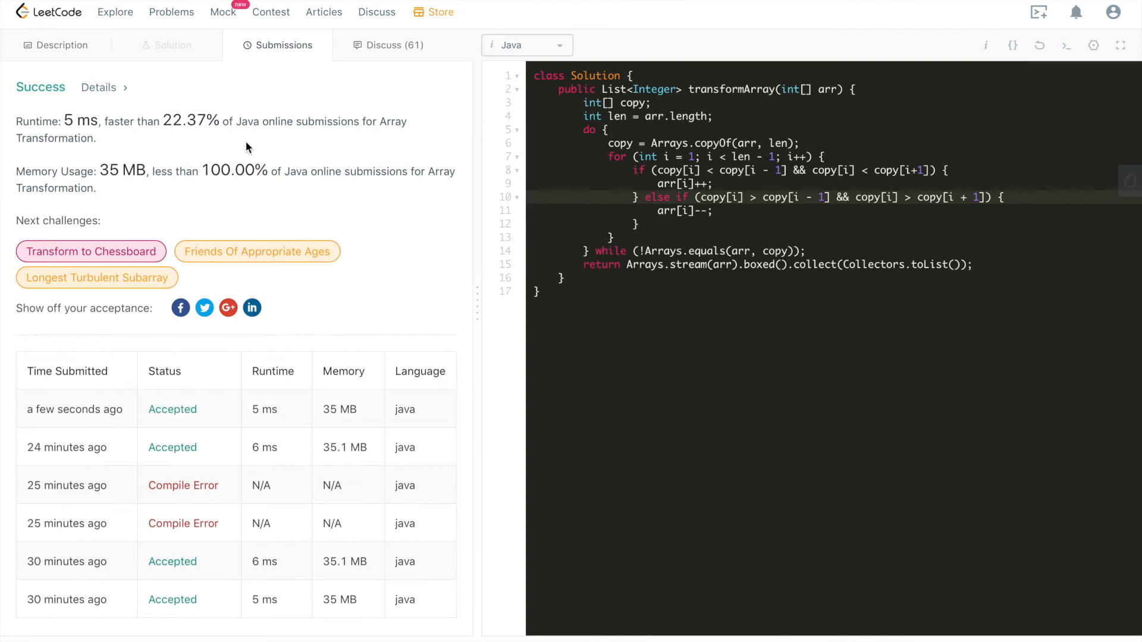
left_click(55, 45)
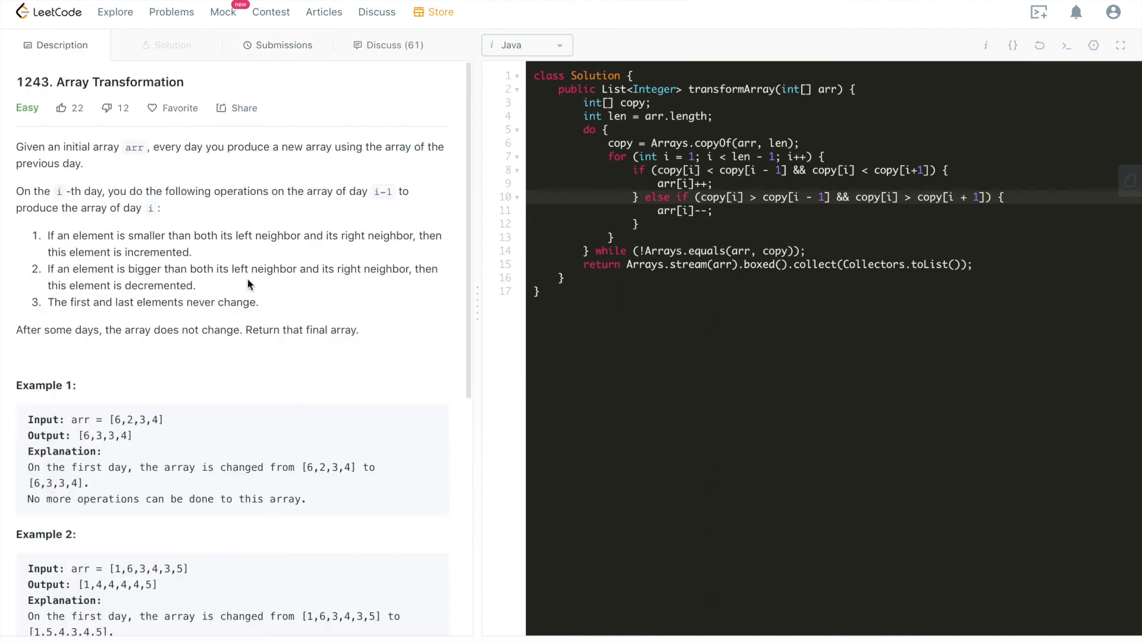
scroll("down", 3)
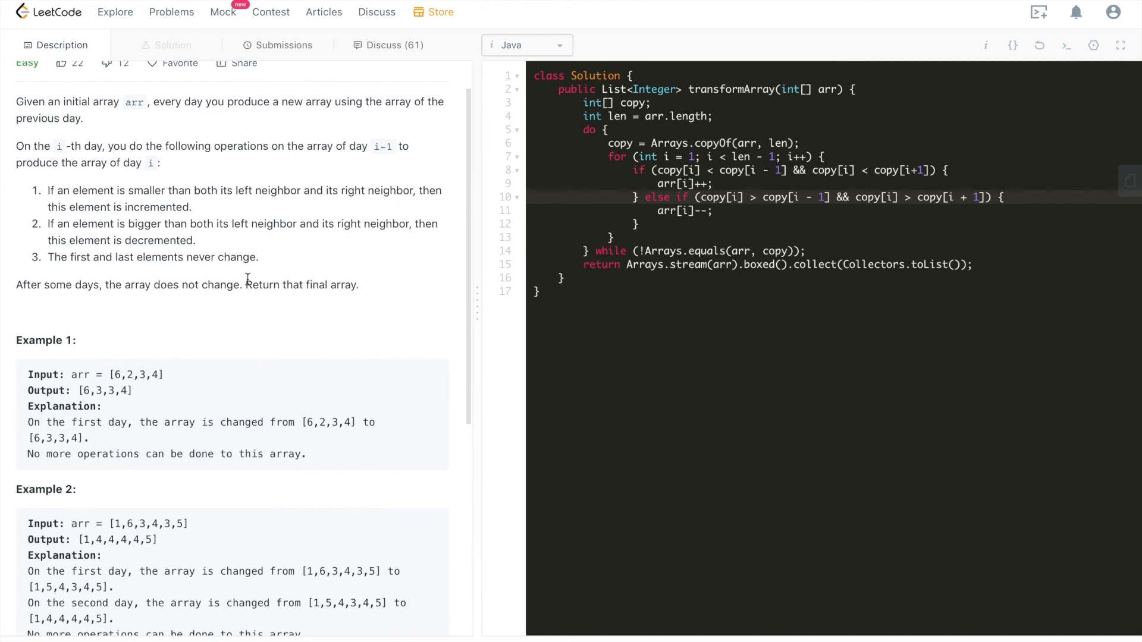
scroll("up", 3)
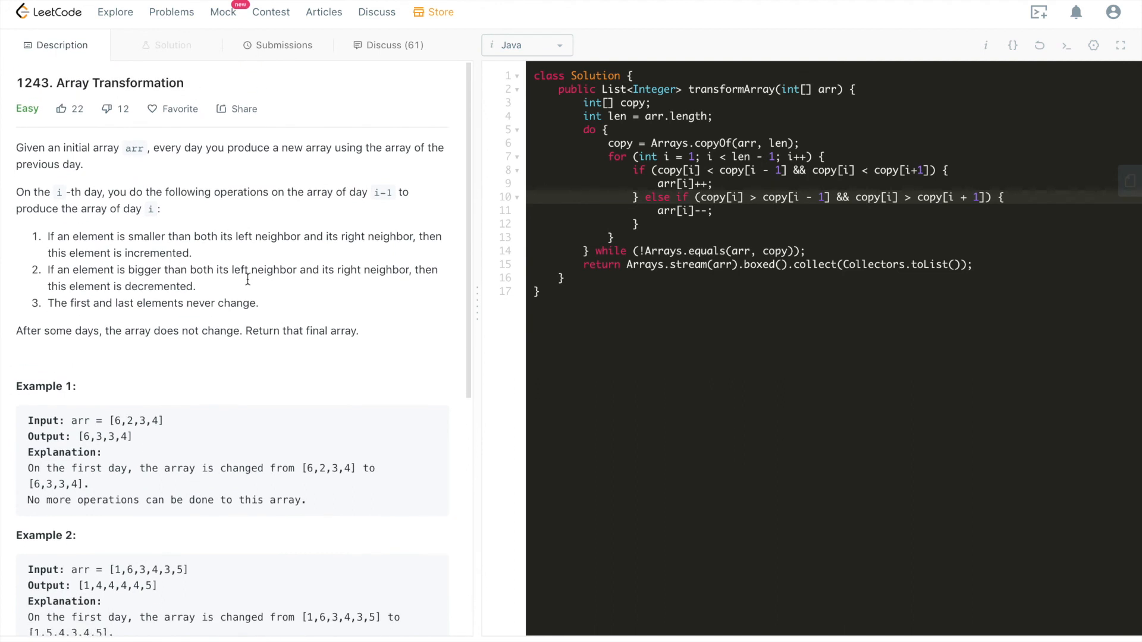
mouse_move(247, 285)
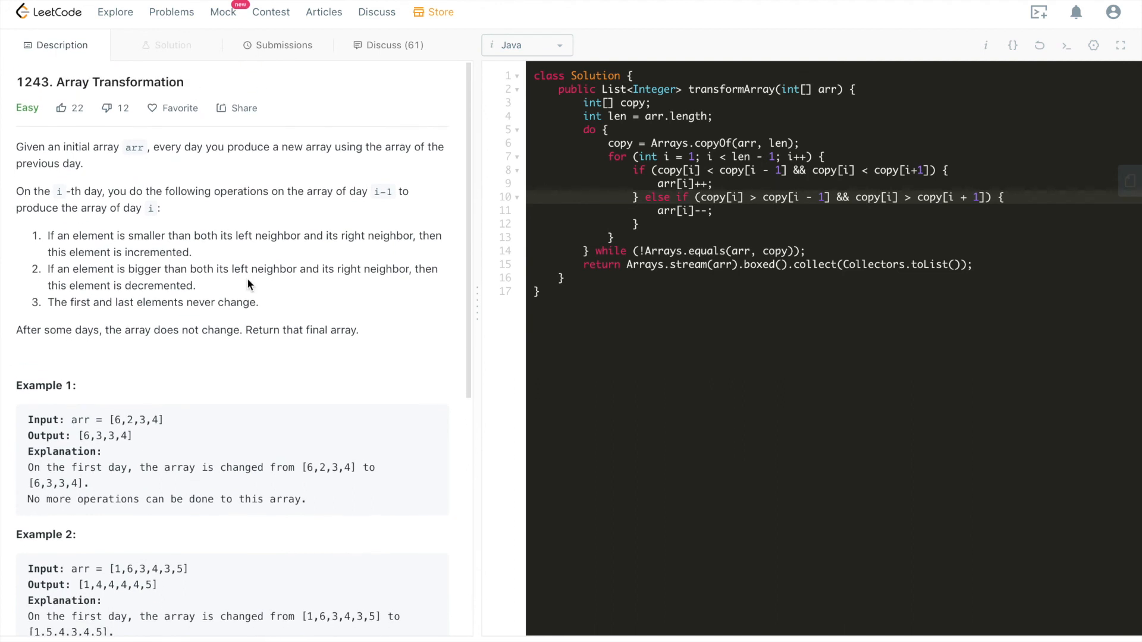
mouse_move(418, 236)
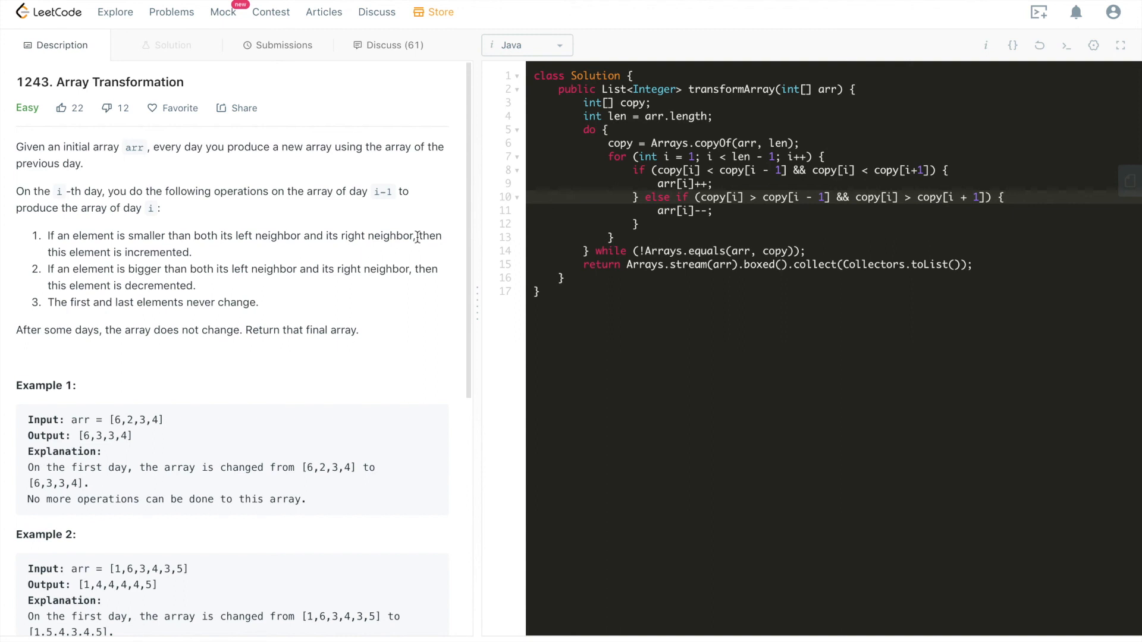
left_click(596, 129)
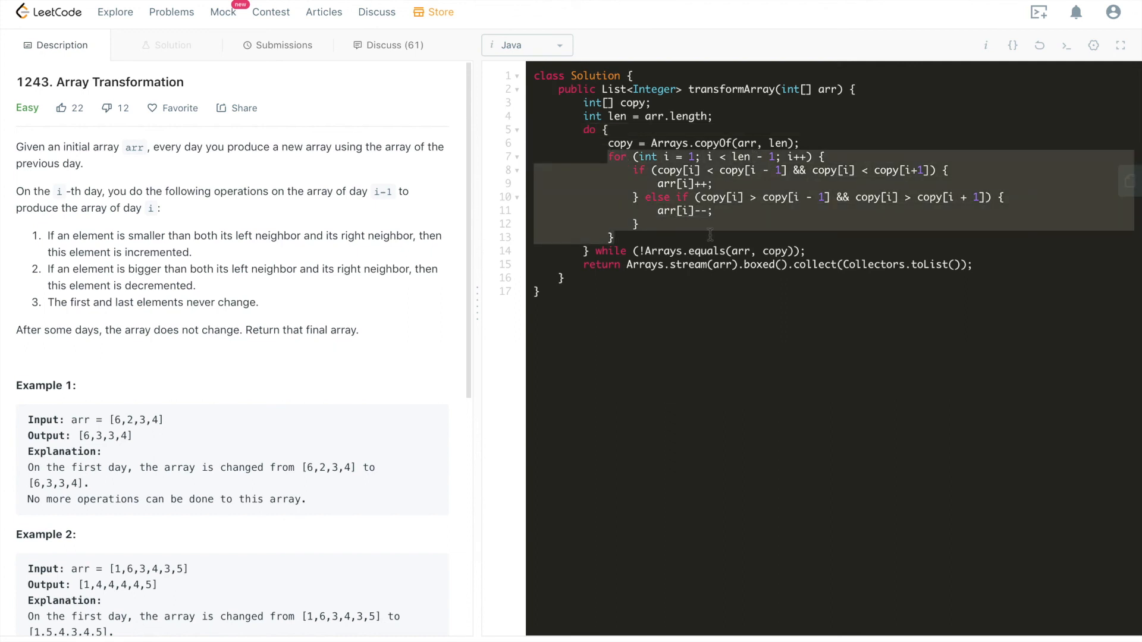
mouse_move(714, 231)
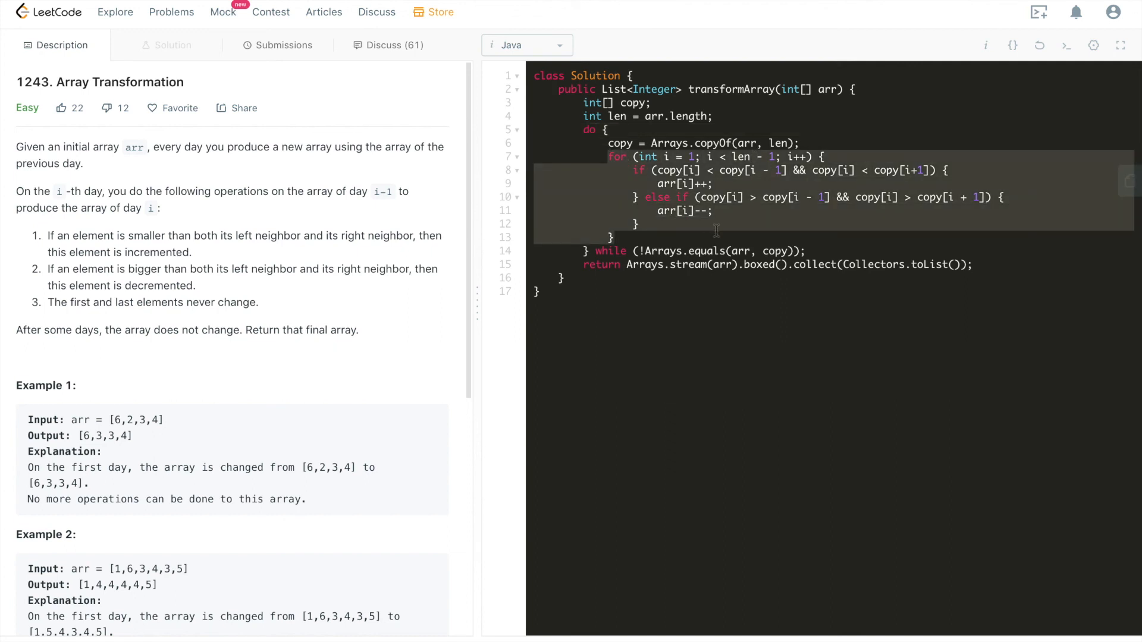